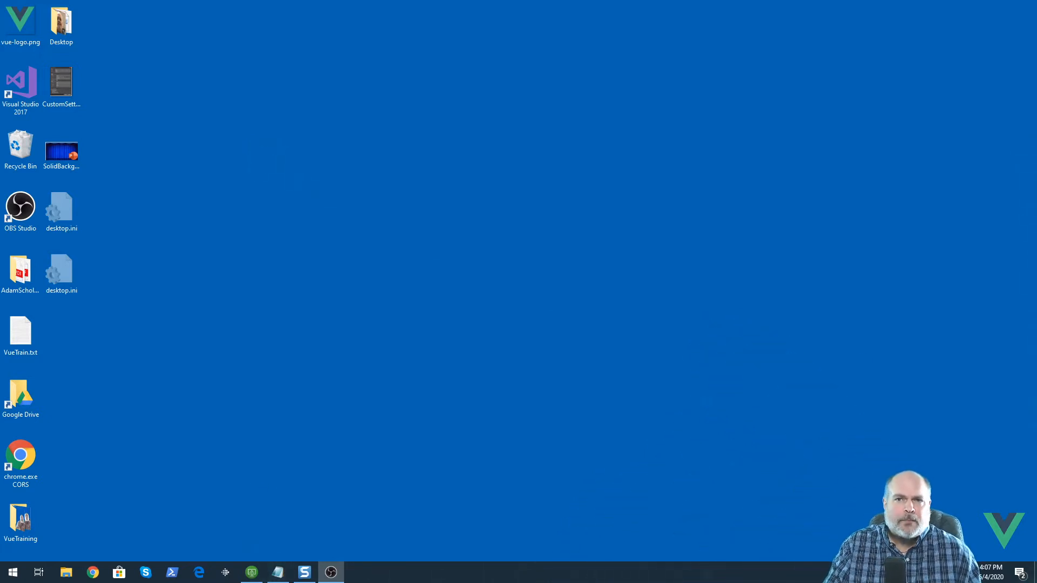
mouse_move(189, 545)
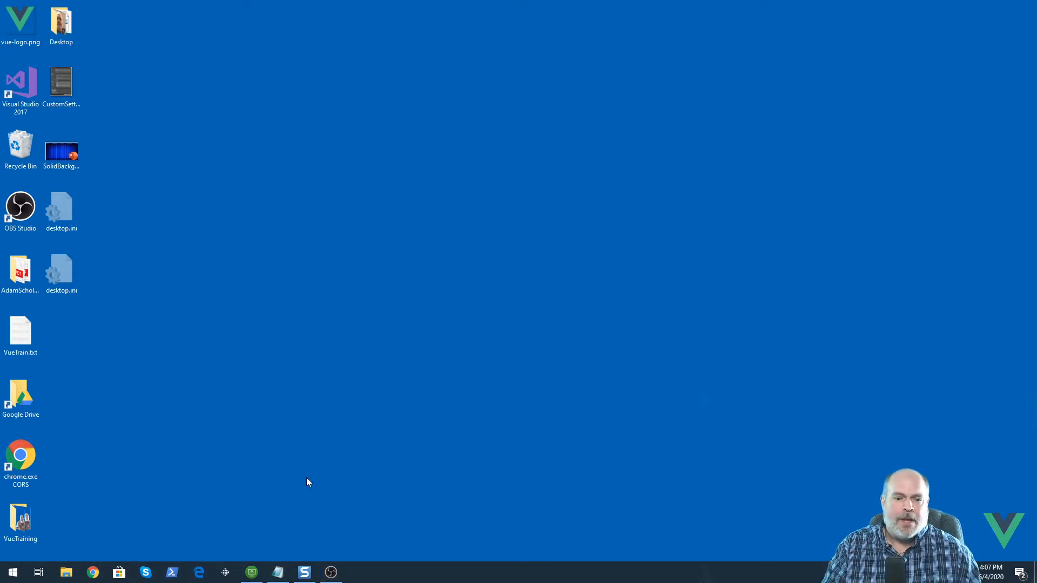
mouse_move(490, 382)
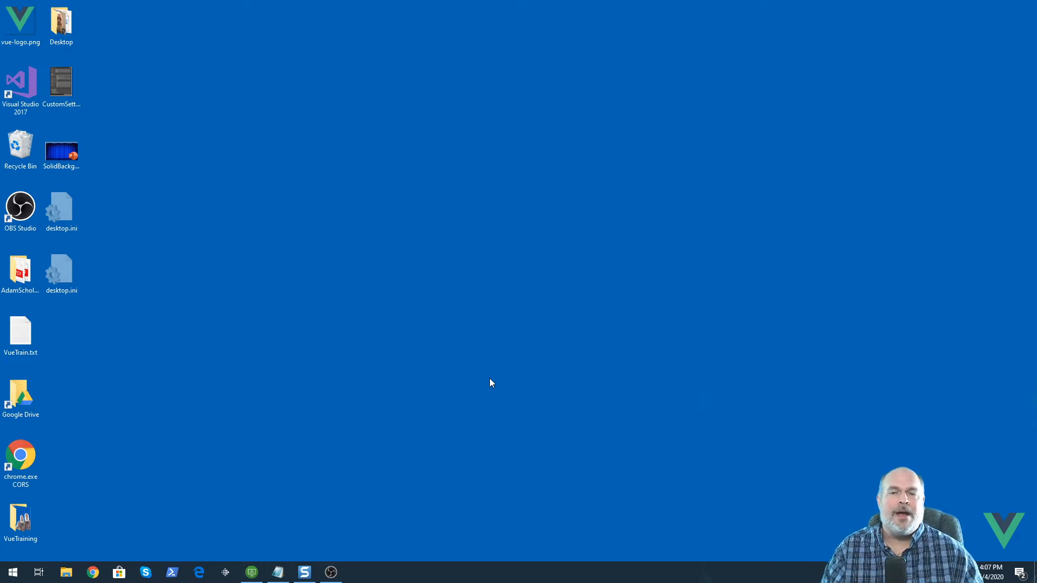
mouse_move(201, 446)
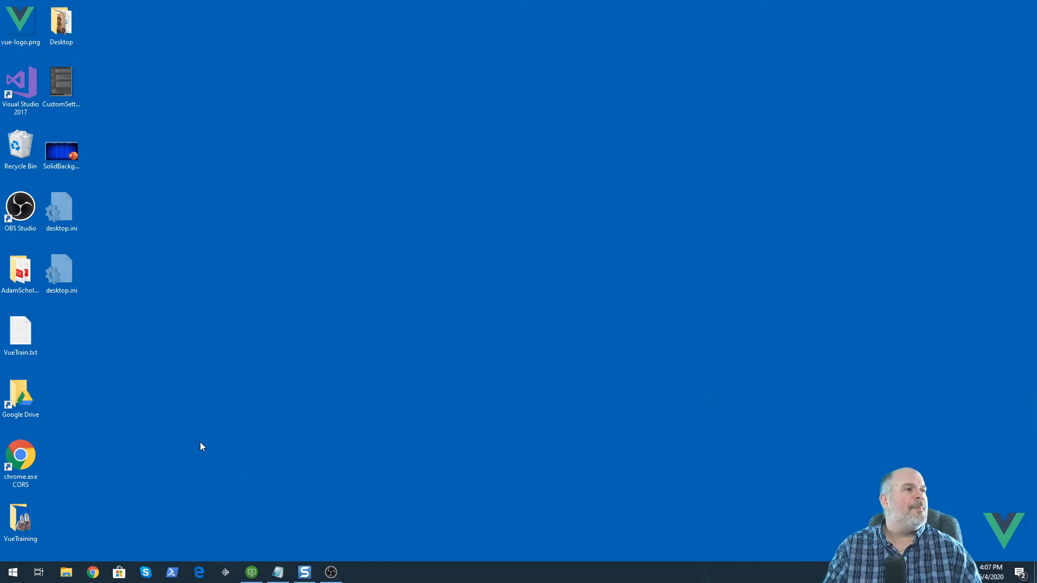
Launch a Command Prompt from the Start search for cmd.
click(12, 572)
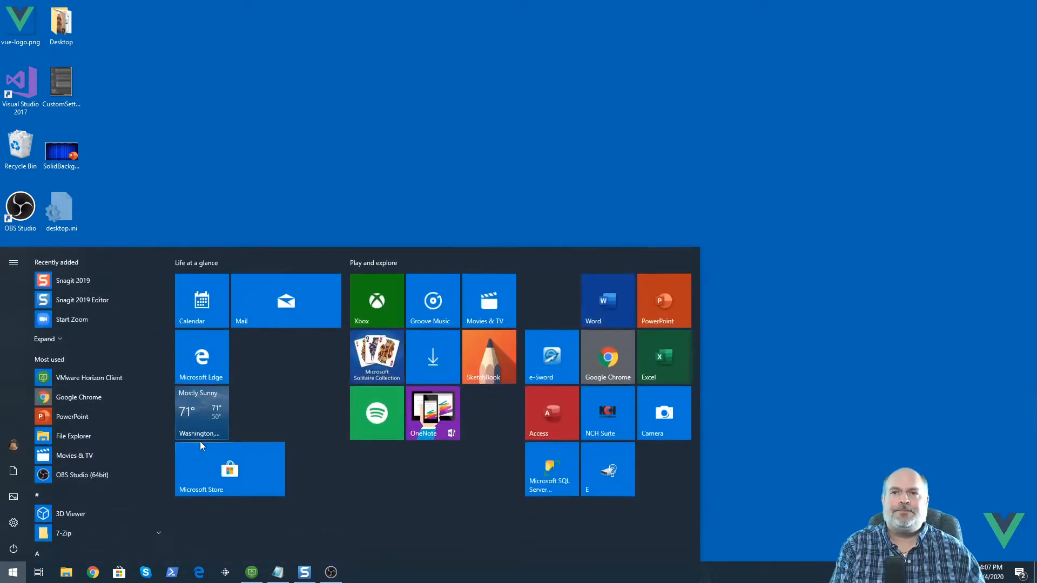
text(cmd)
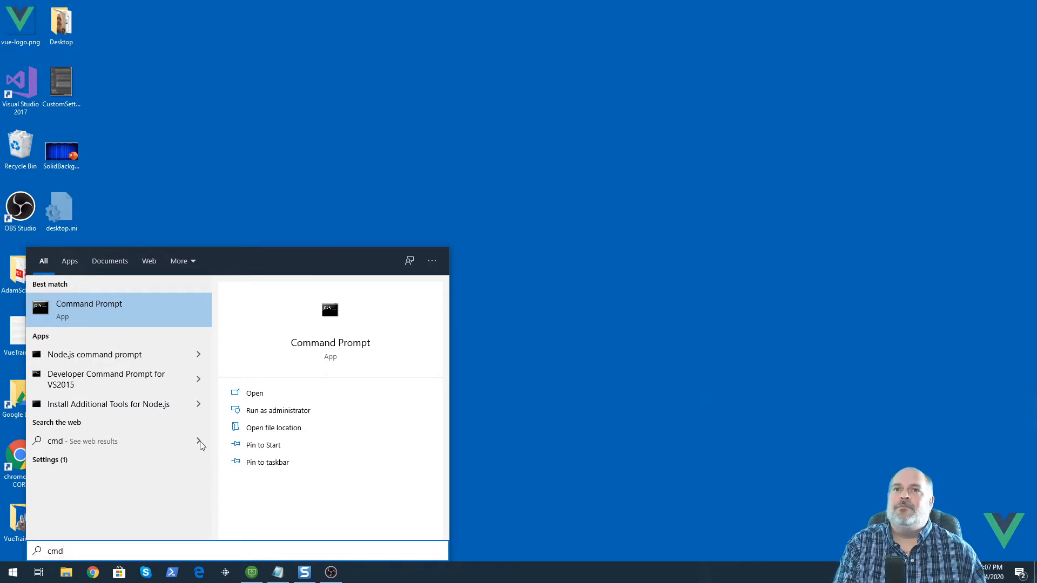
click(254, 393)
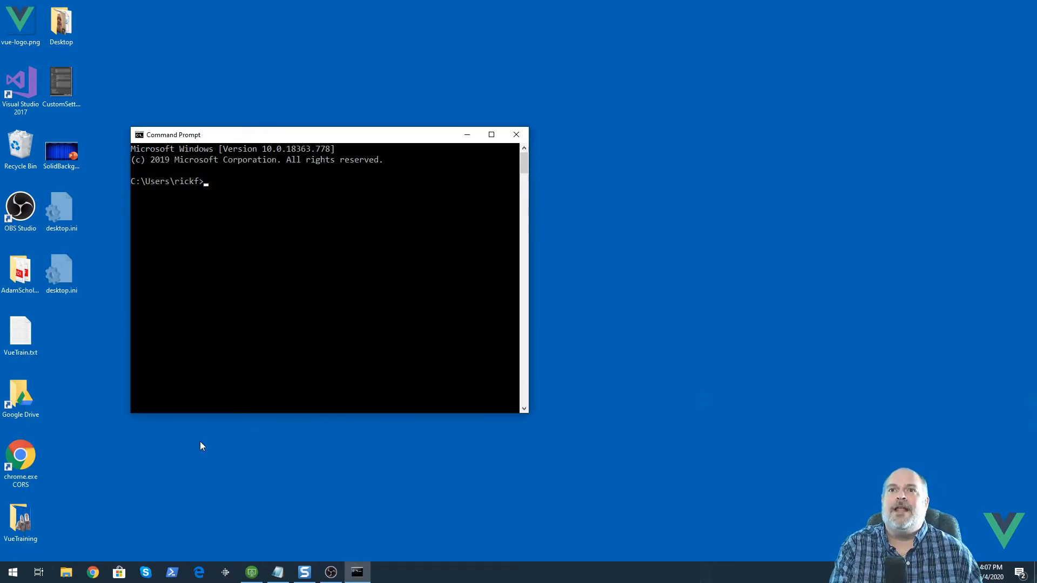
mouse_move(276, 219)
text(cd\)
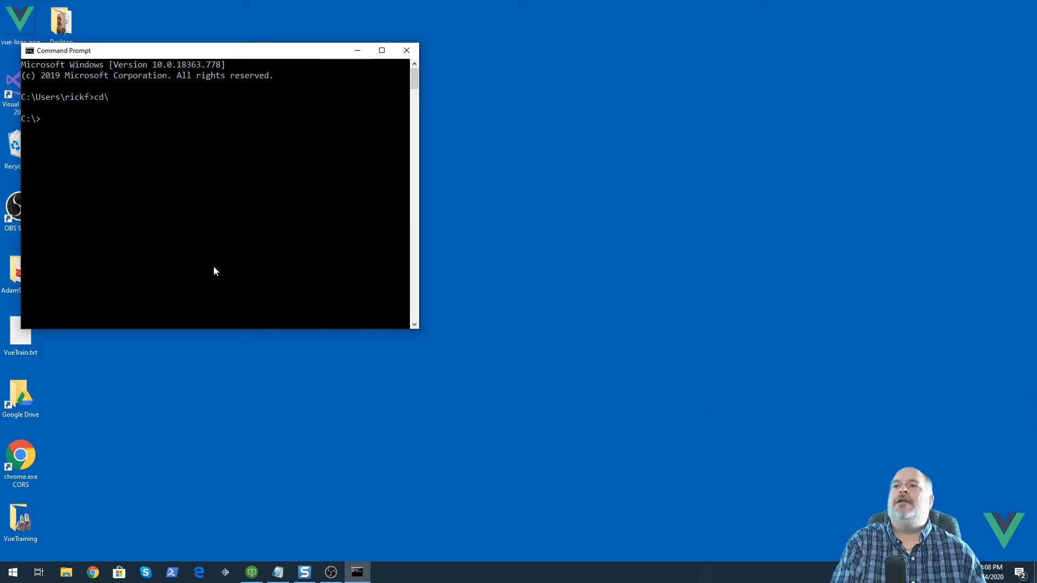
Create a vuelesson folder at the root of C: and move into it.
text(md)
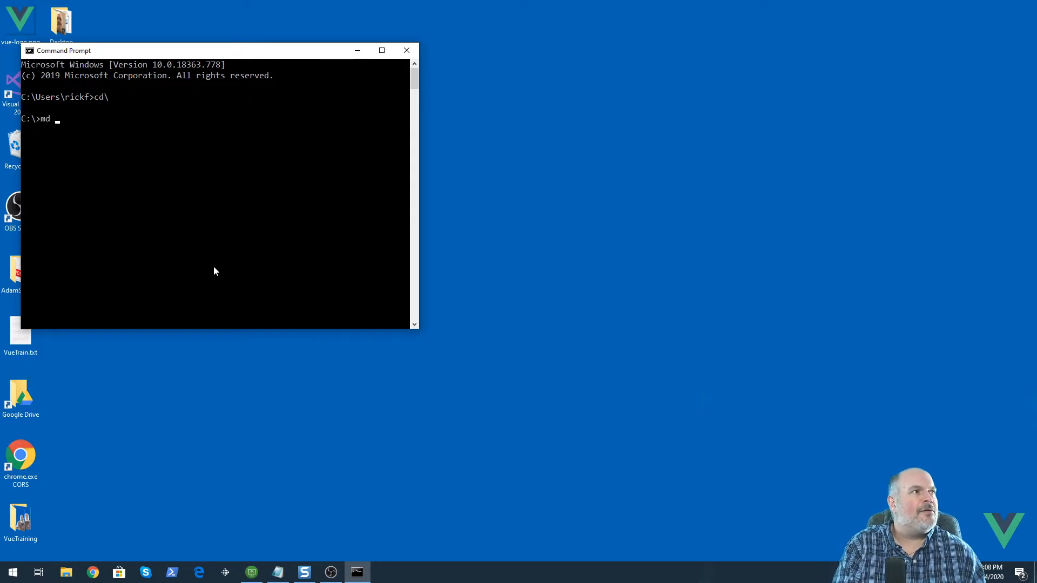
text(vueles)
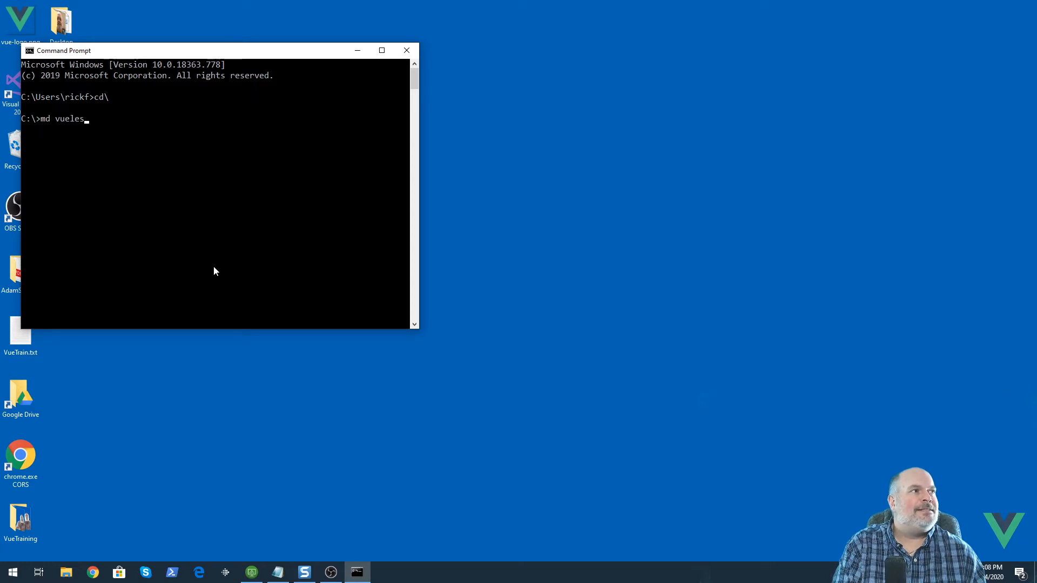
key(Return)
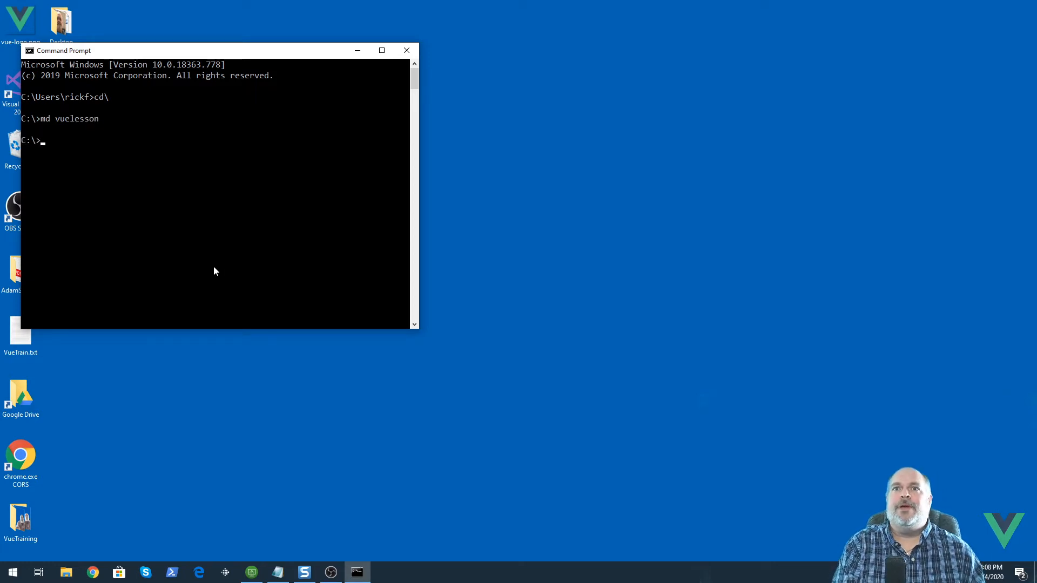
text(cd vue)
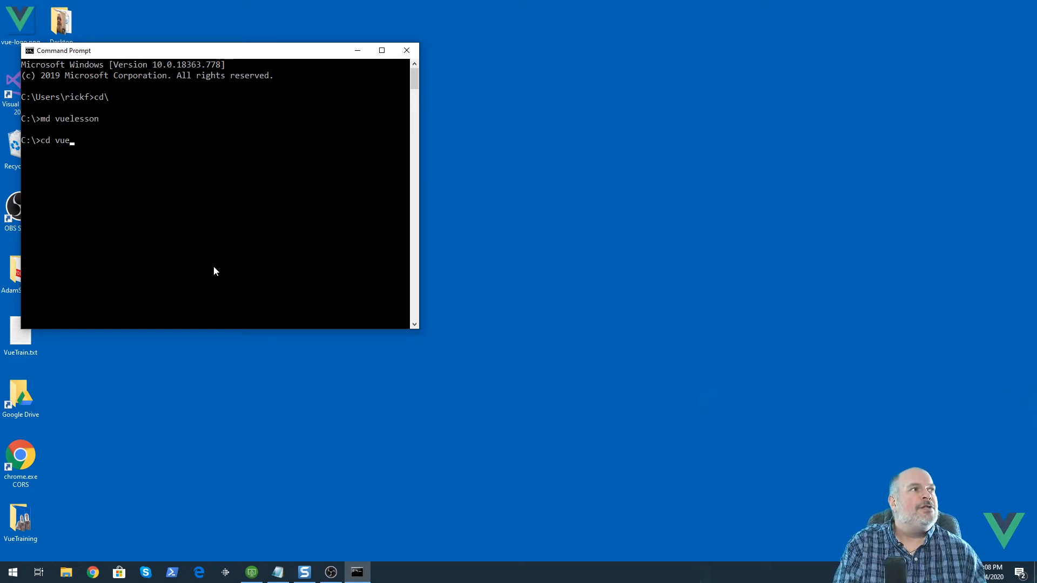
text(lesson)
text(dir)
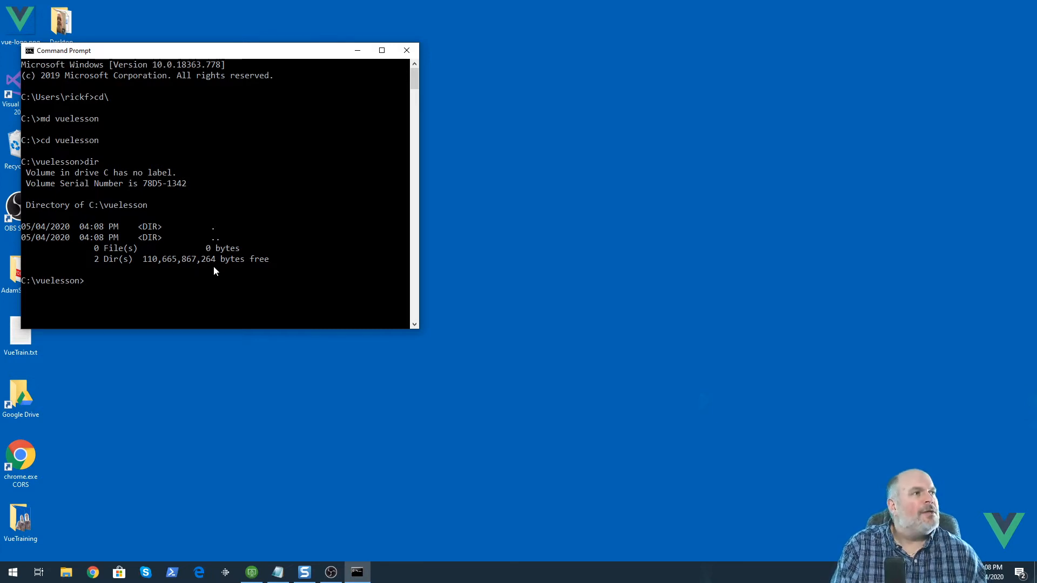
Launch the code editor on the vuelesson folder with code.
text(code .)
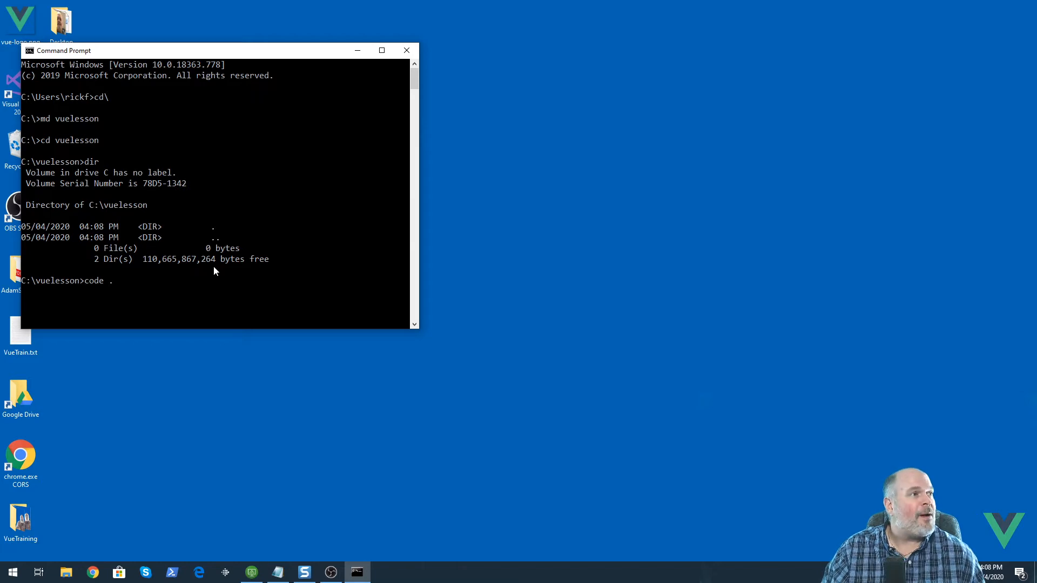
key(Return)
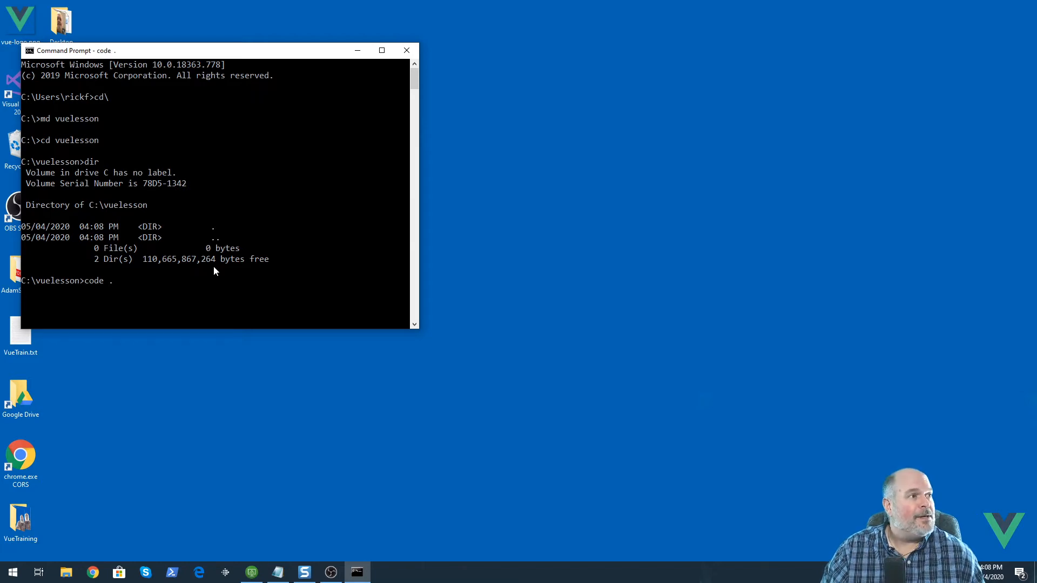
Restore the VS Code window, close the leftover readme.txt window, and launch Chrome alongside.
key(Return)
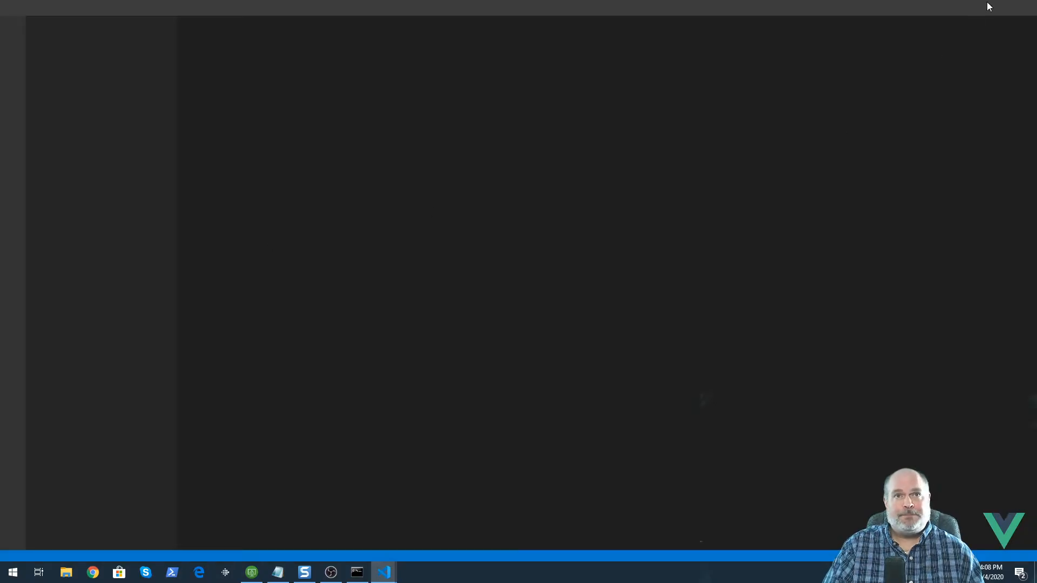
click(383, 572)
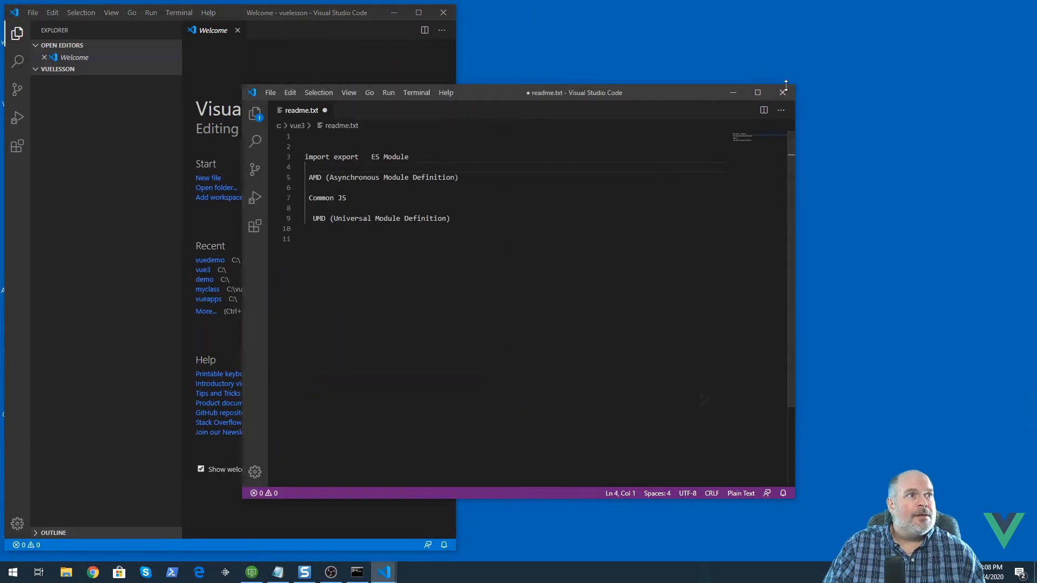
click(757, 92)
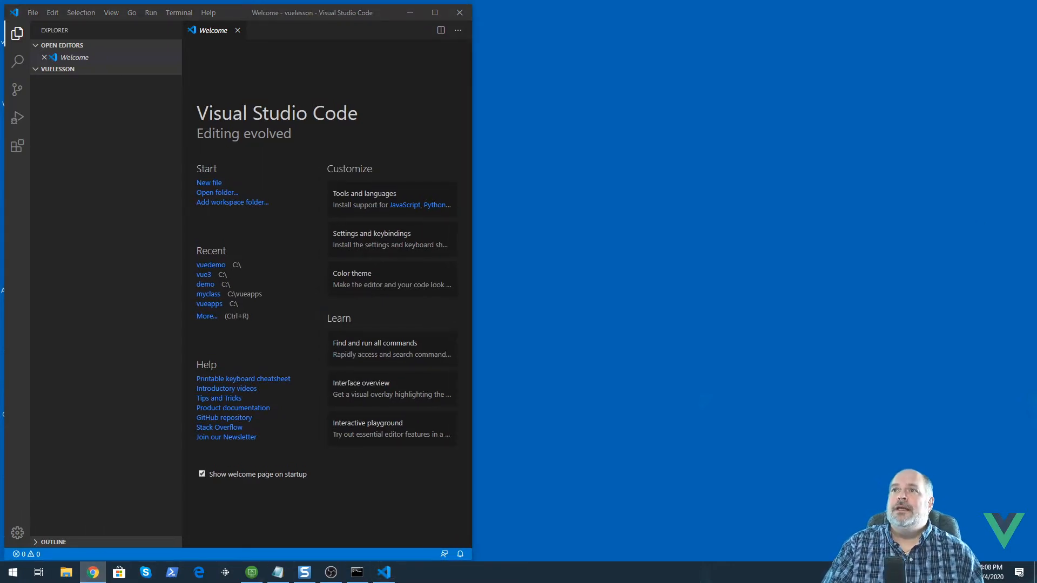
click(92, 572)
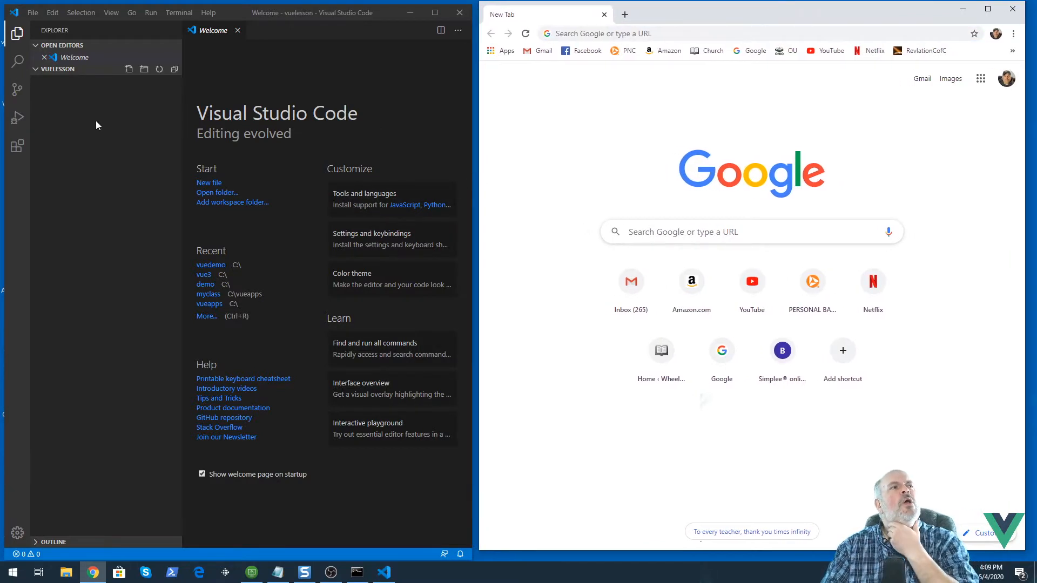
mouse_move(78, 75)
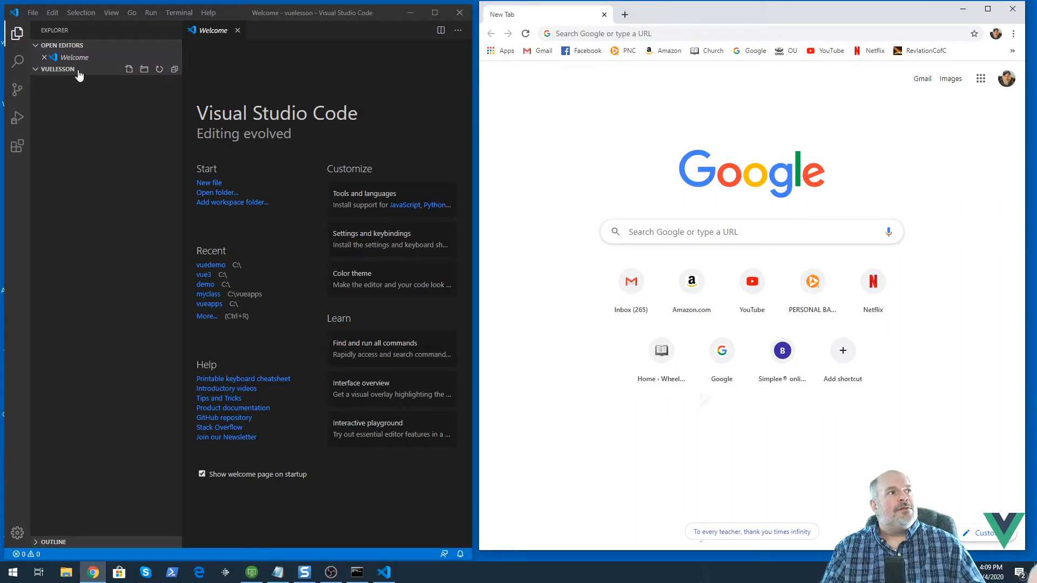
Create index.html with an <h1>Vue Lesson</h1> heading and dismiss the update notice.
click(129, 69)
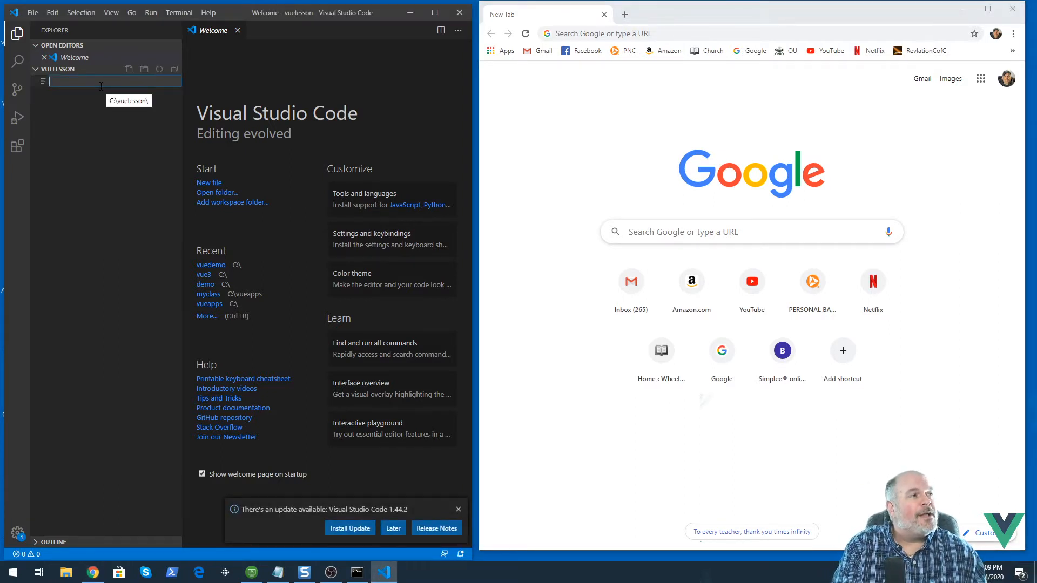
text(index.html)
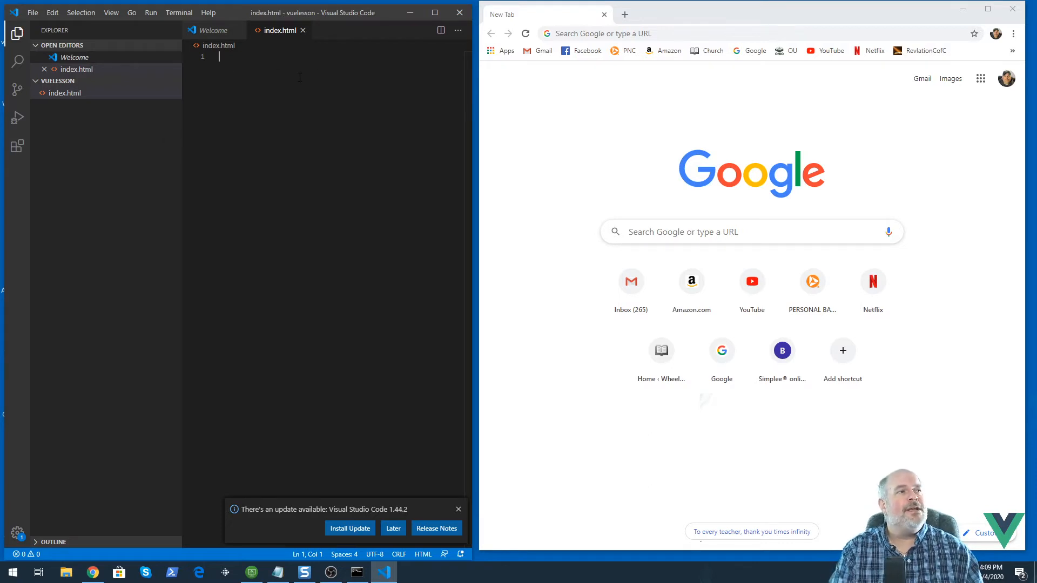
text(<h1>Vue Les</h1>)
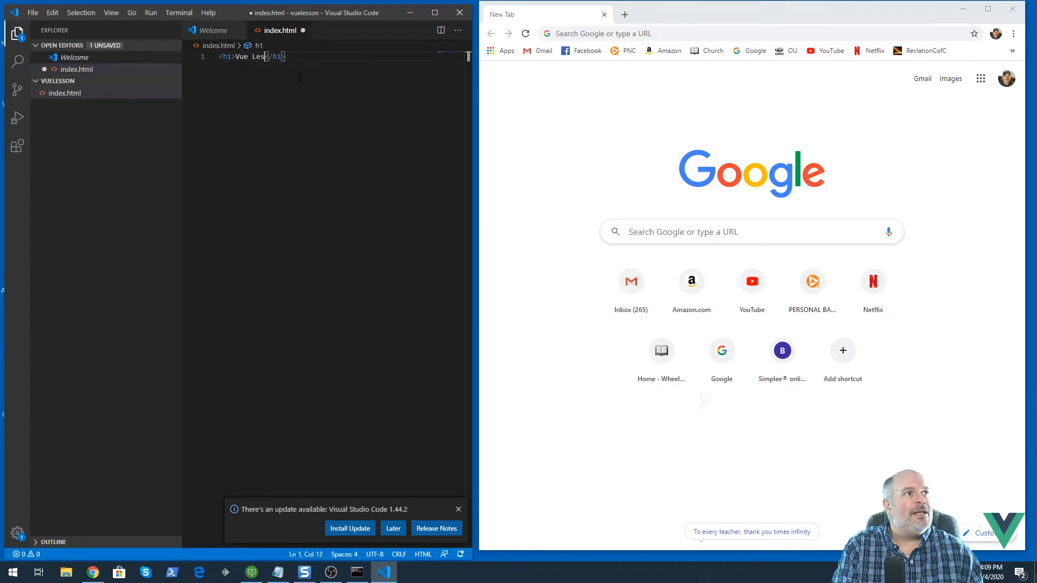
text(son)
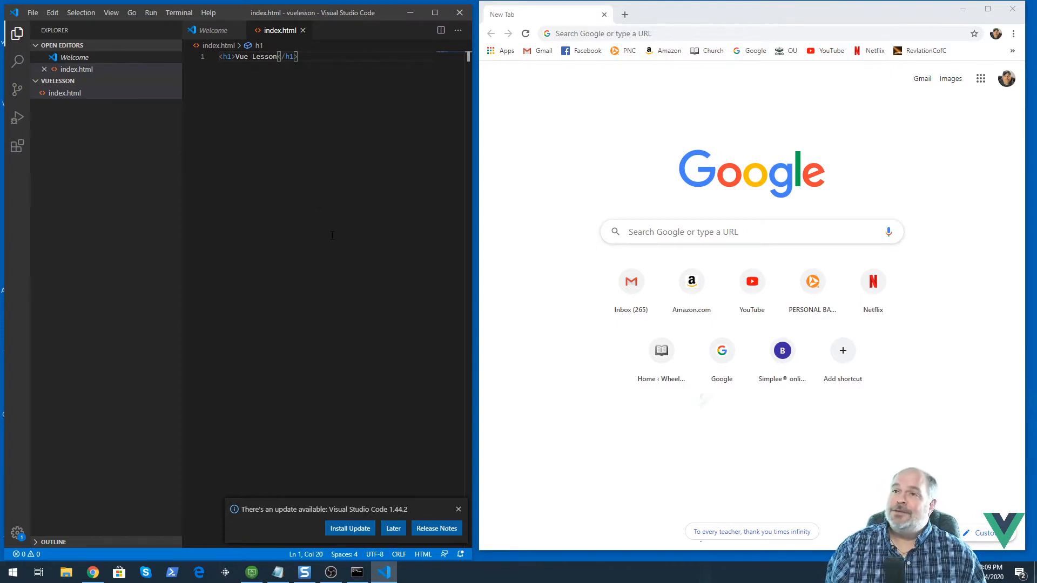
mouse_move(300, 198)
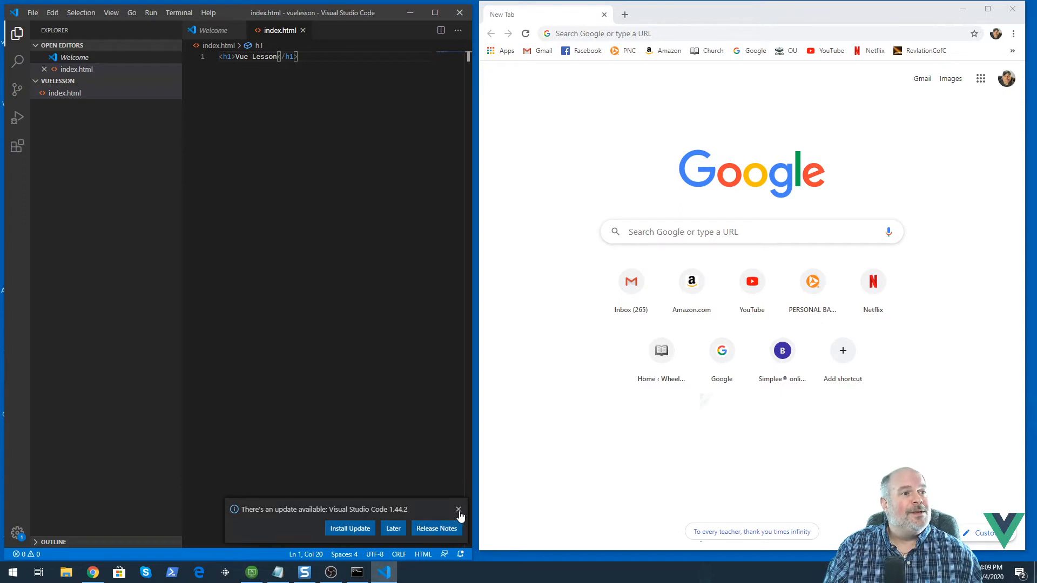
click(458, 509)
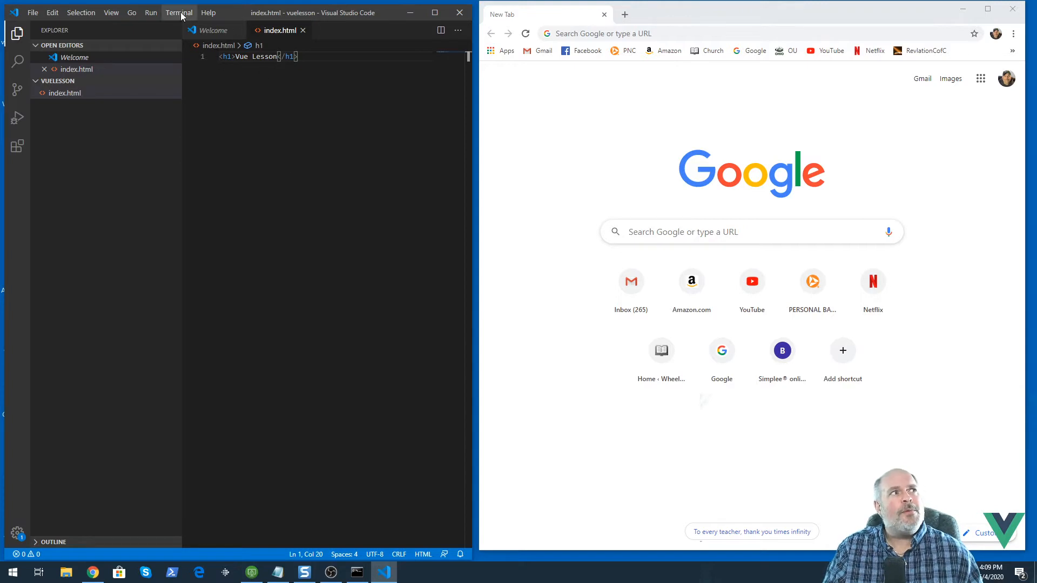
Open an integrated terminal in the vuelesson project folder.
click(178, 12)
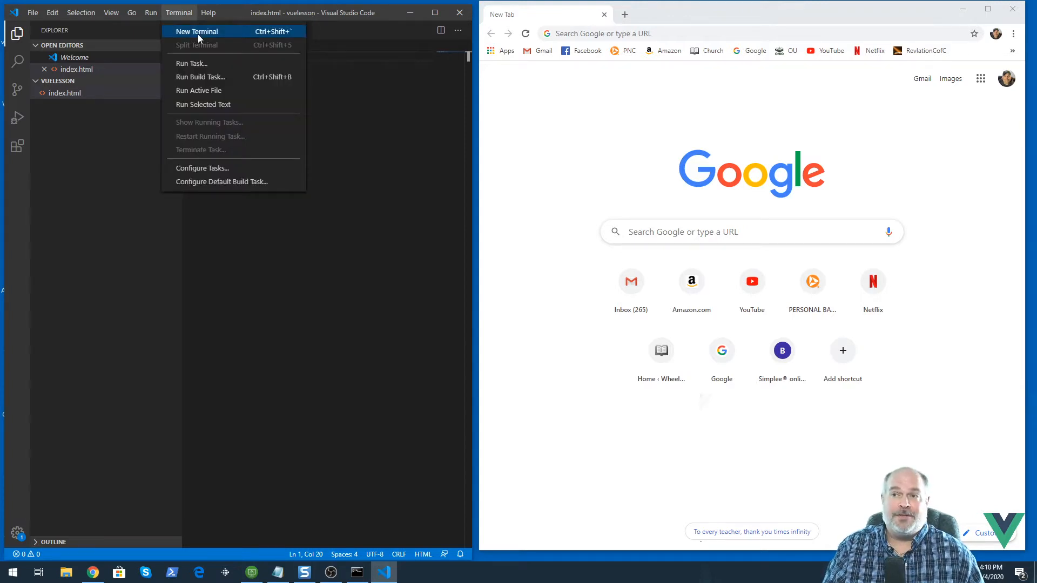
click(197, 31)
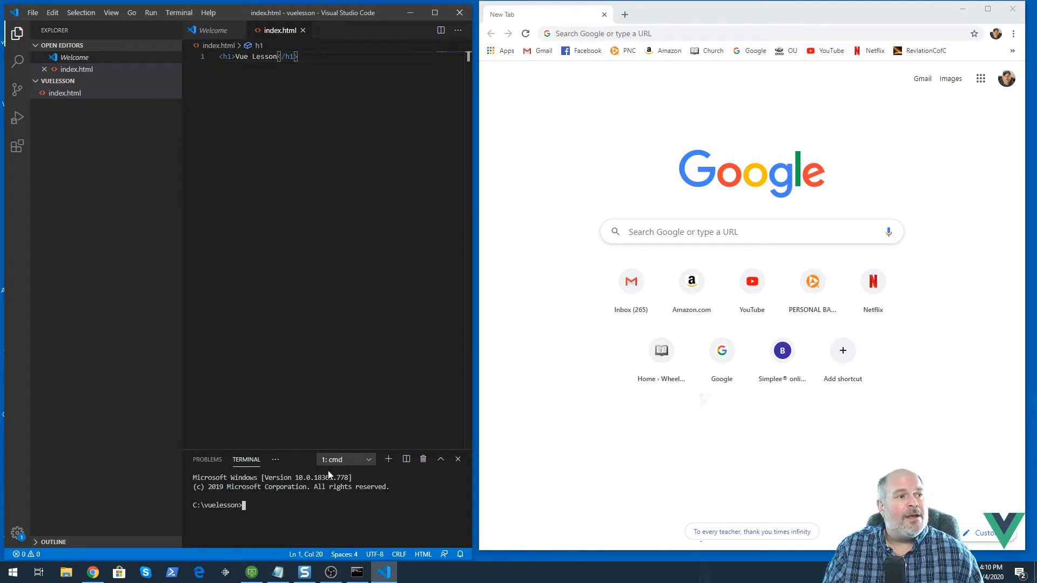
mouse_move(340, 477)
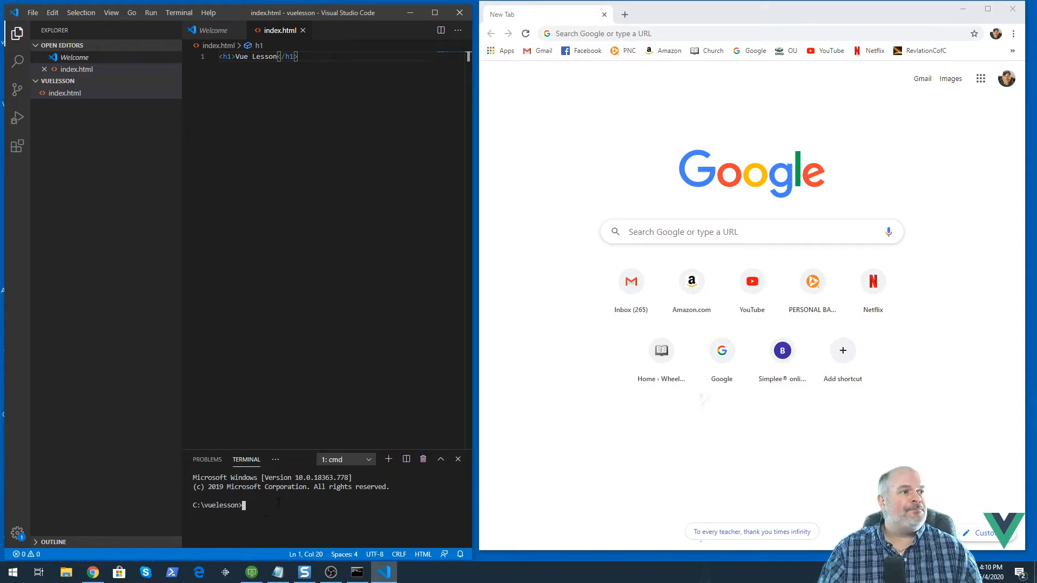
Run iisexpress /path:c:\vuelesson to serve the folder at localhost:8080.
text(iise)
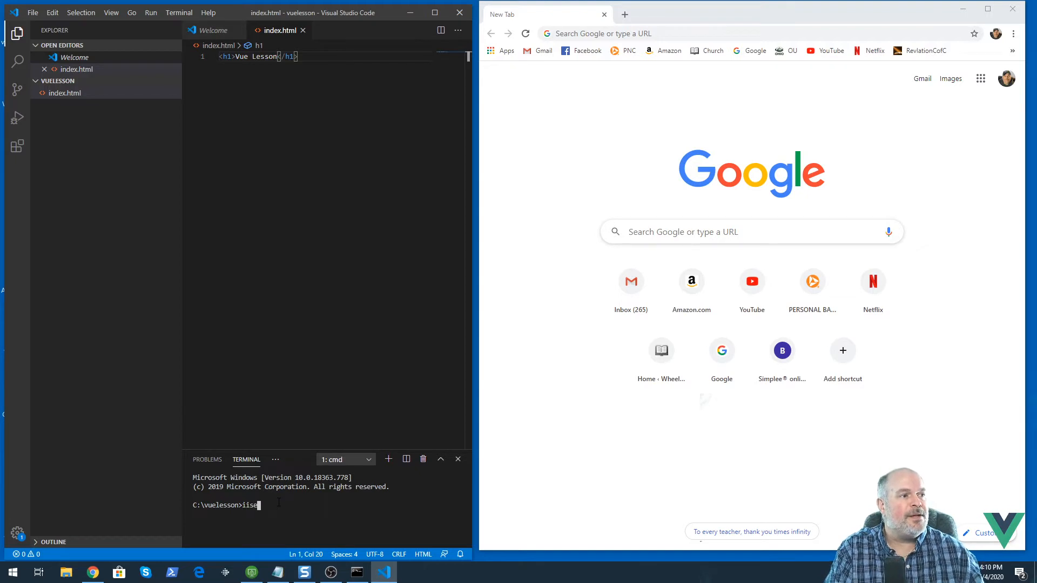
text(xpress)
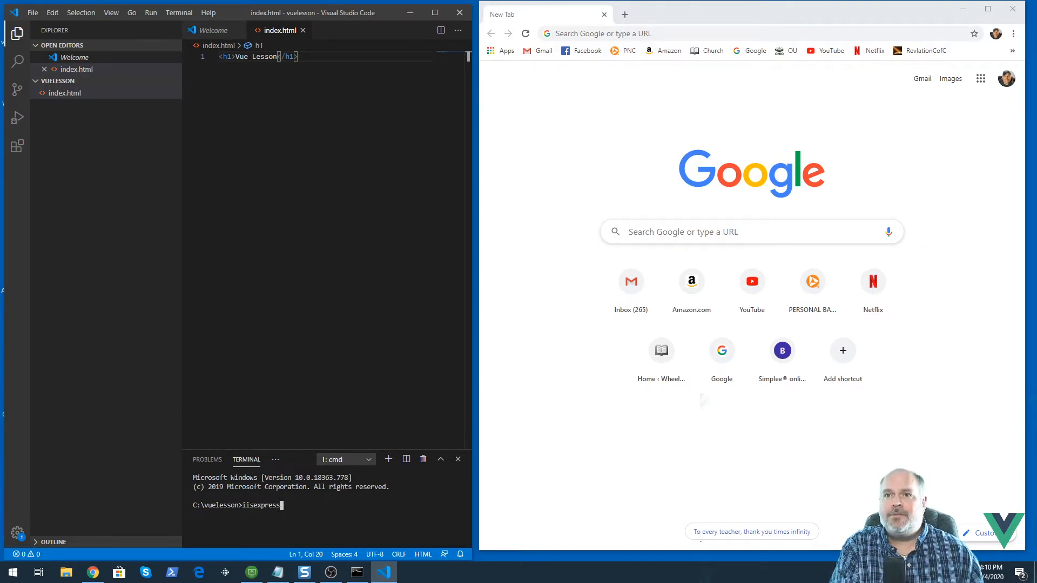
text(/path)
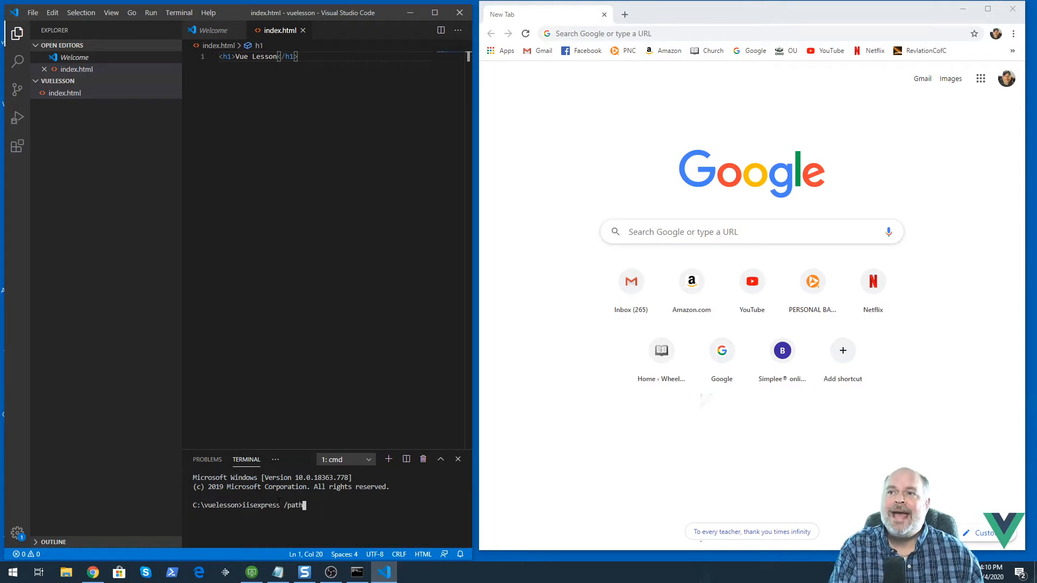
text(c:\)
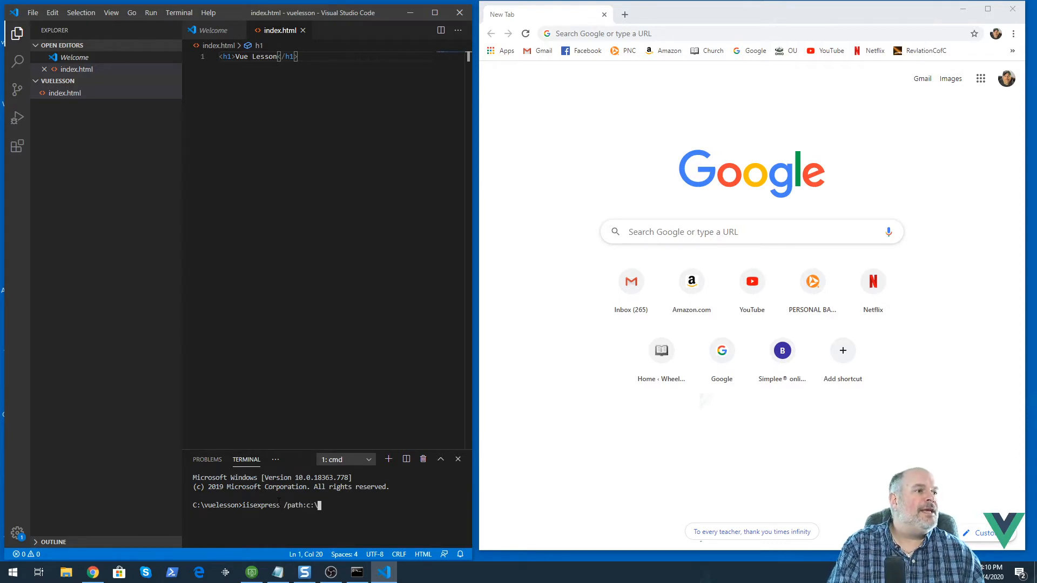
text(vue)
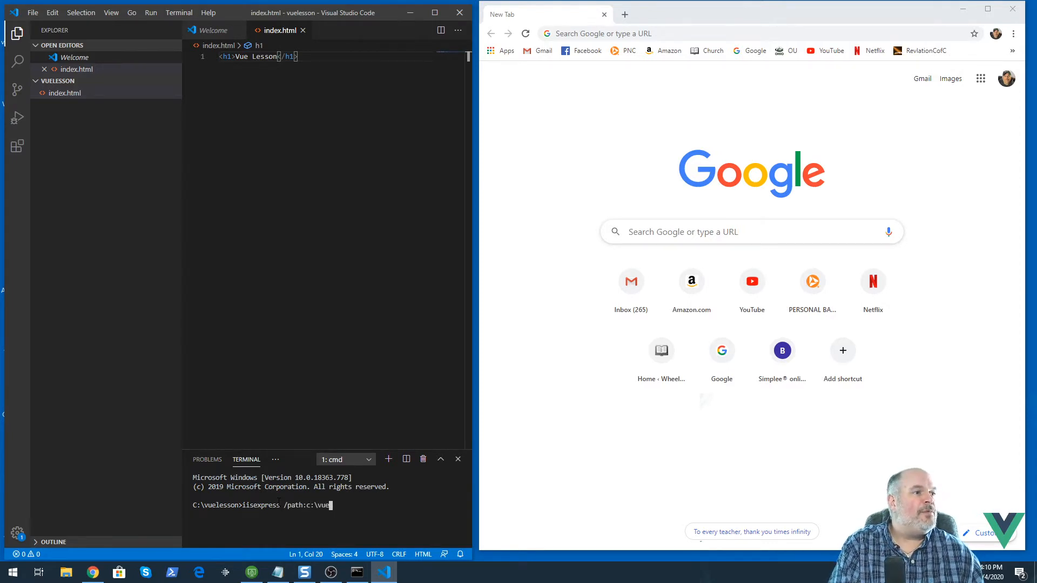
text(lesson)
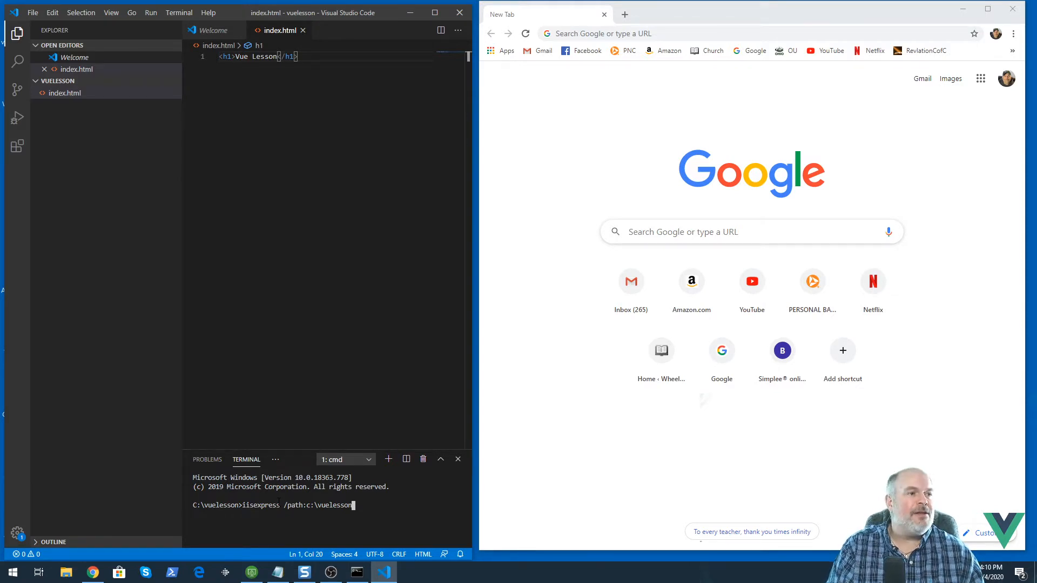
key(Return)
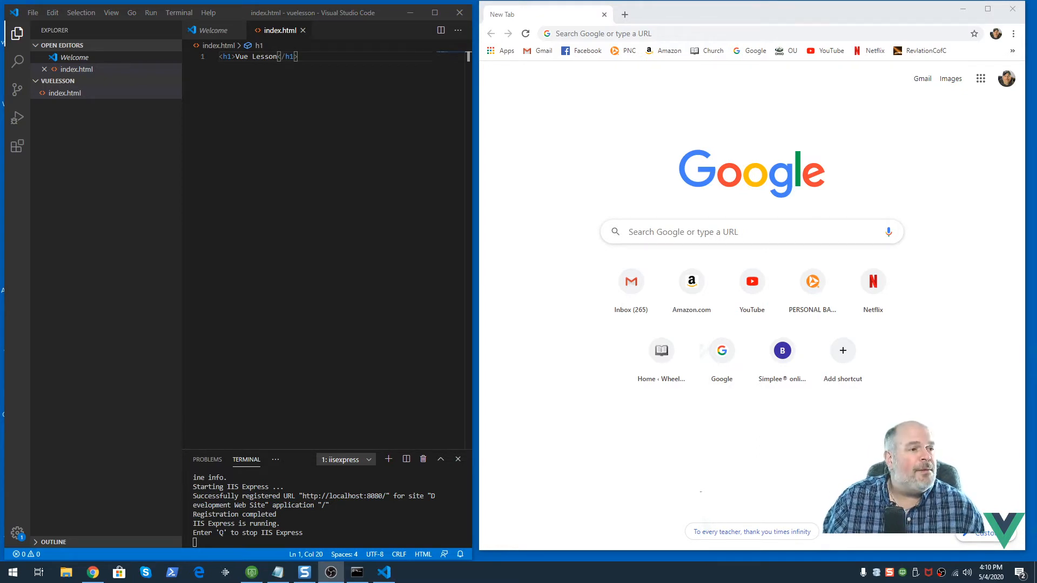
mouse_move(878, 567)
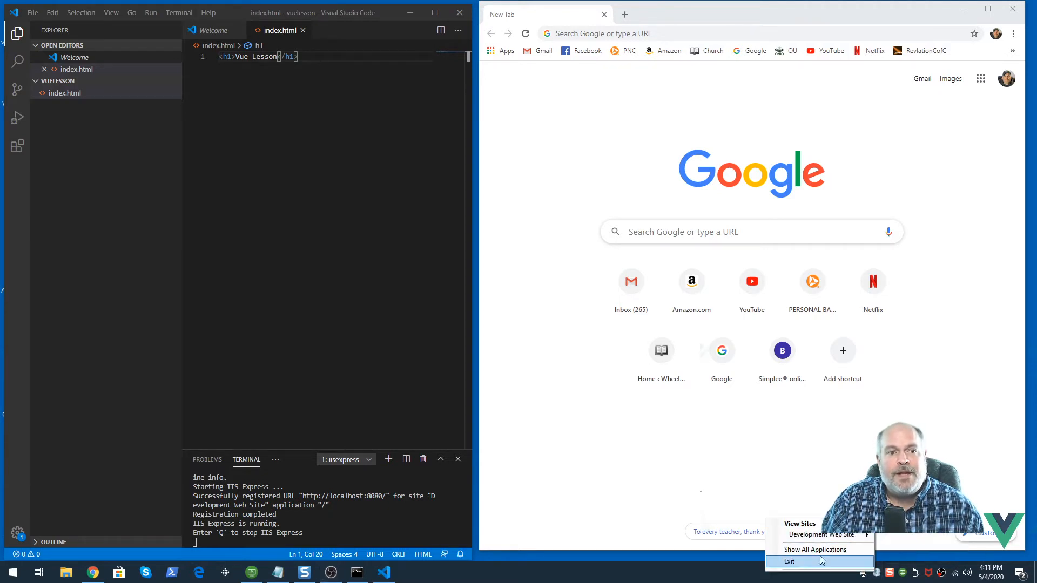
mouse_move(815, 550)
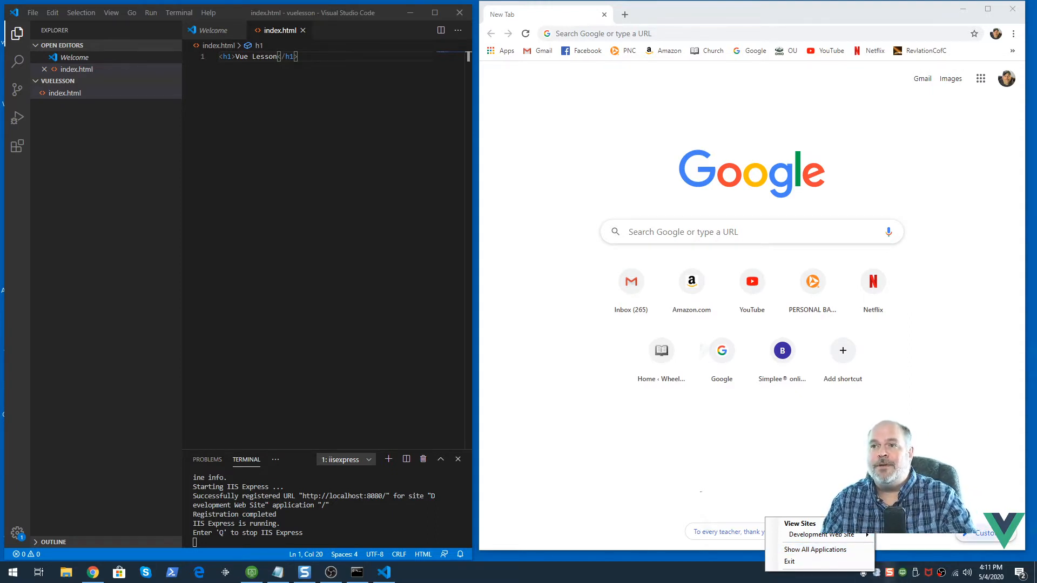
mouse_move(820, 534)
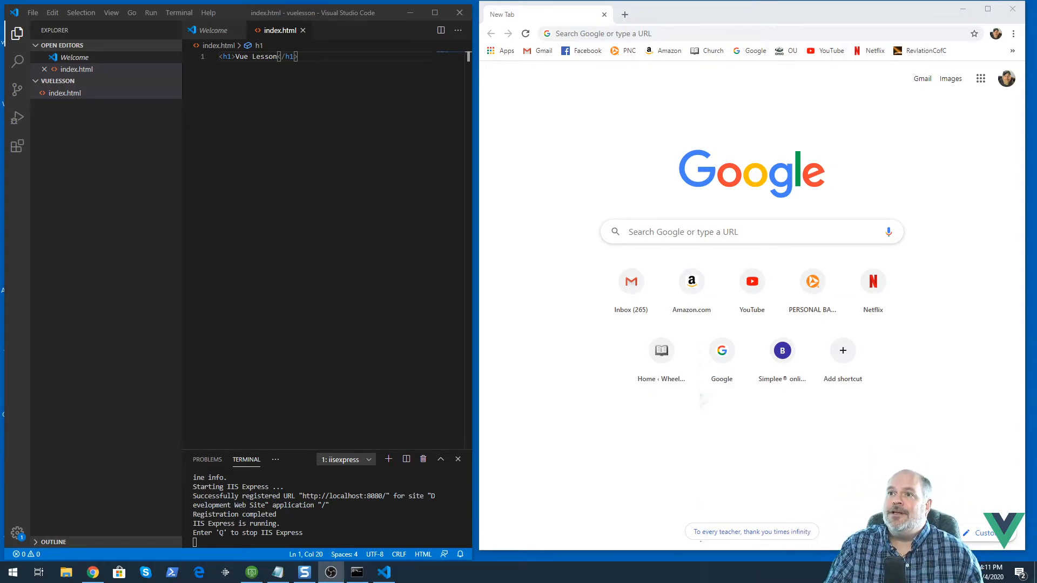
mouse_move(536, 330)
text(localhost:8080)
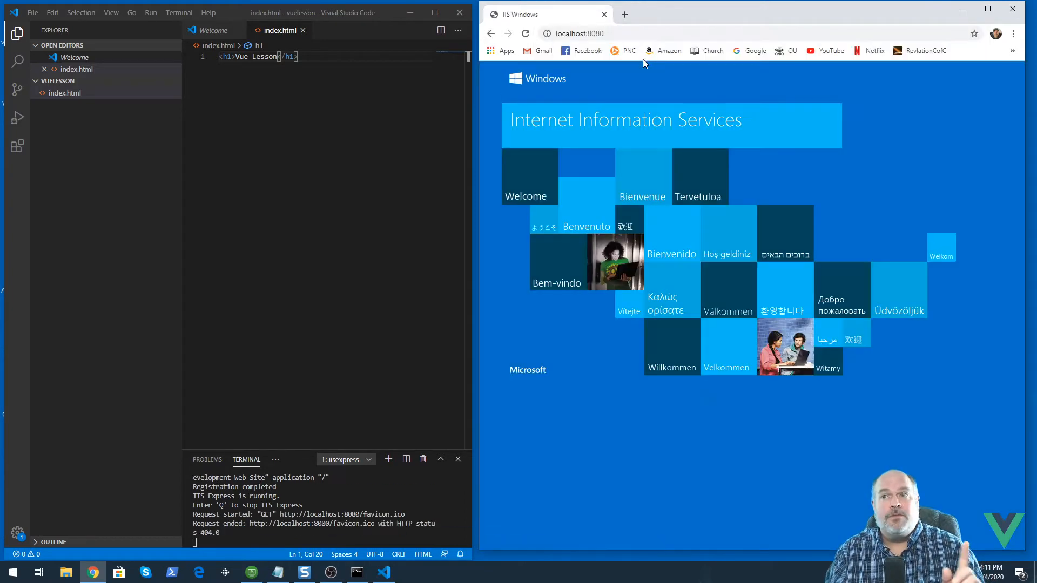
mouse_move(685, 94)
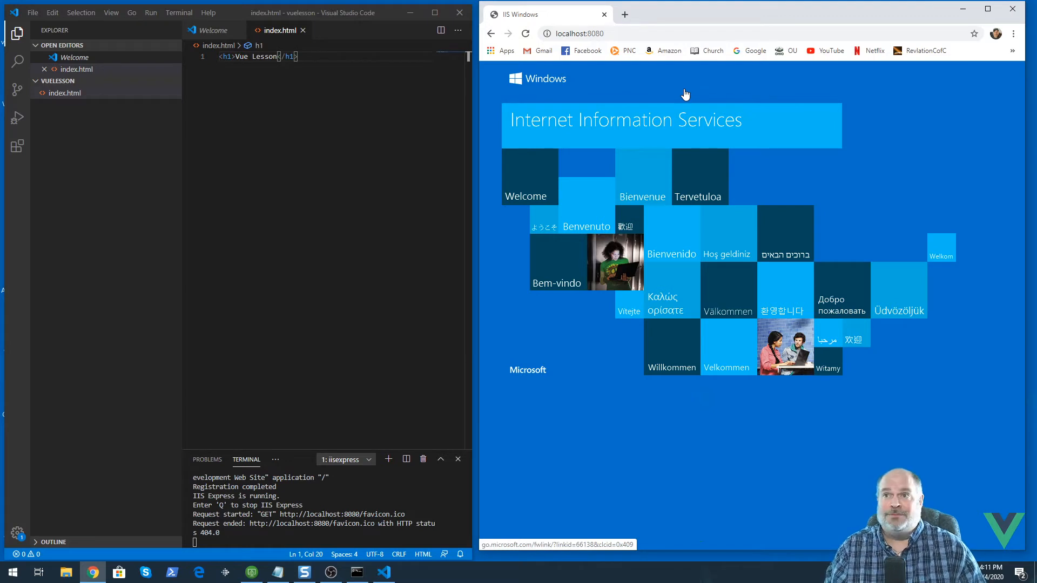
Navigate the browser to localhost:8080/index.html to show the Vue Lesson heading.
click(579, 34)
text(/)
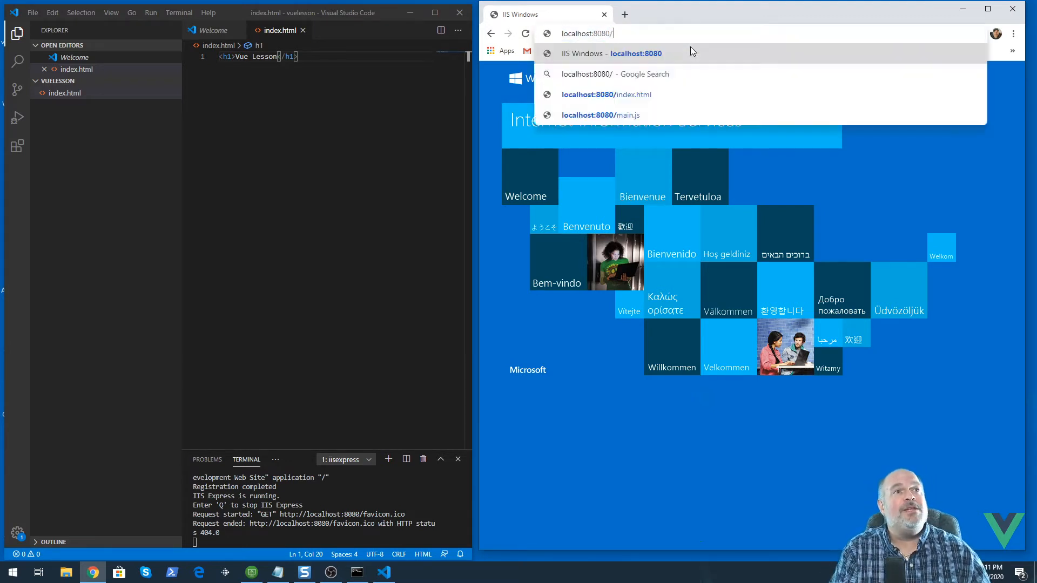
click(606, 95)
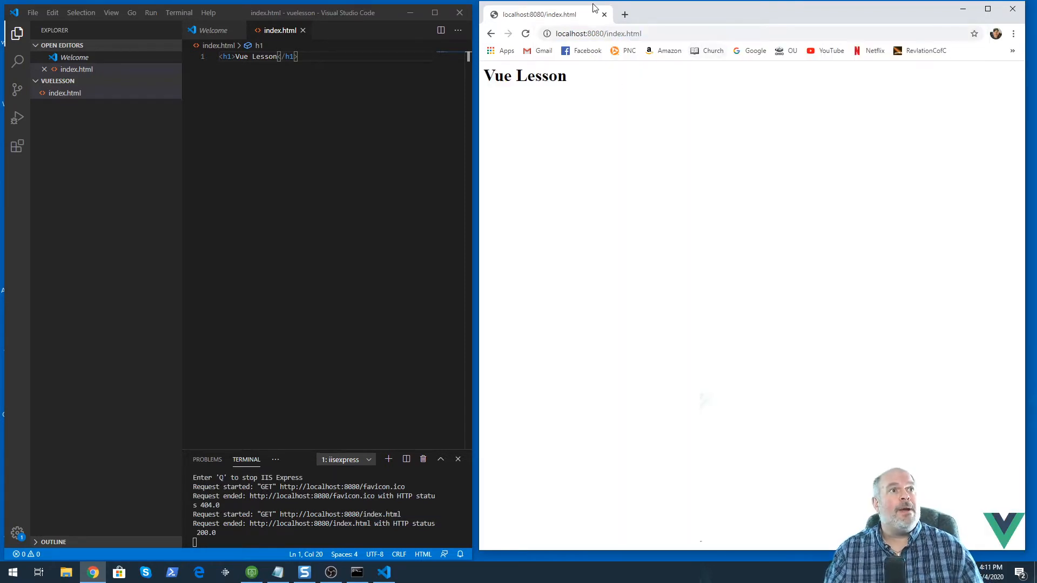
mouse_move(673, 234)
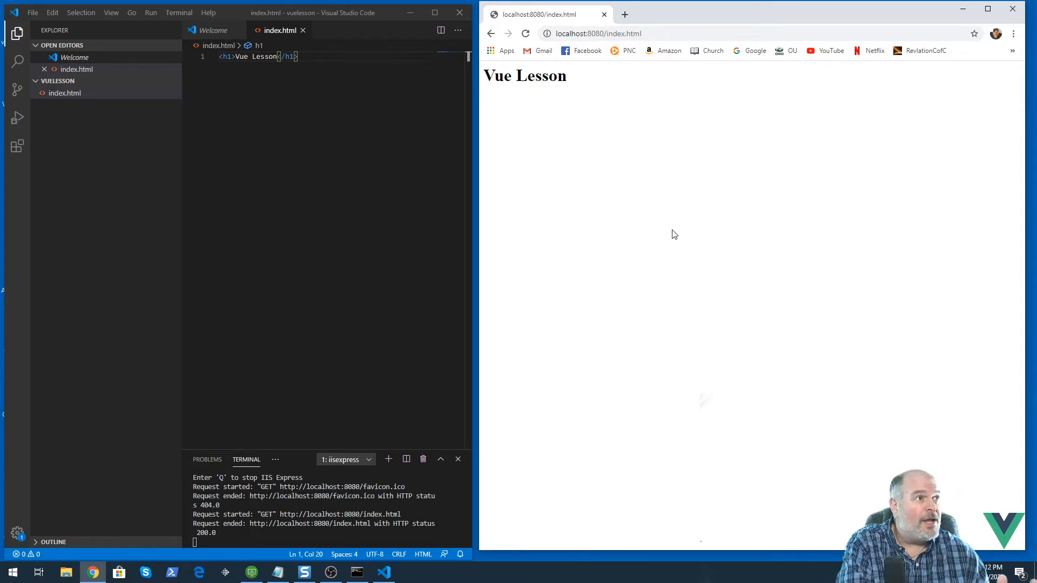
mouse_move(937, 257)
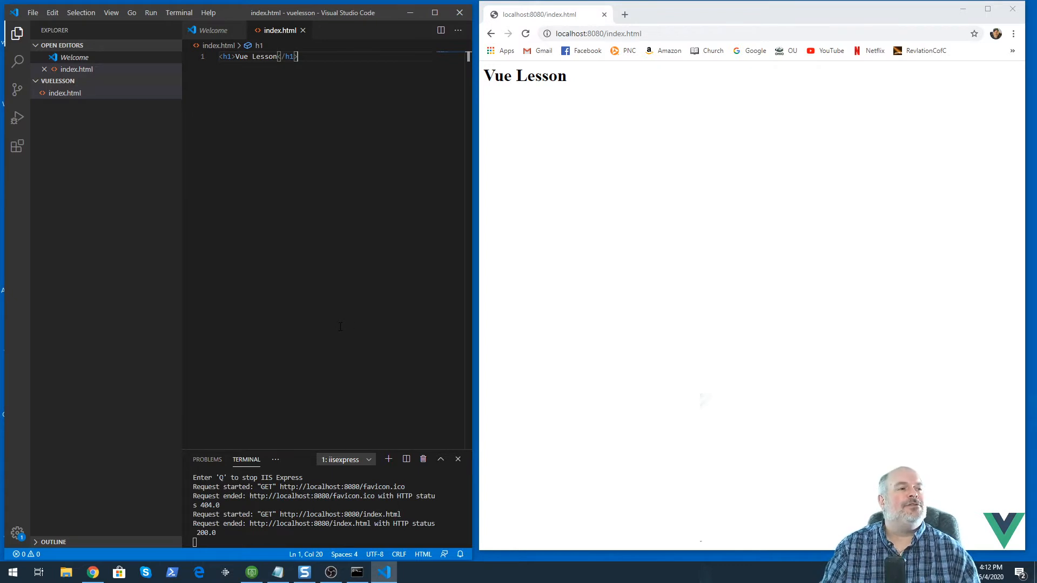
mouse_move(63, 92)
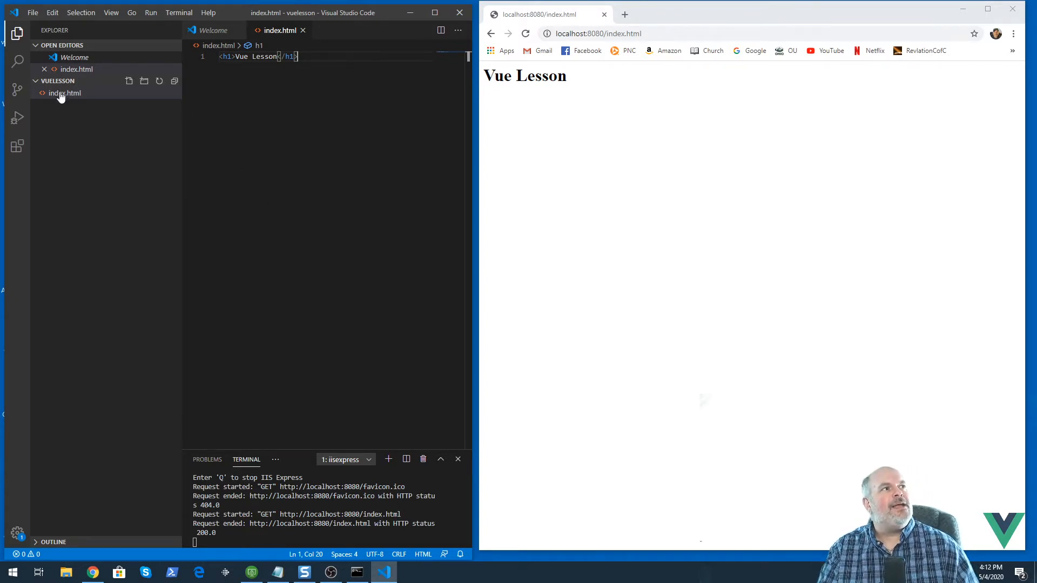
mouse_move(59, 84)
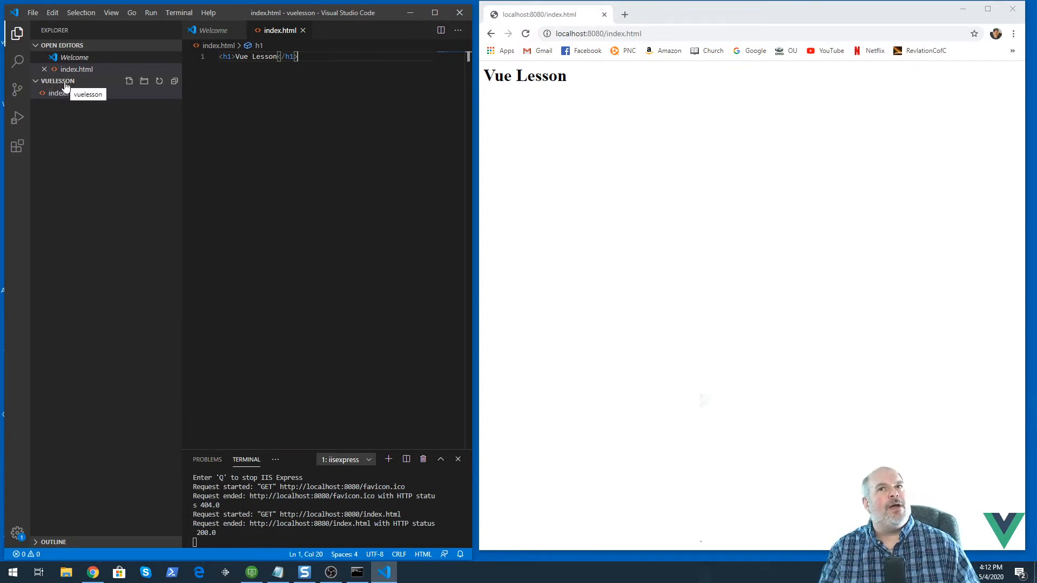
mouse_move(129, 81)
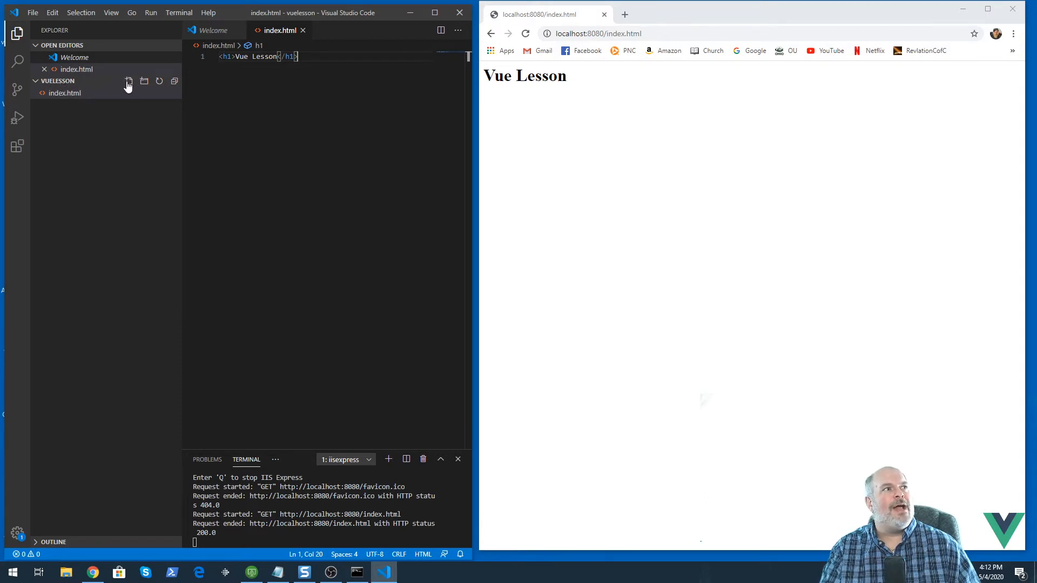
Create employee.js with an Employee class whose constructor stores this.name=name.
click(129, 81)
text(employee.js)
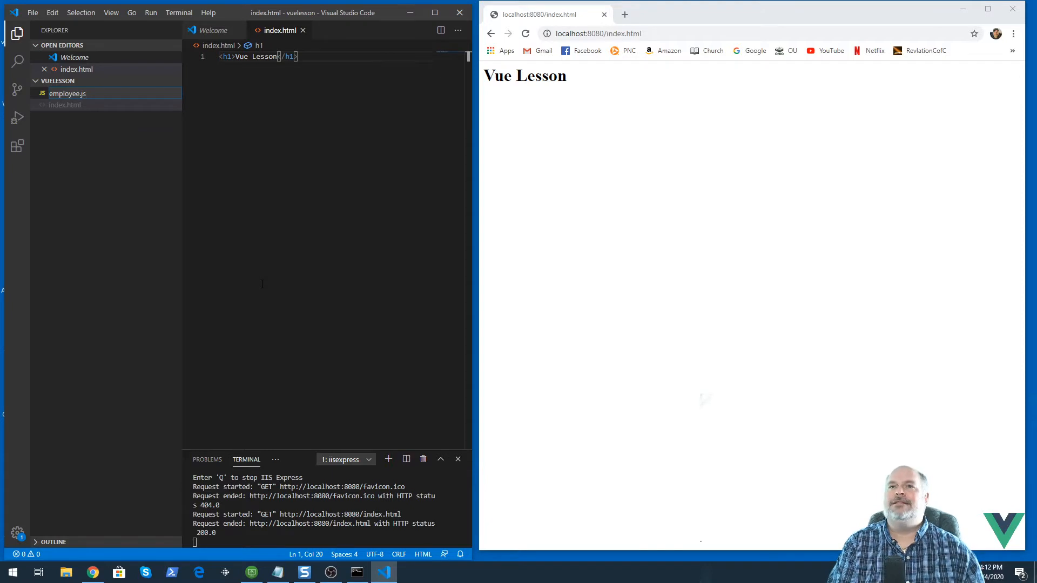
click(67, 93)
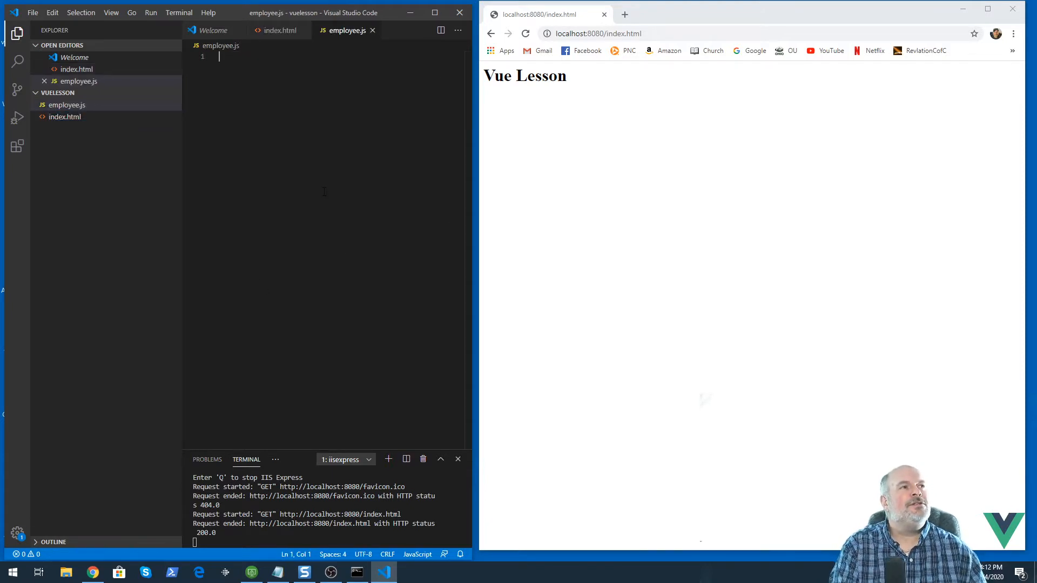
text(class Empl)
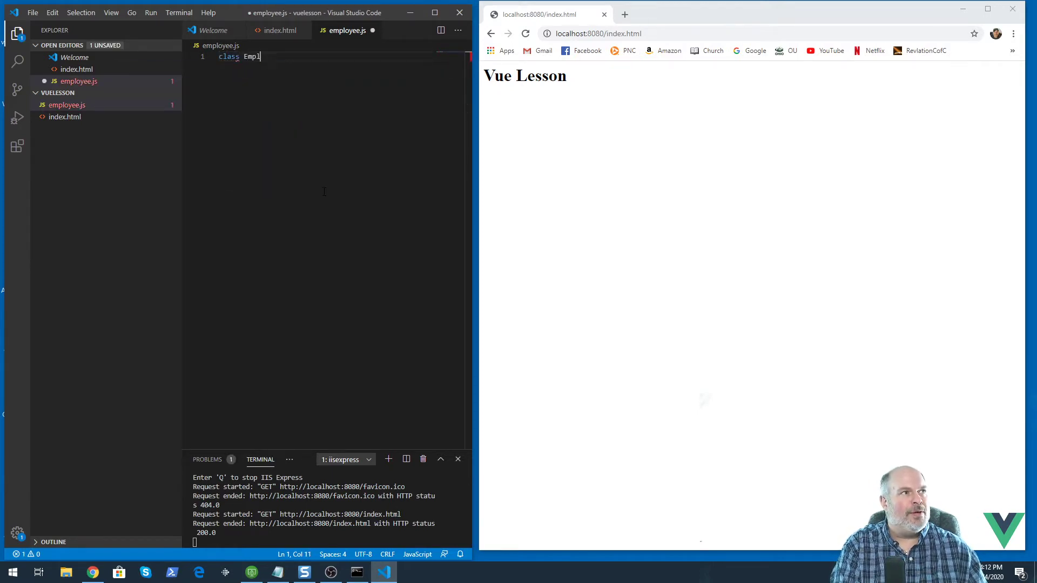
text(oyee)
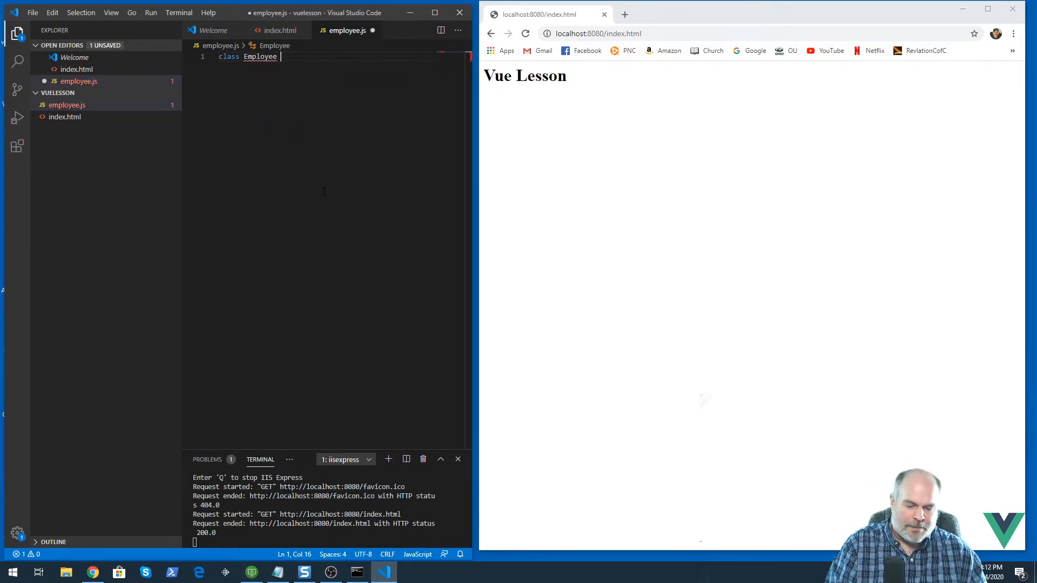
text({)
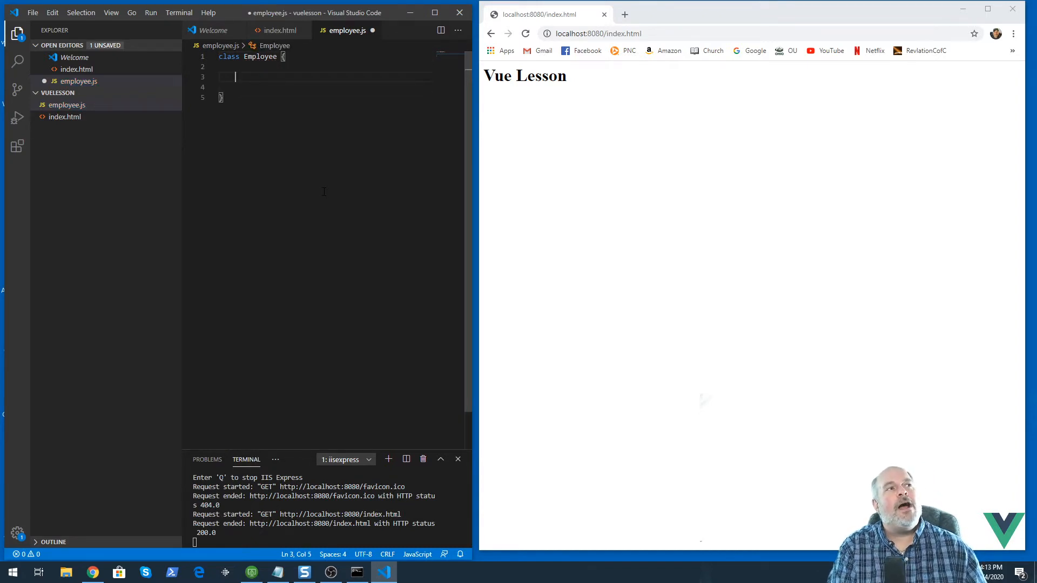
text(constructor)
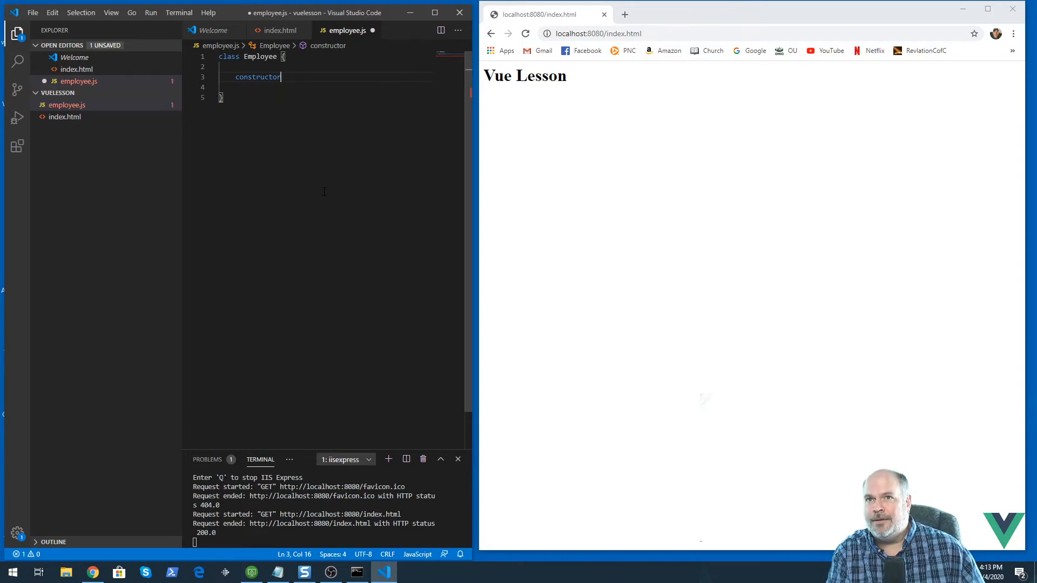
text((name) {)
text(t)
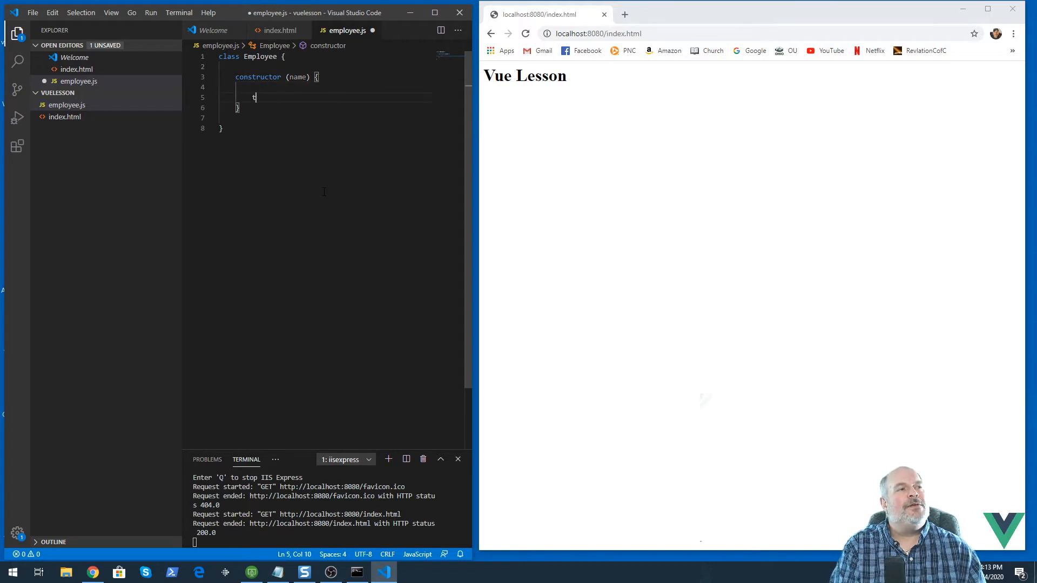
text(his.name=name;)
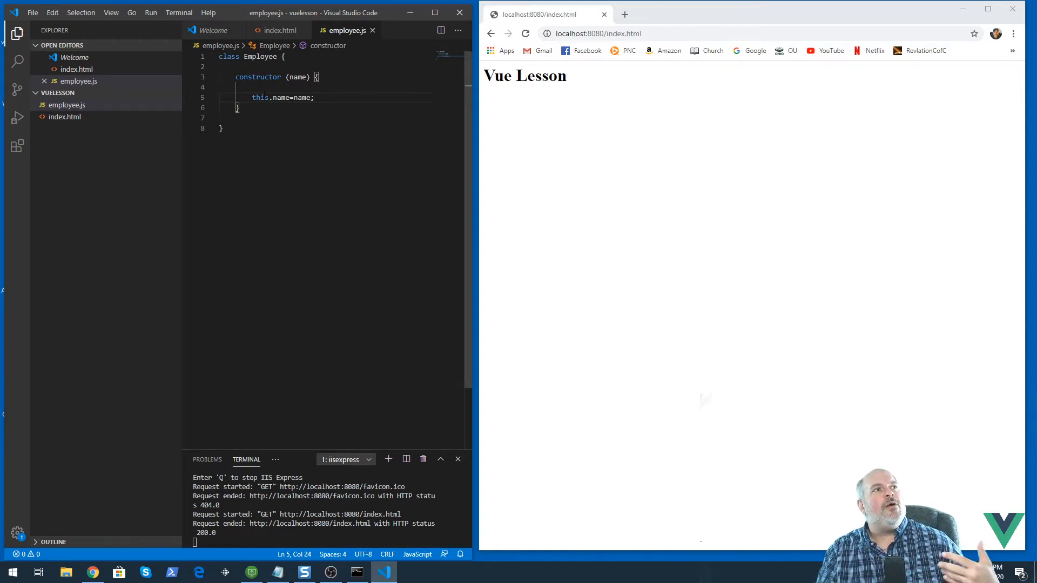
Add an empty script block to index.html.
click(281, 30)
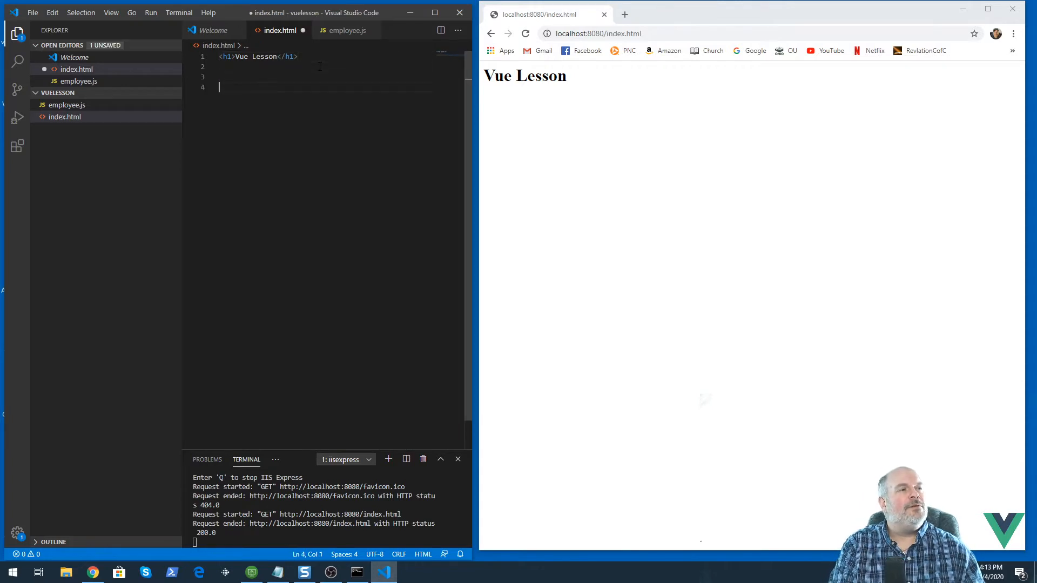
text(<script)
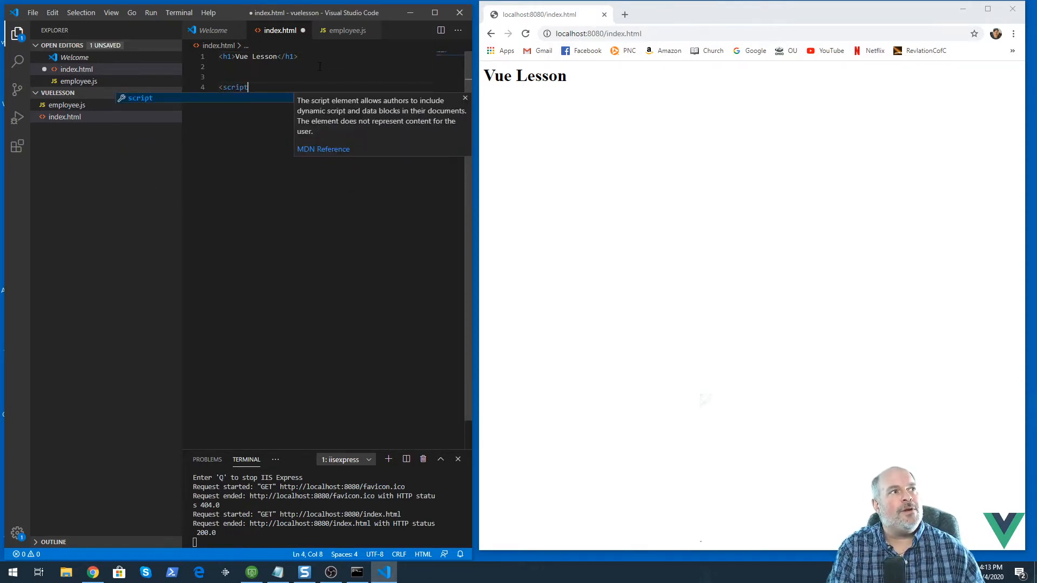
key(Enter)
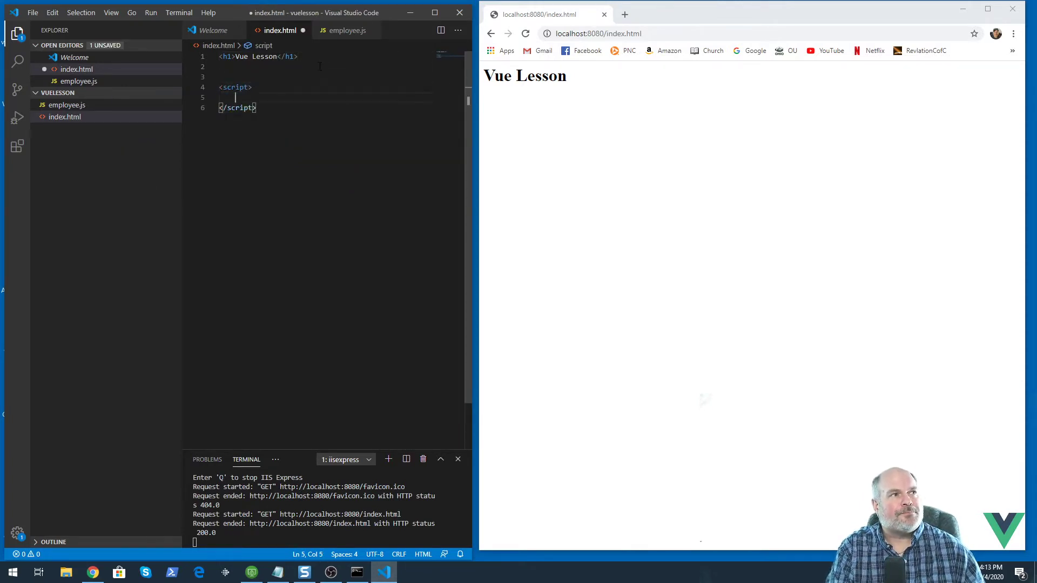
key(enter)
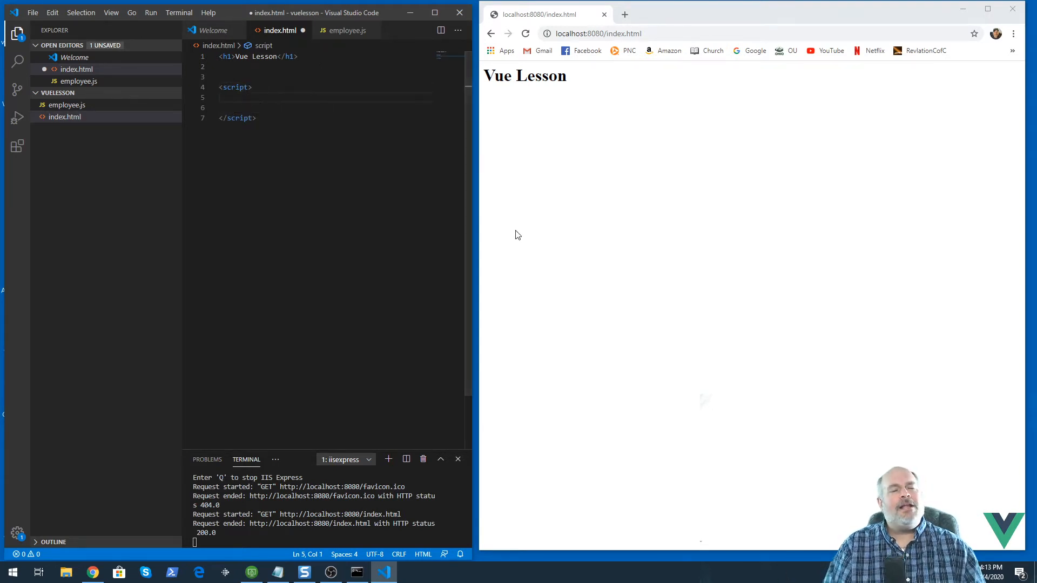
key(enter)
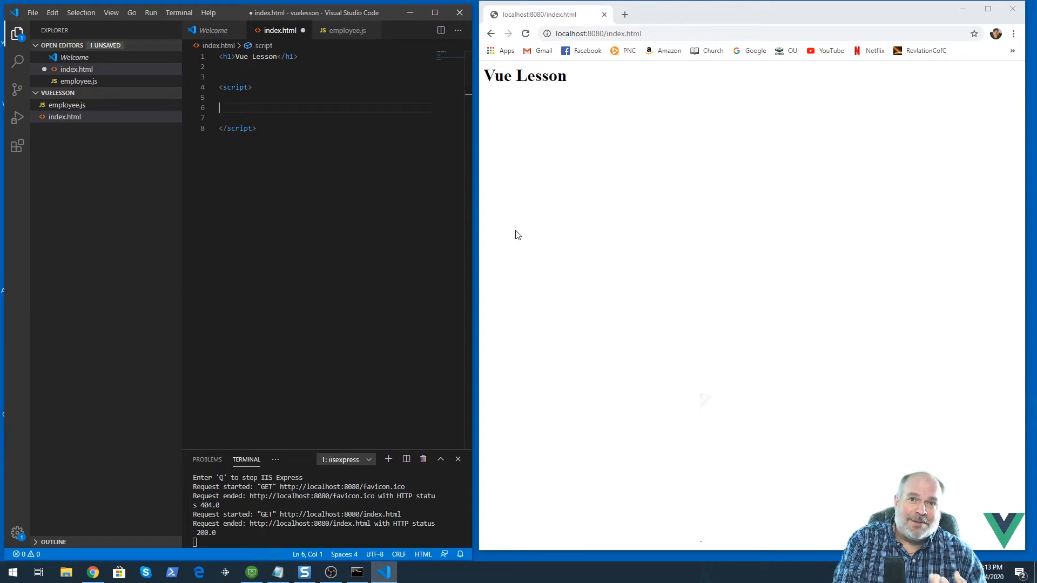
Write import Employee from '../employee.js' inside the script and save.
text(import)
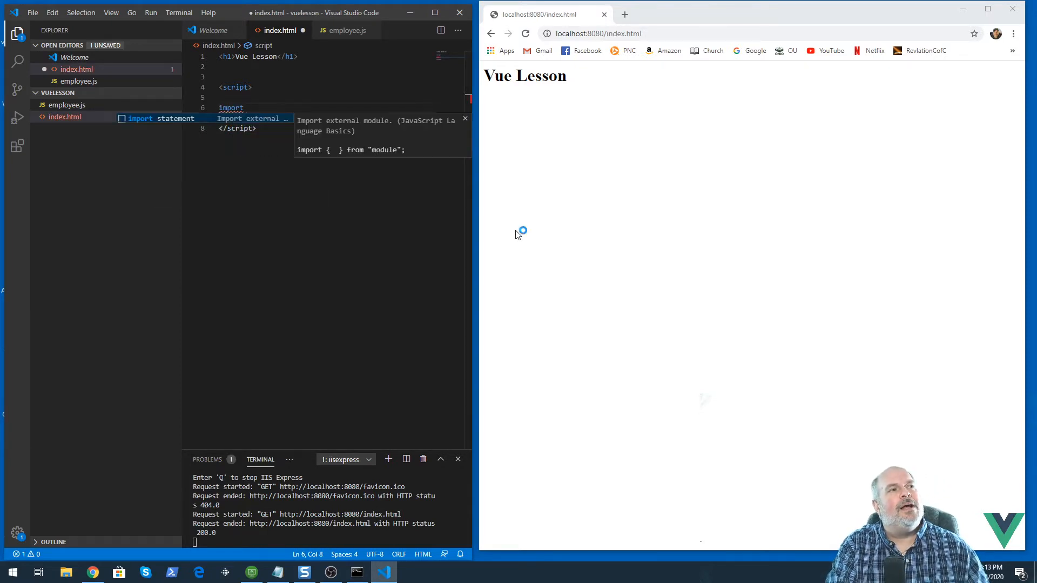
text(Employee from)
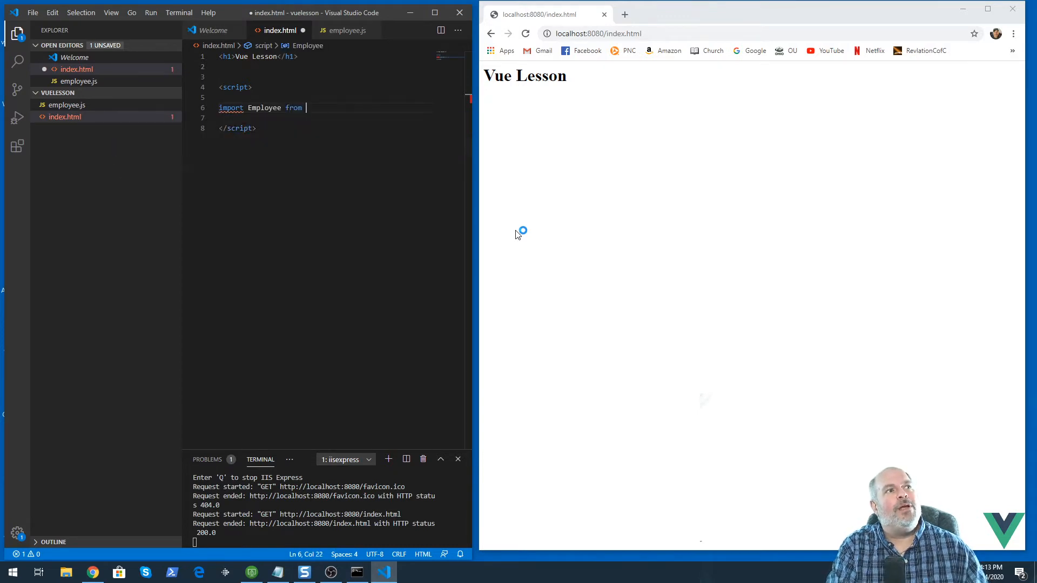
text('../)
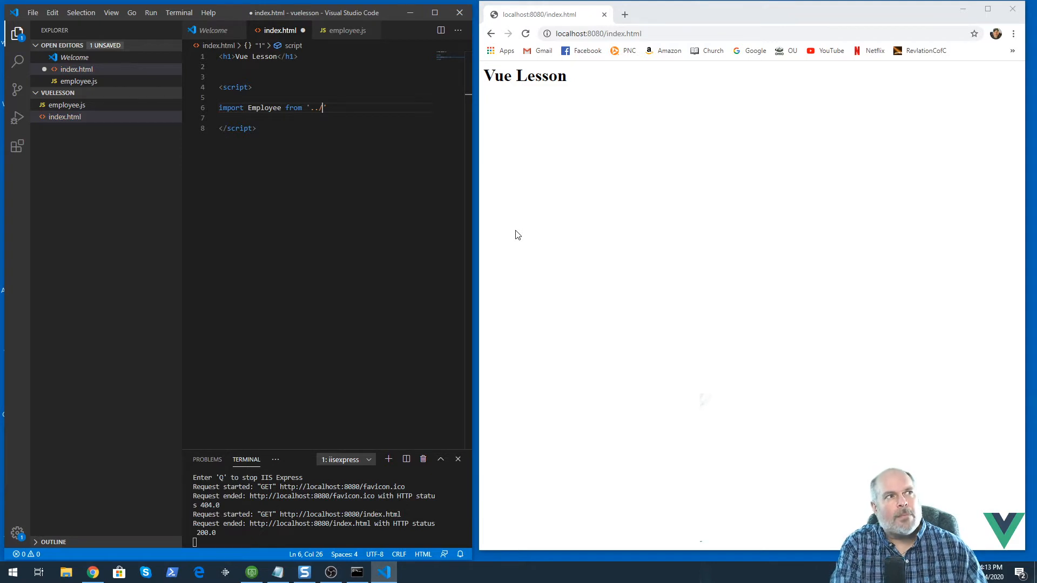
text(employe)
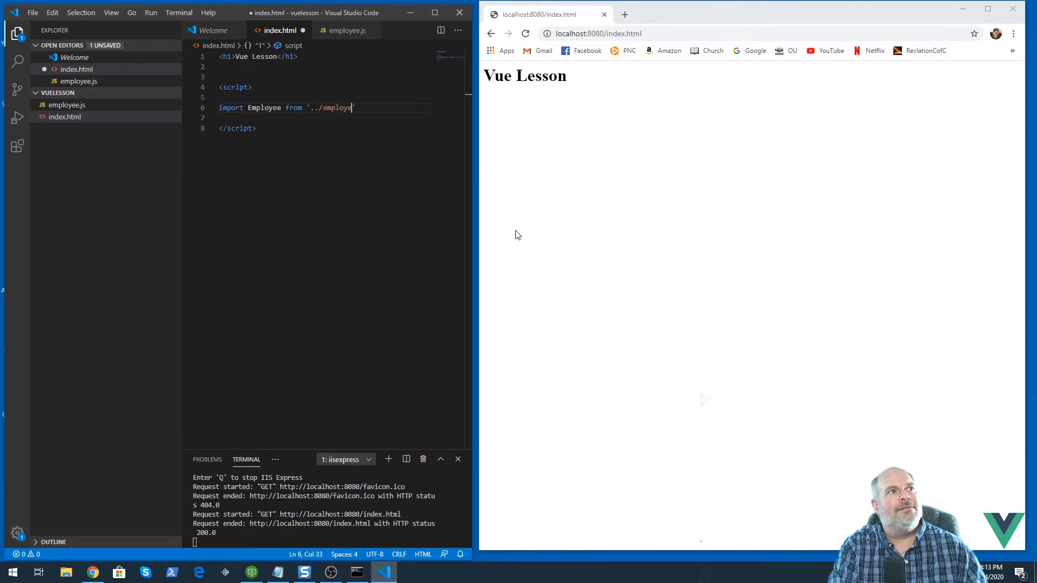
text(e.js)
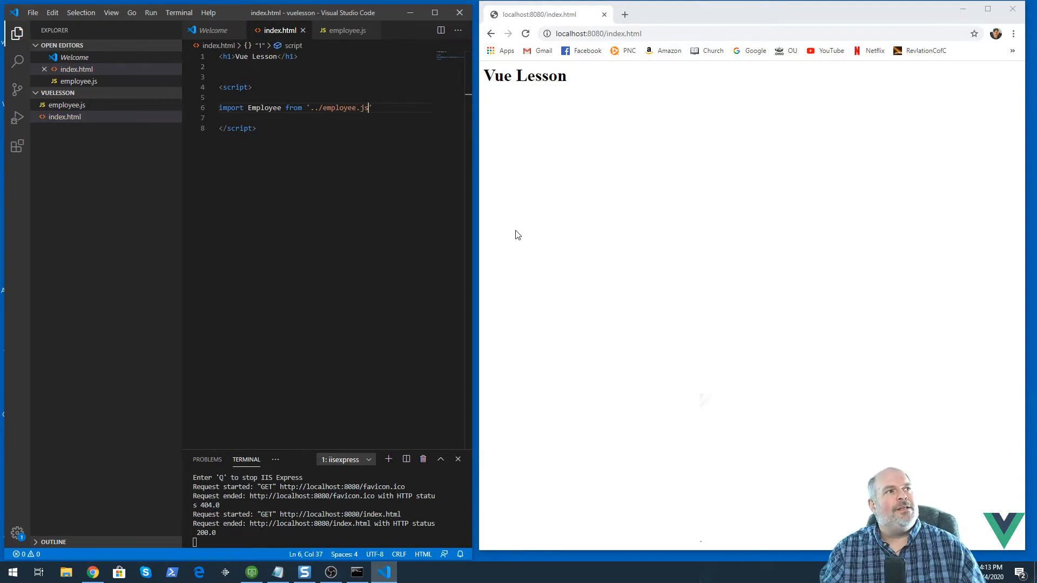
mouse_move(622, 243)
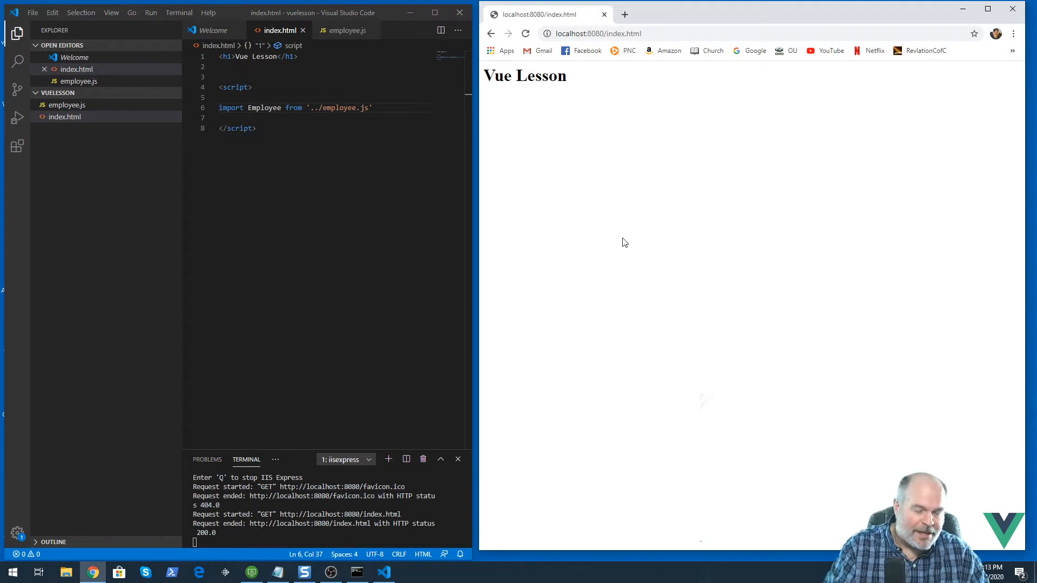
Show the console, mark the script as type="module", and reload to see the missing default export error.
key(F12)
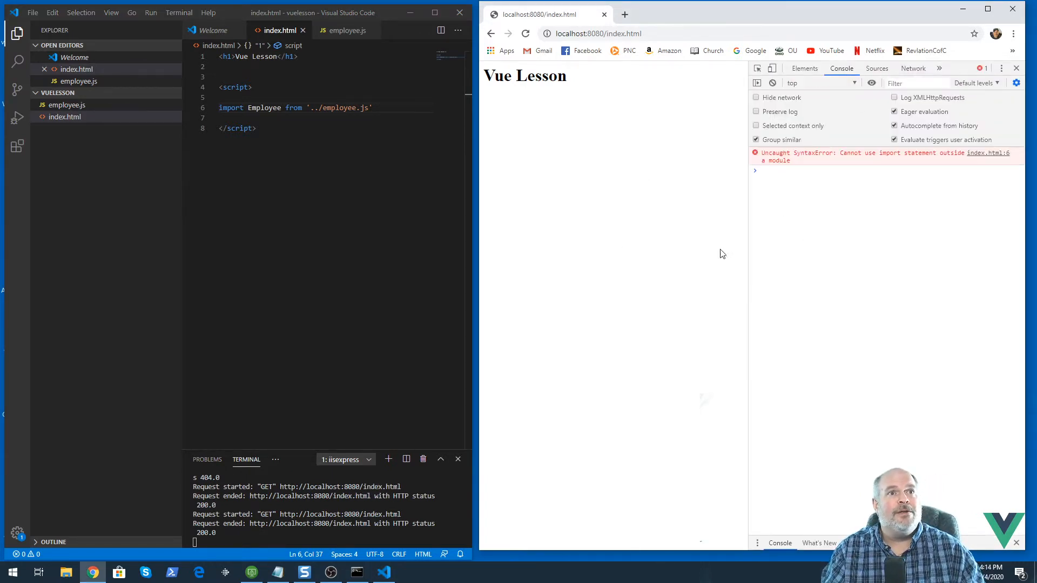
mouse_move(902, 164)
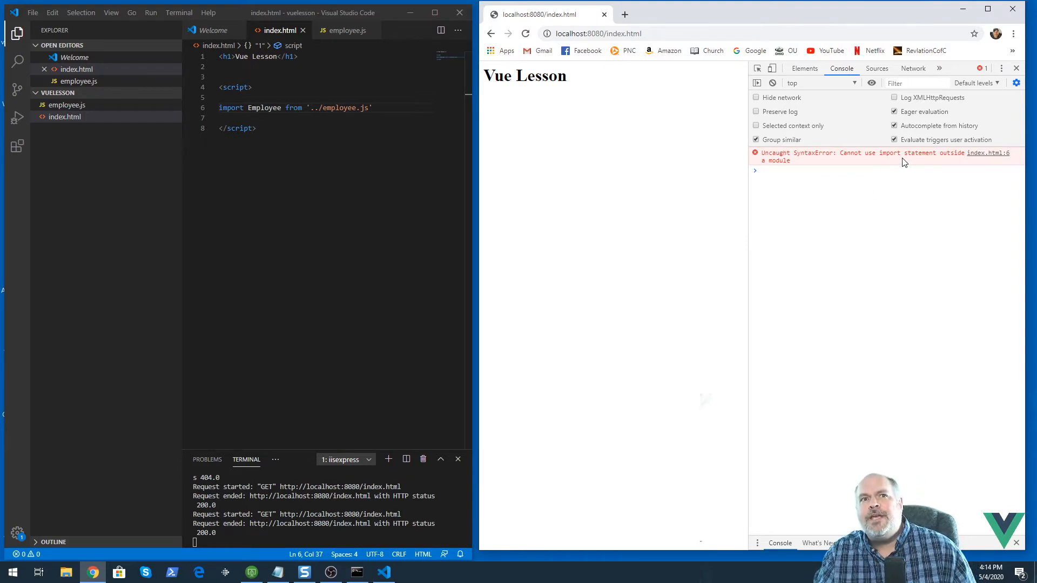
mouse_move(809, 185)
text( type="mod)
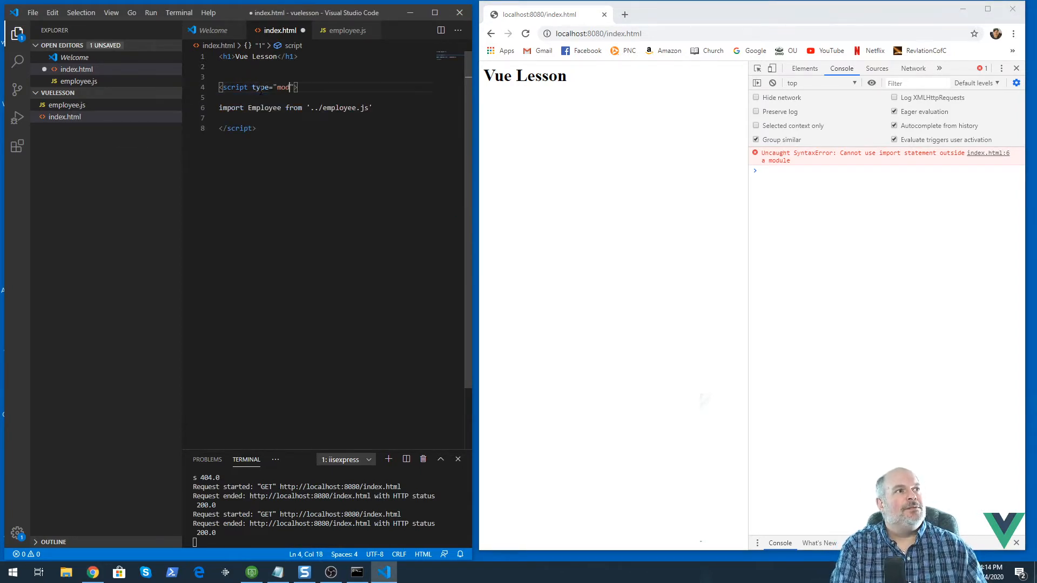
text(ule)
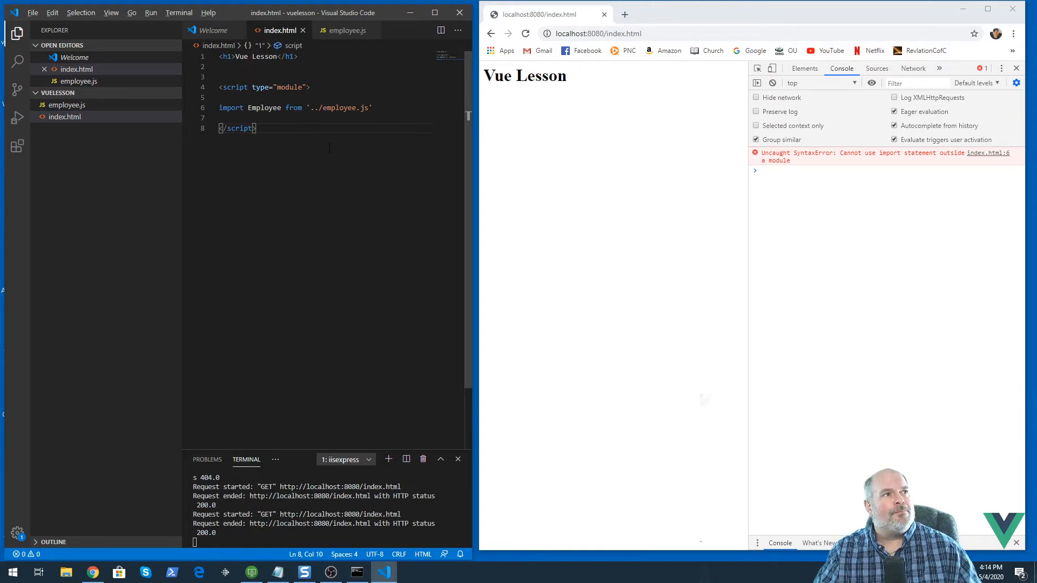
click(525, 34)
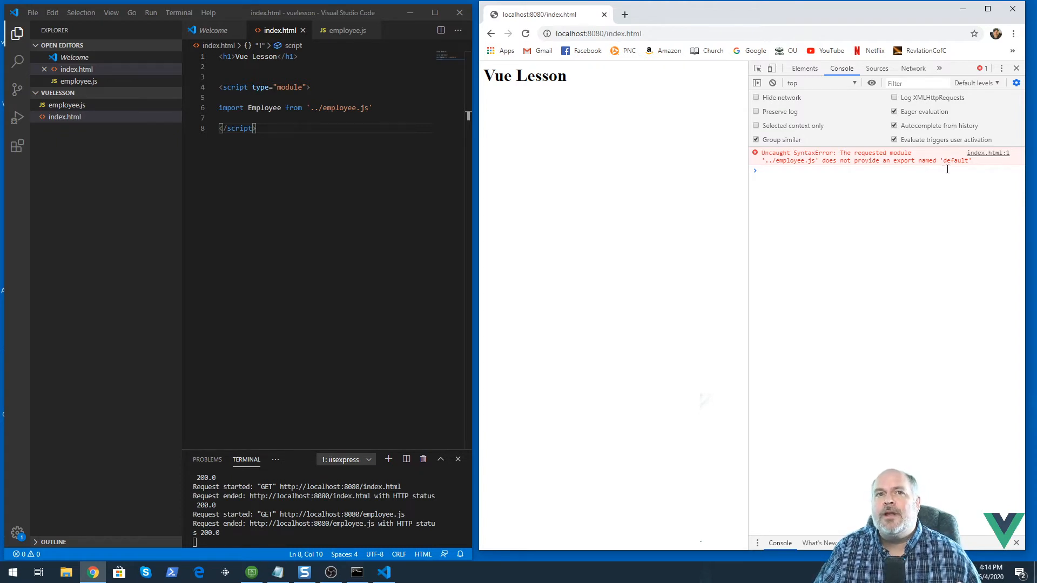
mouse_move(937, 212)
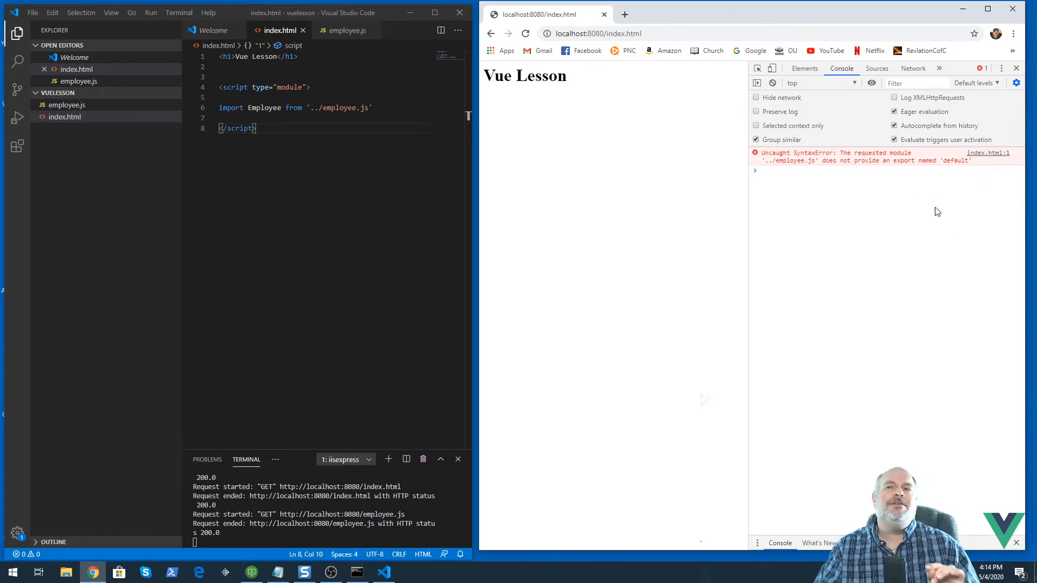
mouse_move(917, 222)
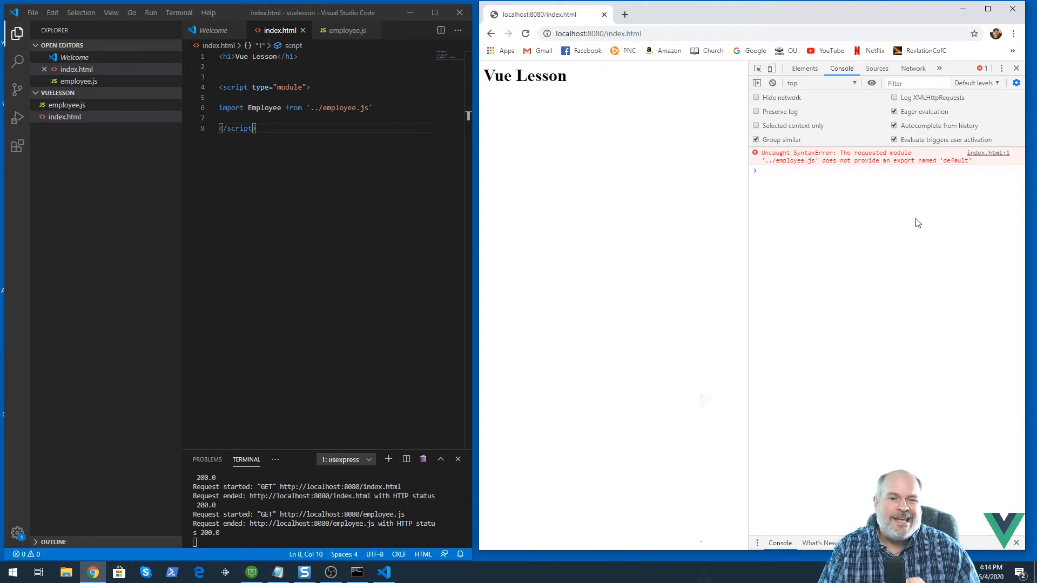
mouse_move(496, 113)
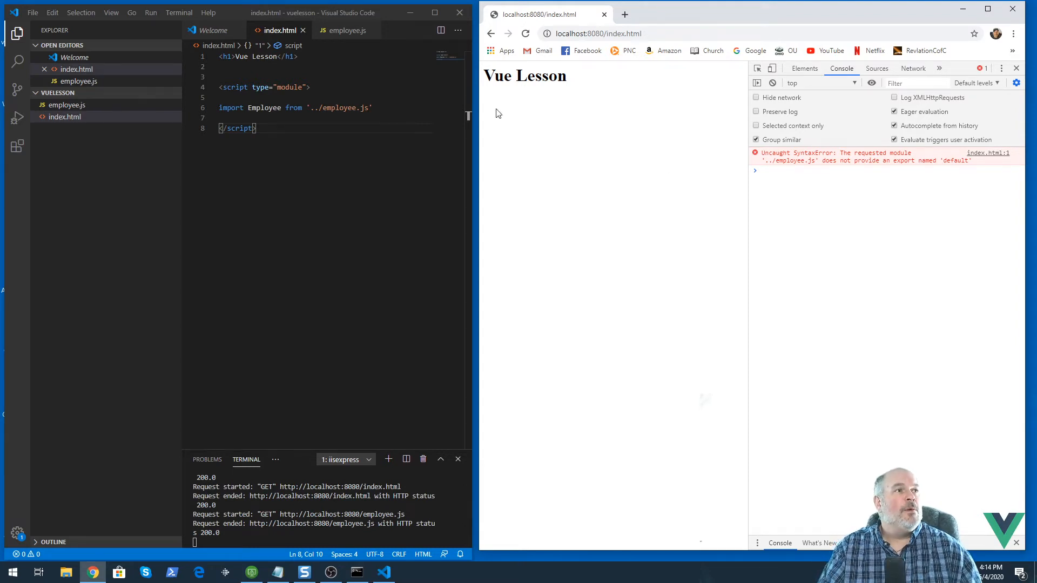
Prefix the Employee class in employee.js with export and compare against the import in index.html.
click(344, 30)
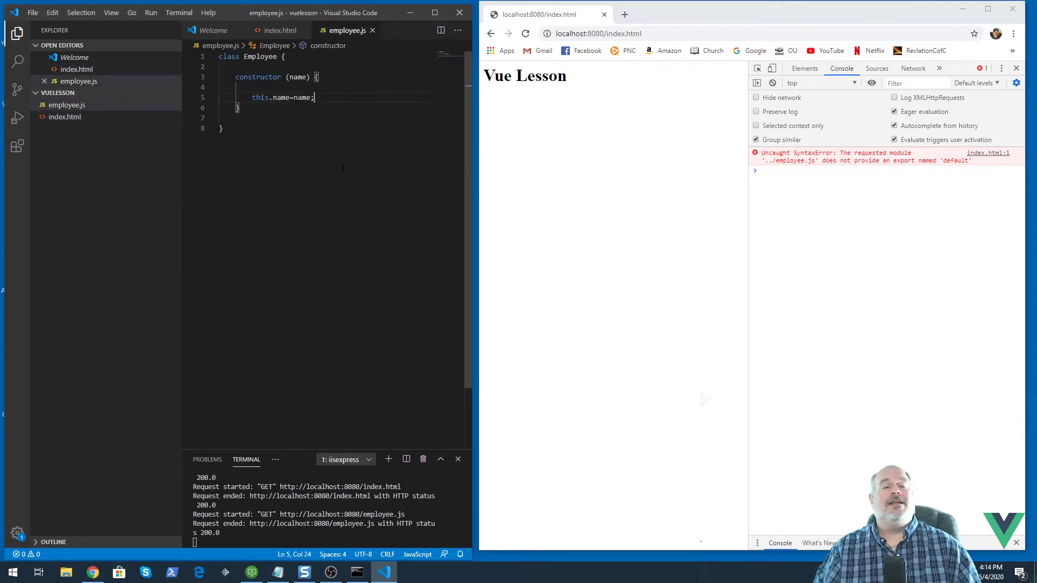
click(229, 56)
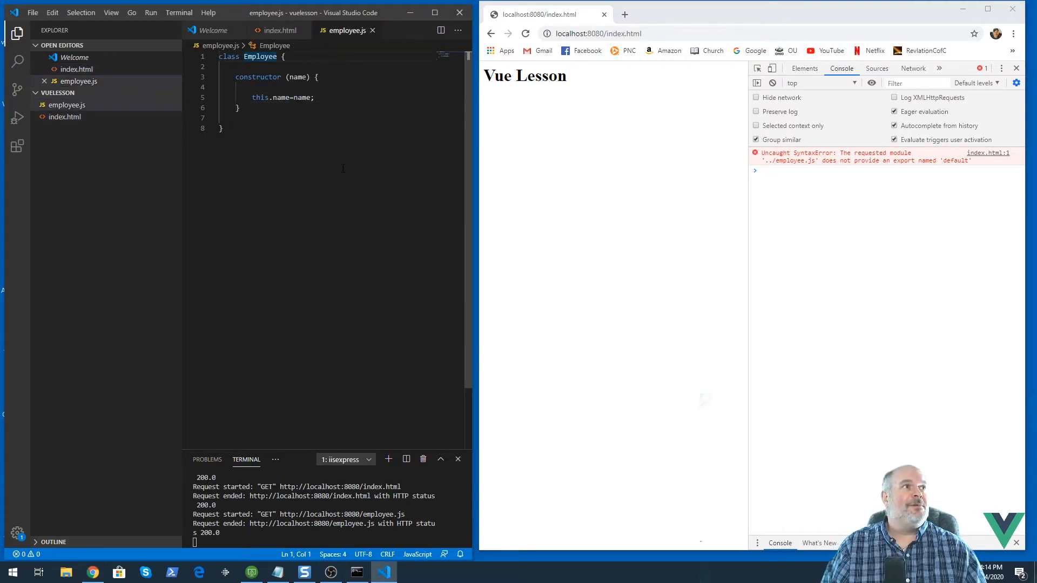
text(export)
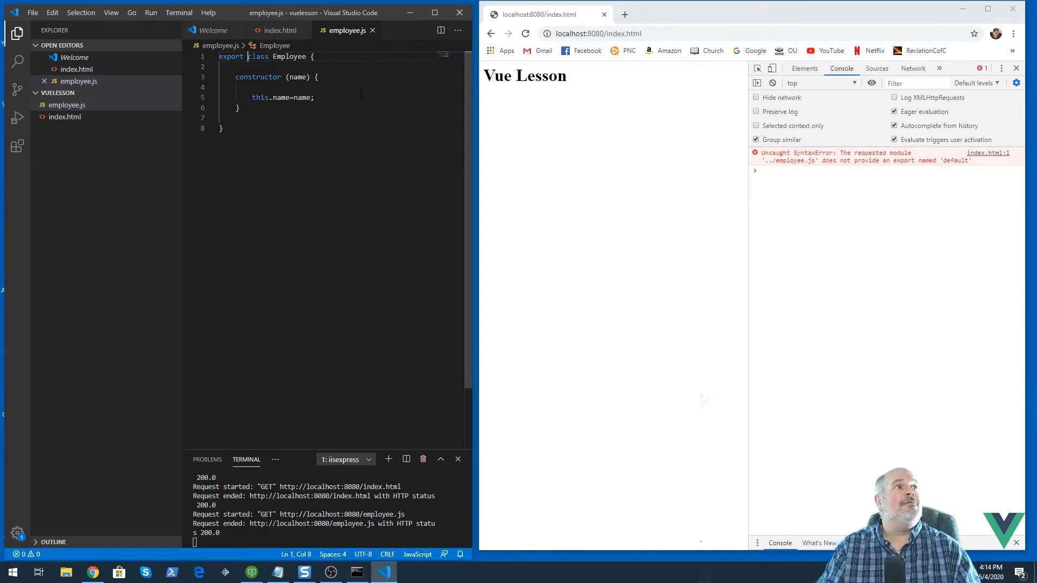
click(279, 30)
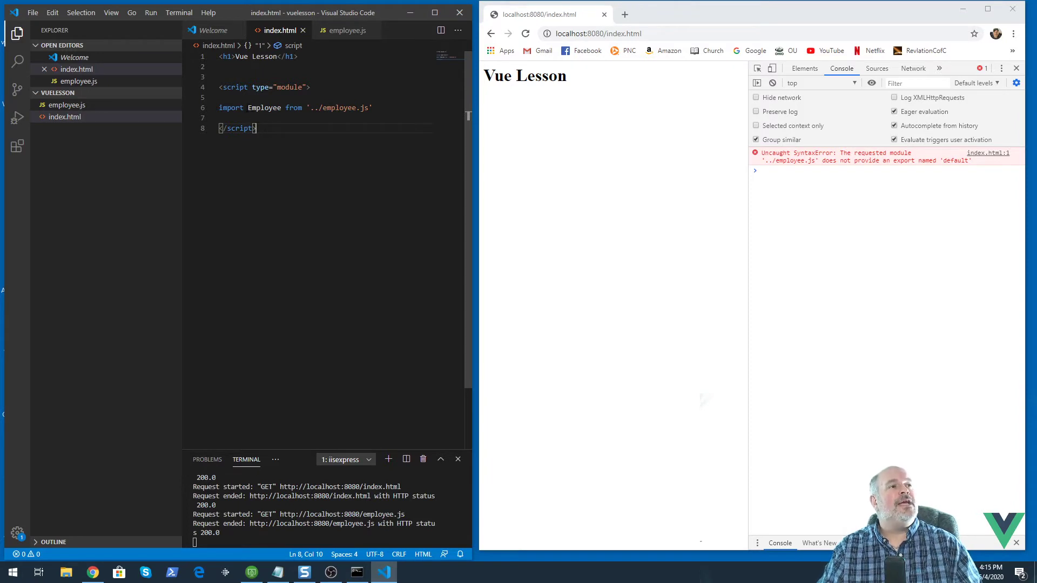
click(345, 30)
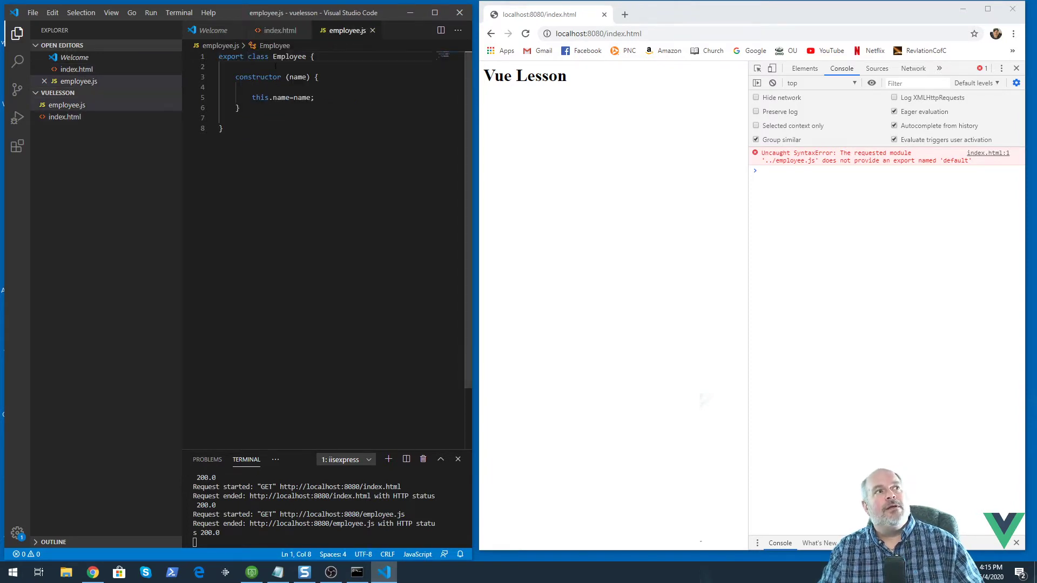
double_click(289, 56)
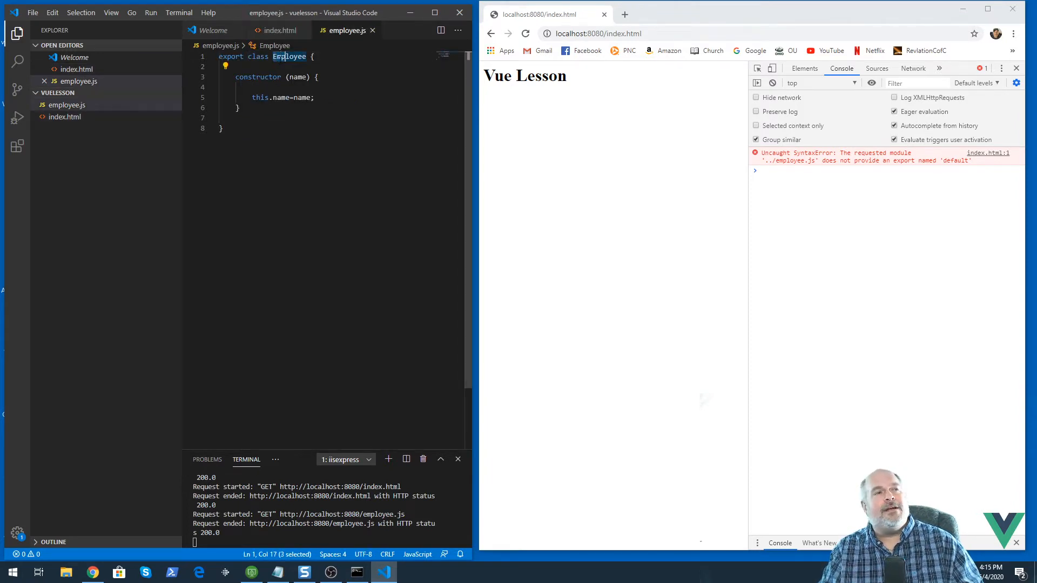
click(280, 31)
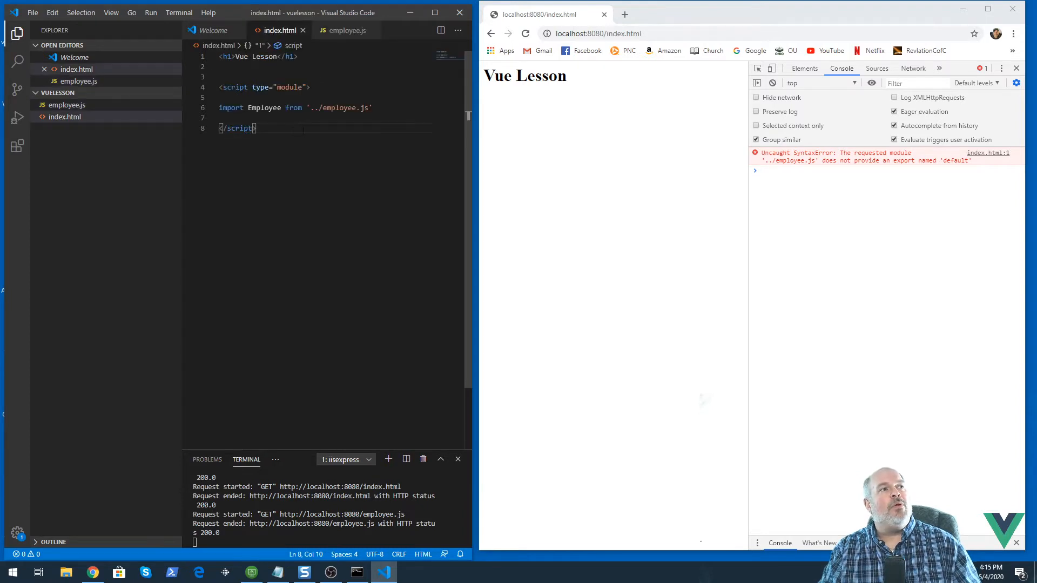
mouse_move(637, 256)
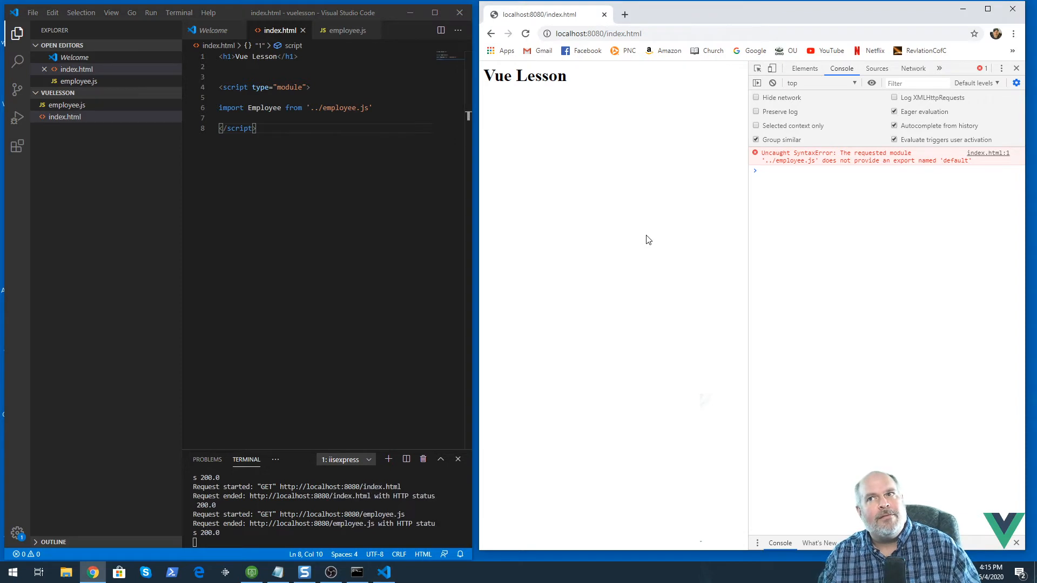
mouse_move(902, 204)
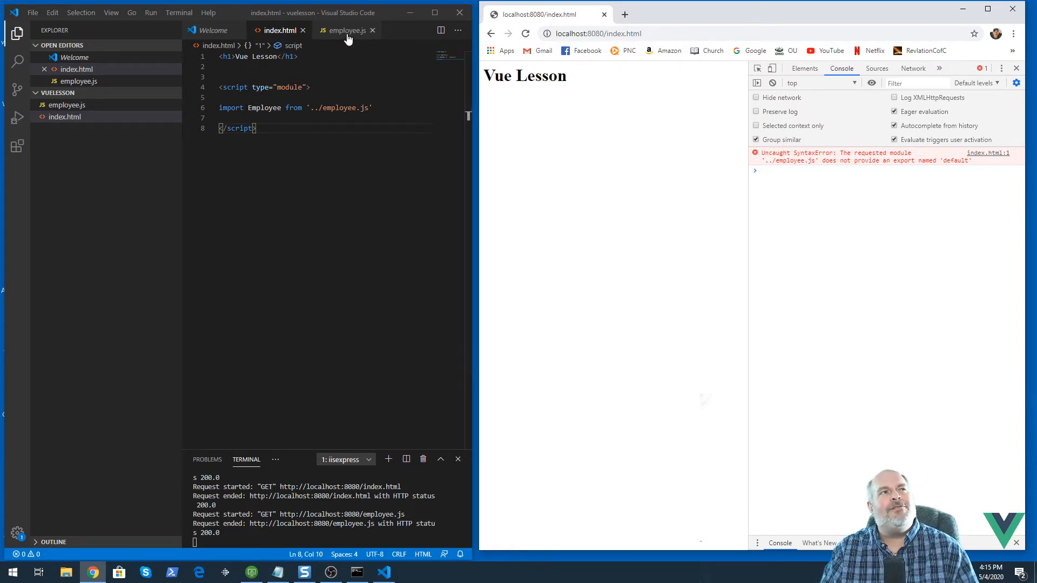
Make it export default class Employee and reload the page to an empty console.
click(345, 30)
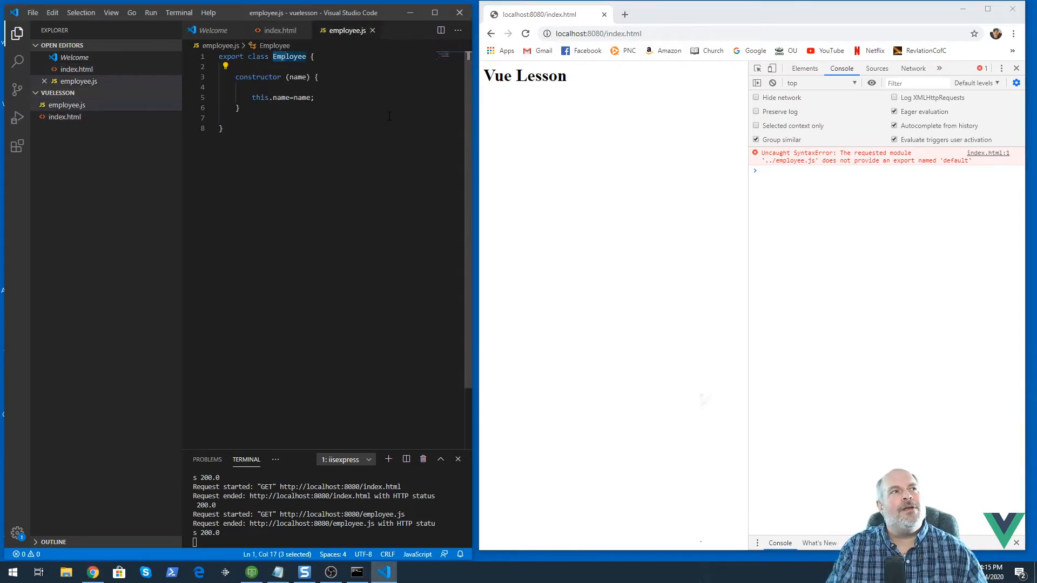
click(243, 56)
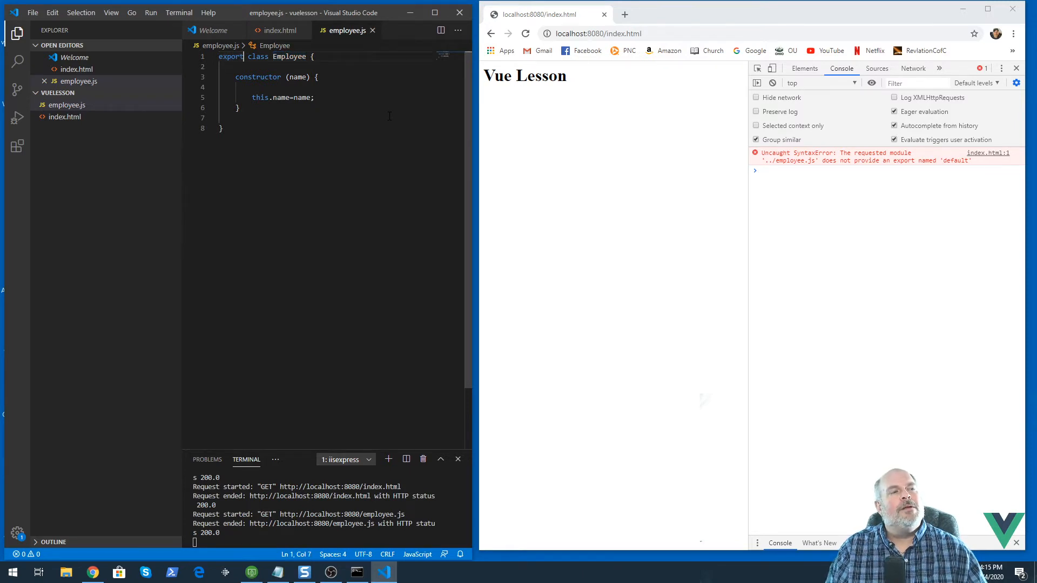
text(default)
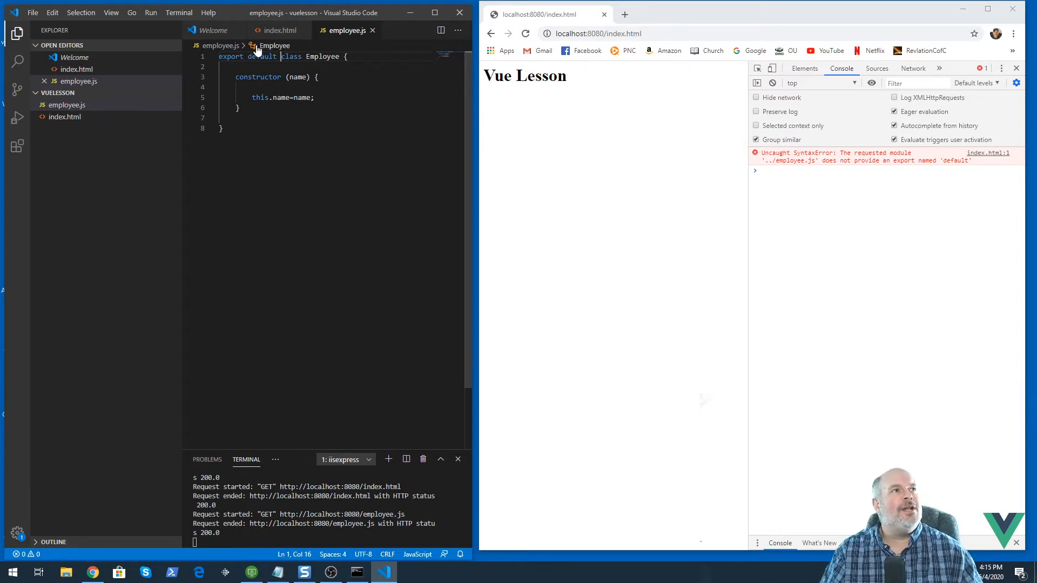
click(280, 31)
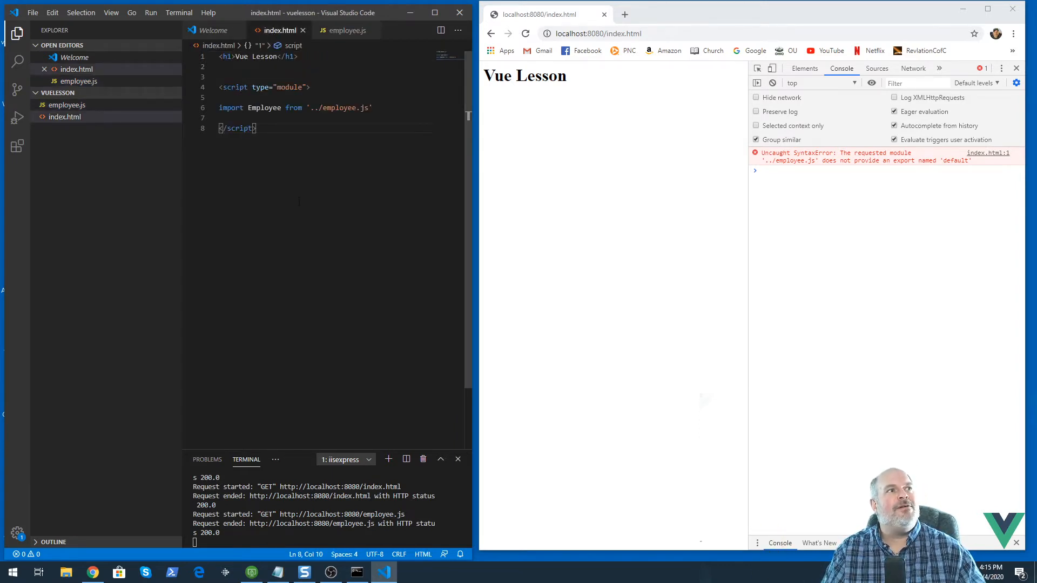
click(525, 33)
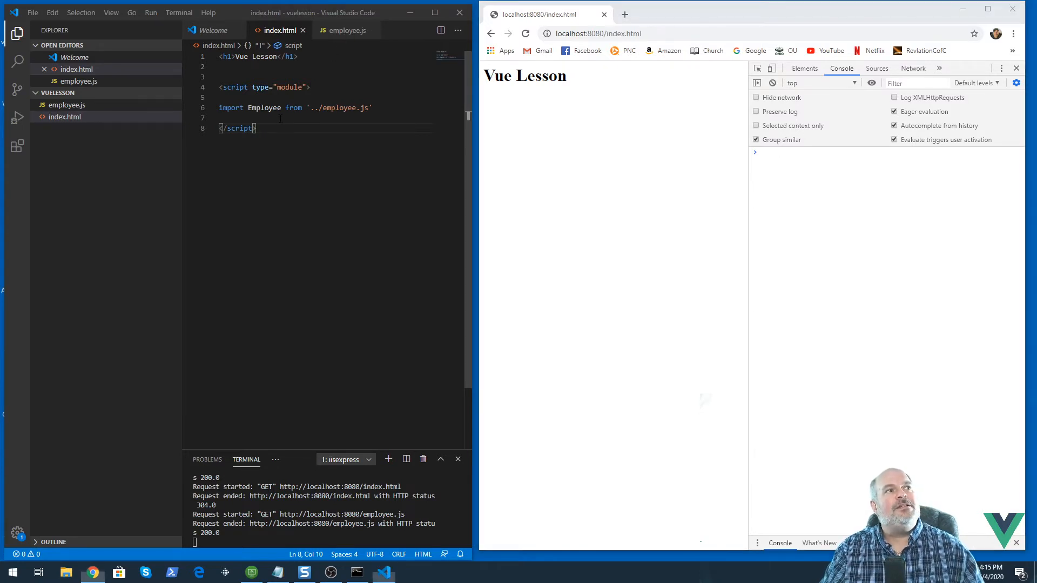
Add let e=new Employee('Rick'); and console.log(e.name); so the console prints Rick.
key(enter)
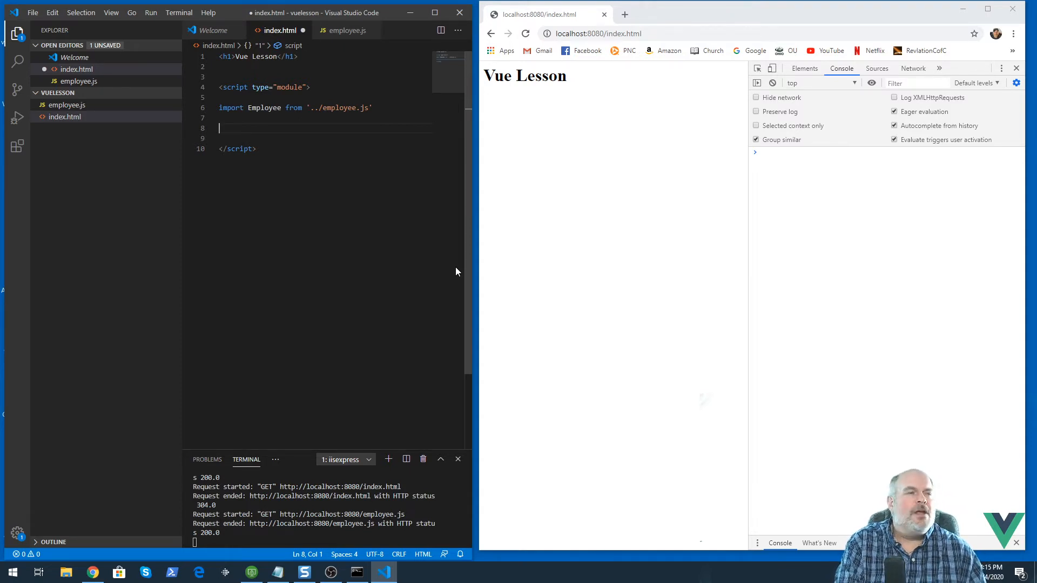
text(let)
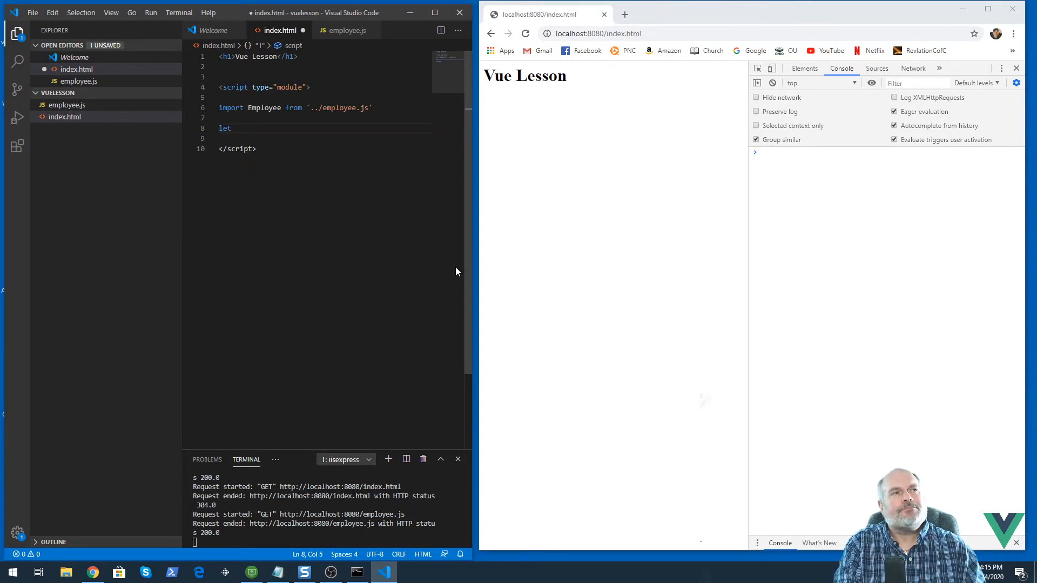
text(e)
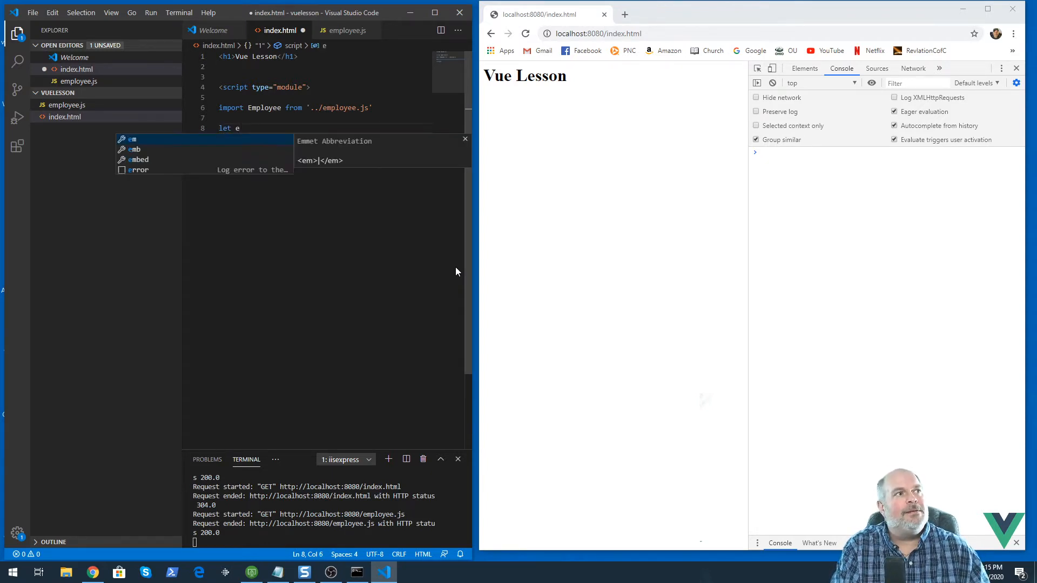
text(=new Employee('Rick)
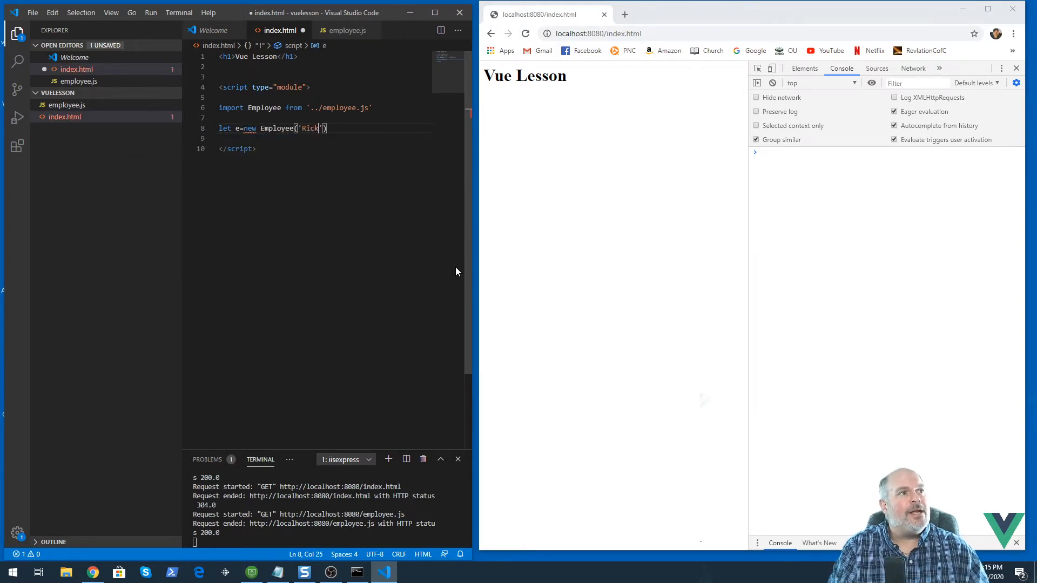
key(enter)
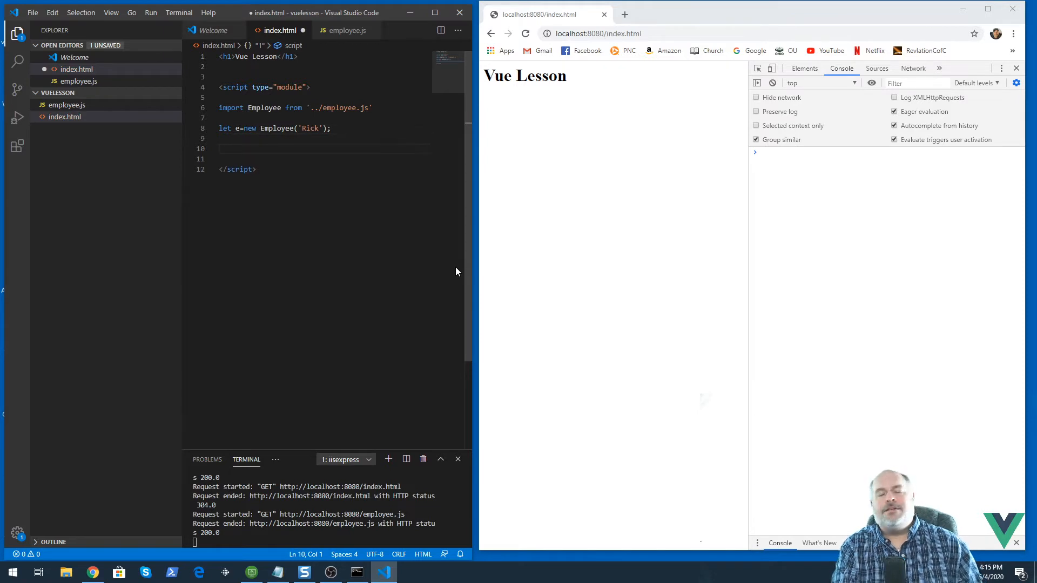
text(console.)
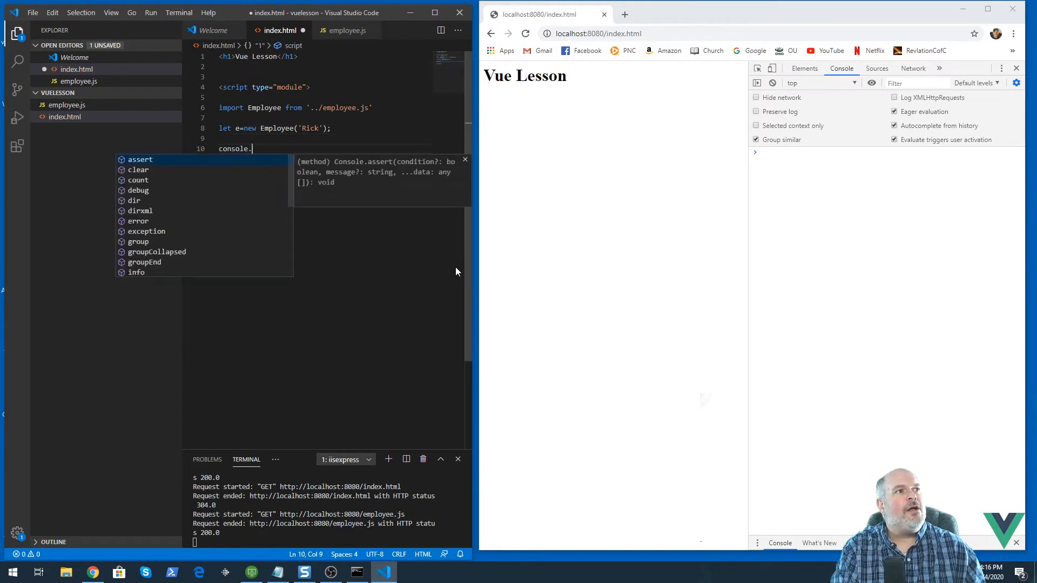
text(log(e.name);)
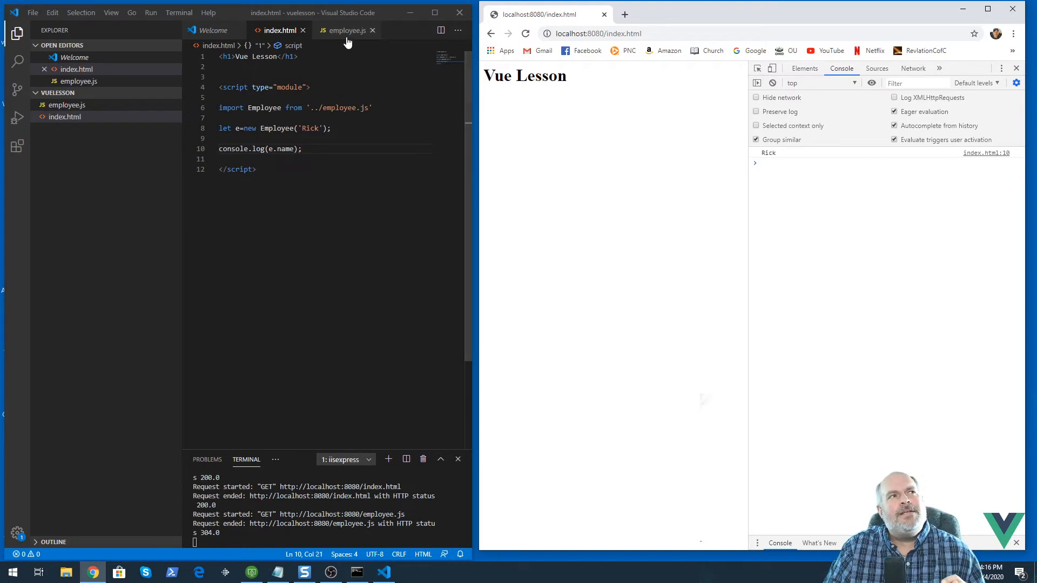
Remove 'default' from the Employee export in employee.js and reload to see the import break.
click(344, 30)
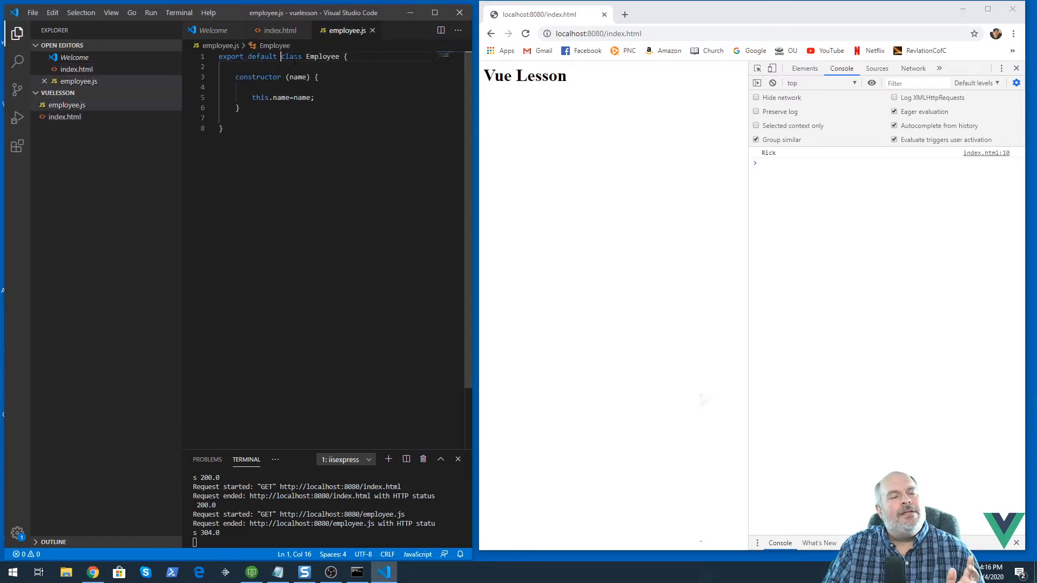
click(281, 30)
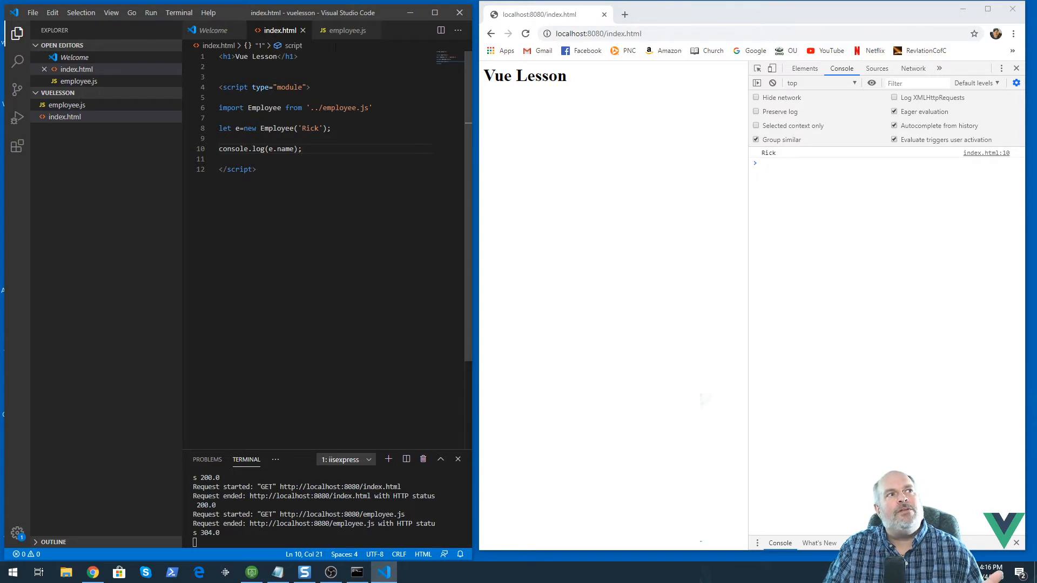
click(345, 31)
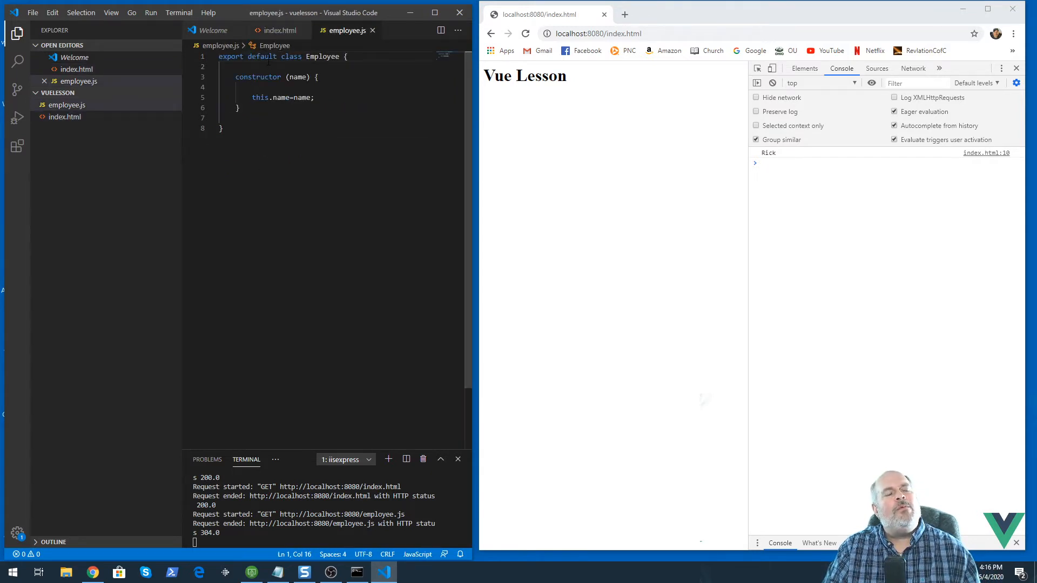
double_click(261, 56)
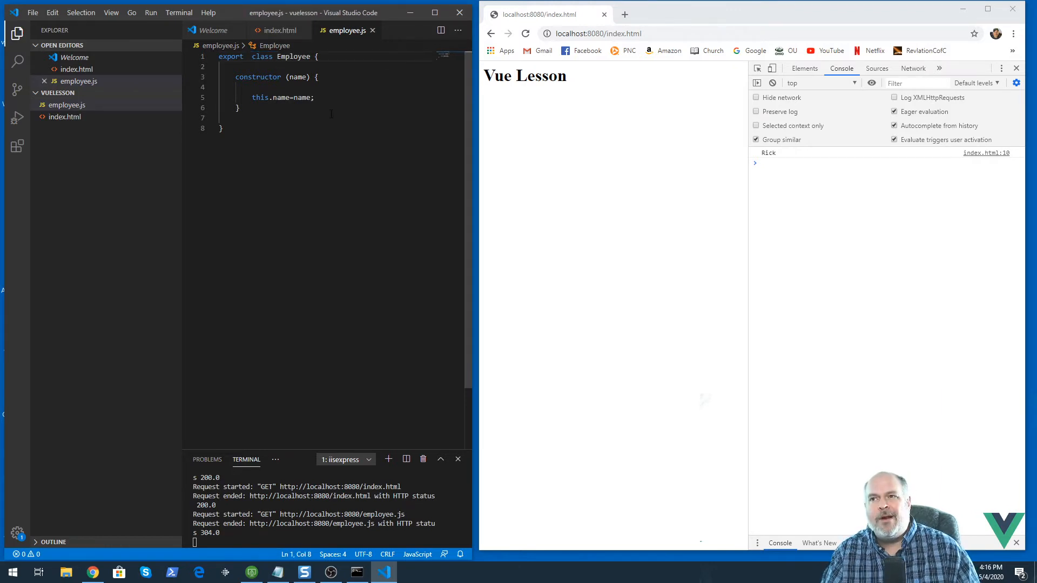
mouse_move(591, 234)
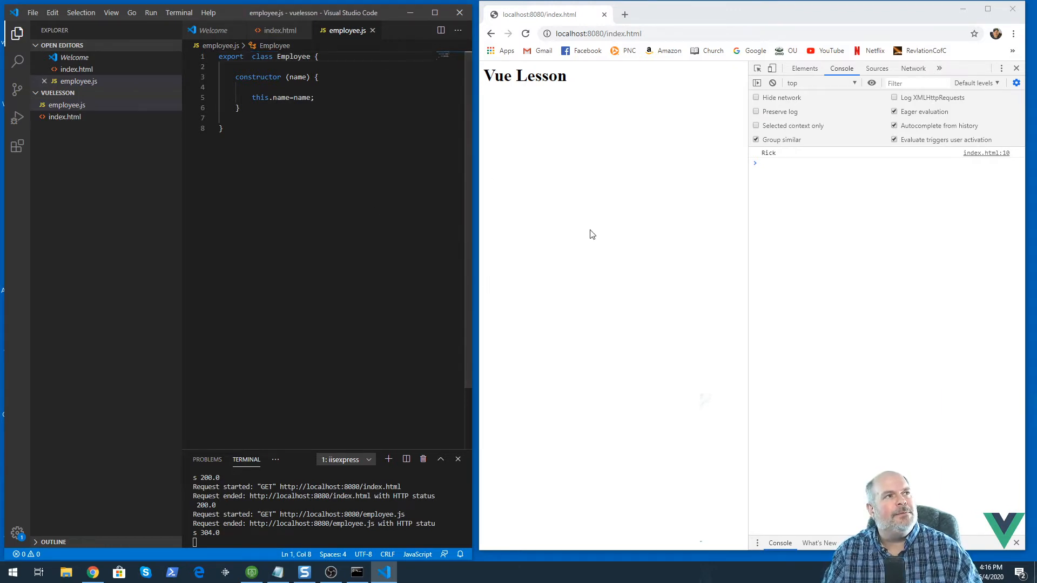
click(525, 34)
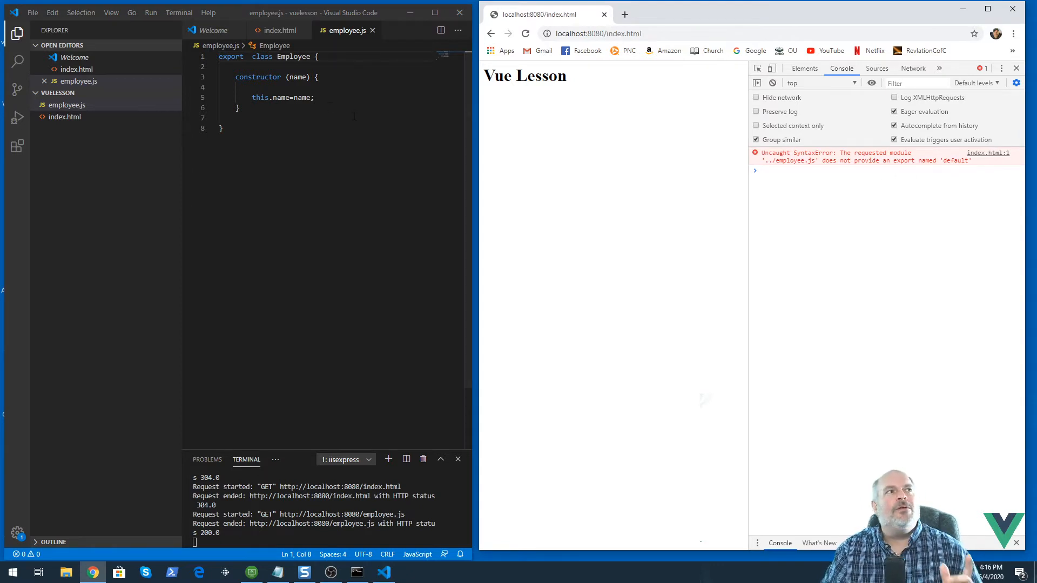
Change the import to a braced {Employee} from '../employee.js', save and reload so Rick logs.
click(281, 30)
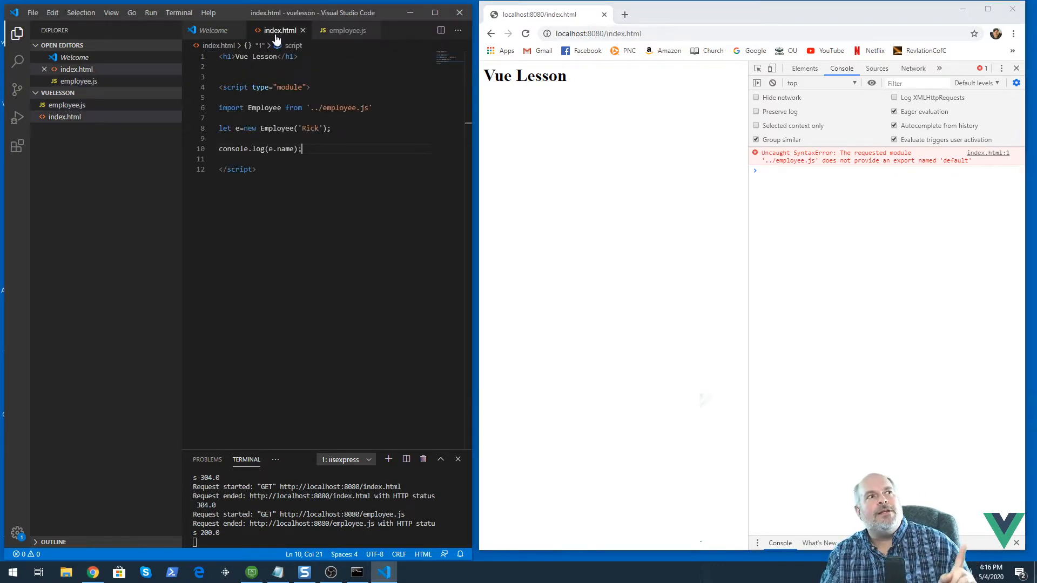
click(264, 107)
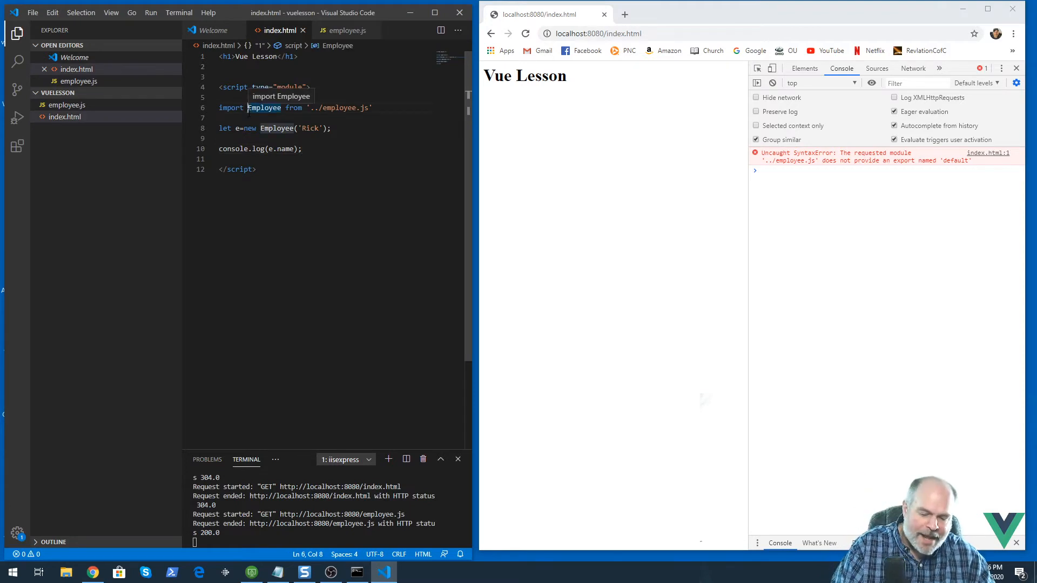
text({)
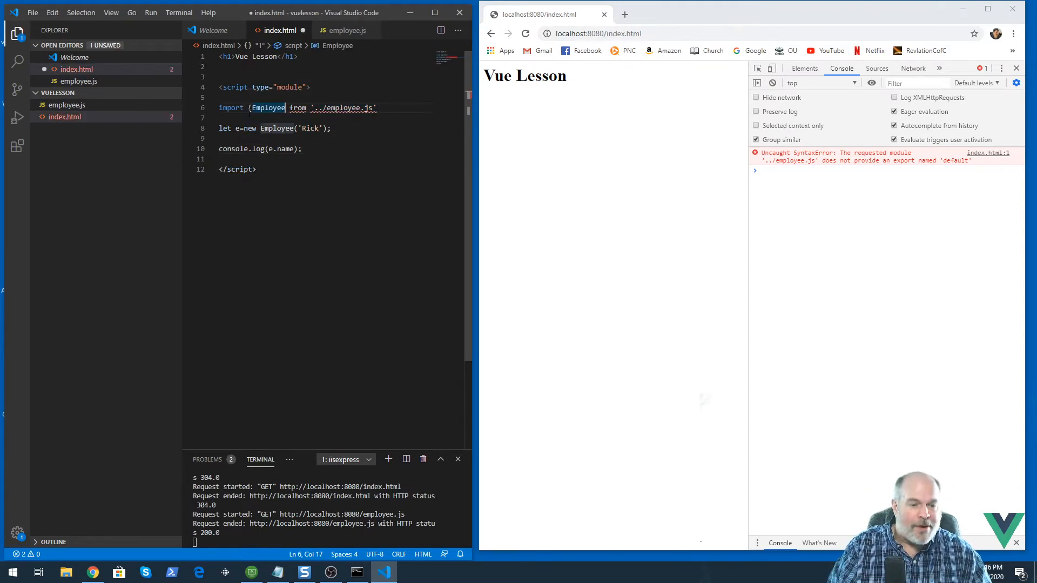
key(ctrl+s)
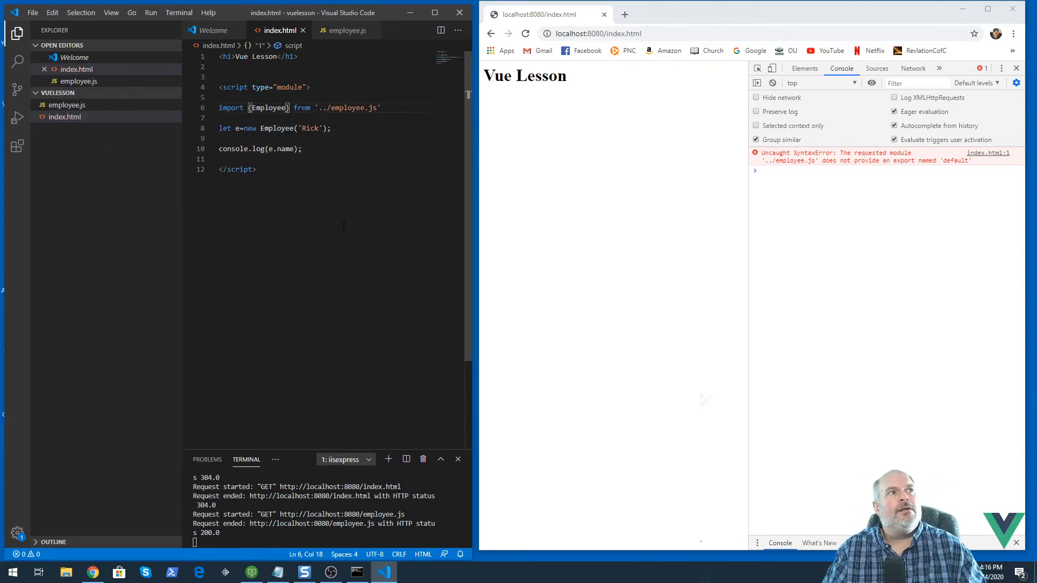
click(525, 33)
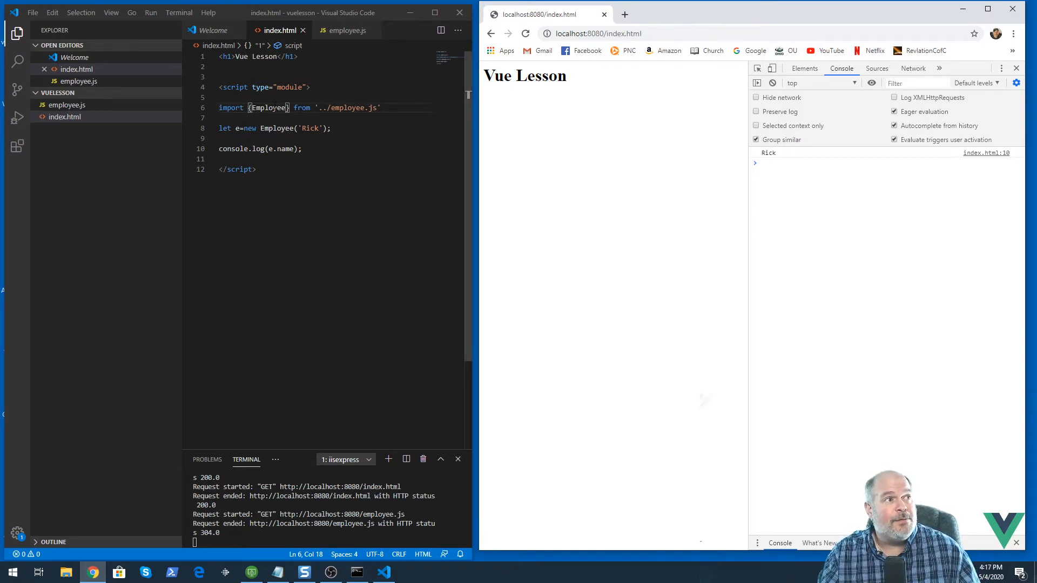
Restore export default and the unbraced import Employee (capitalised), so the console logs Rick again.
click(344, 31)
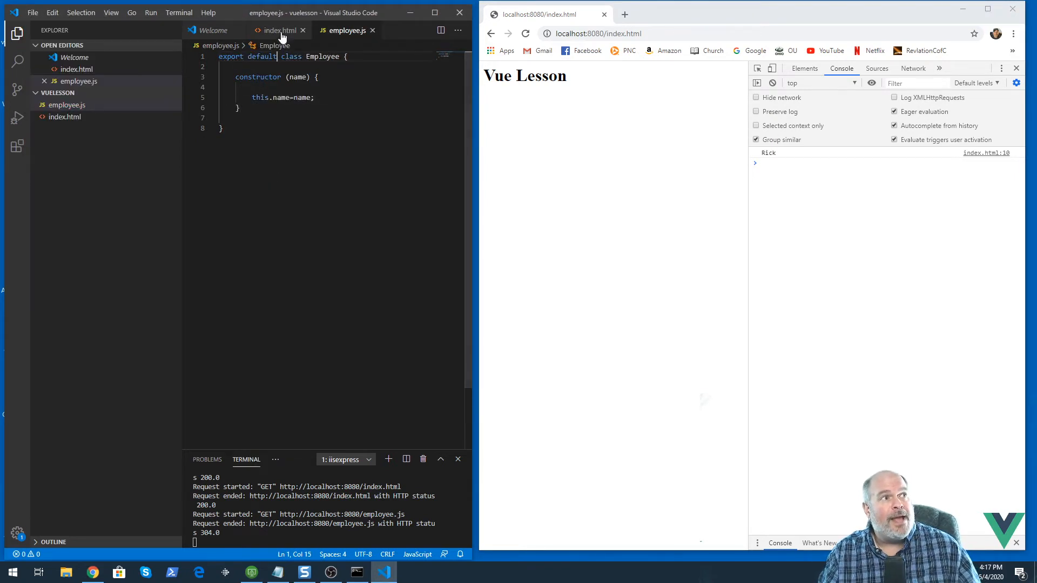
click(279, 30)
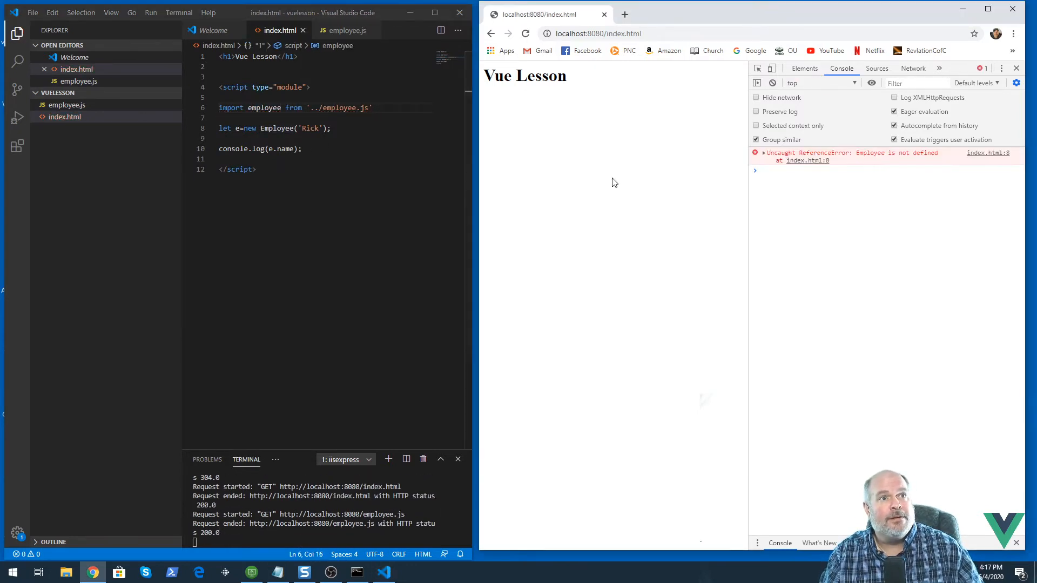
click(249, 107)
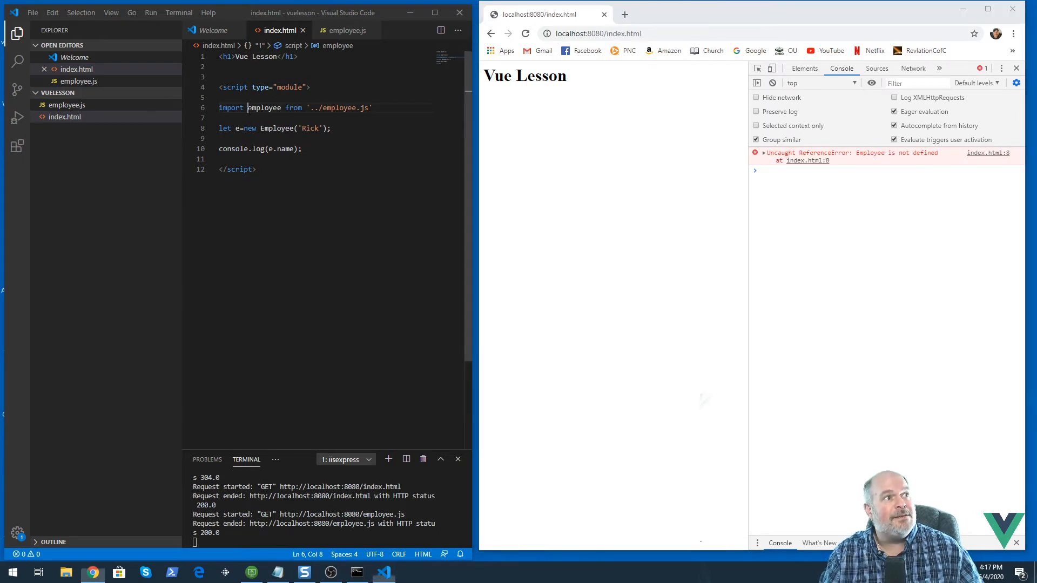
text(Employee)
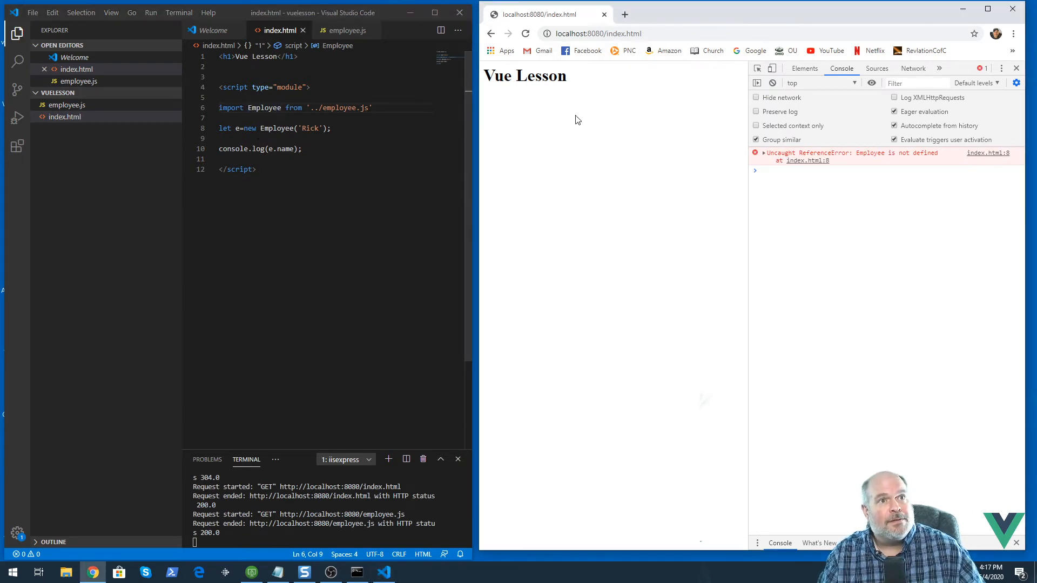
click(345, 30)
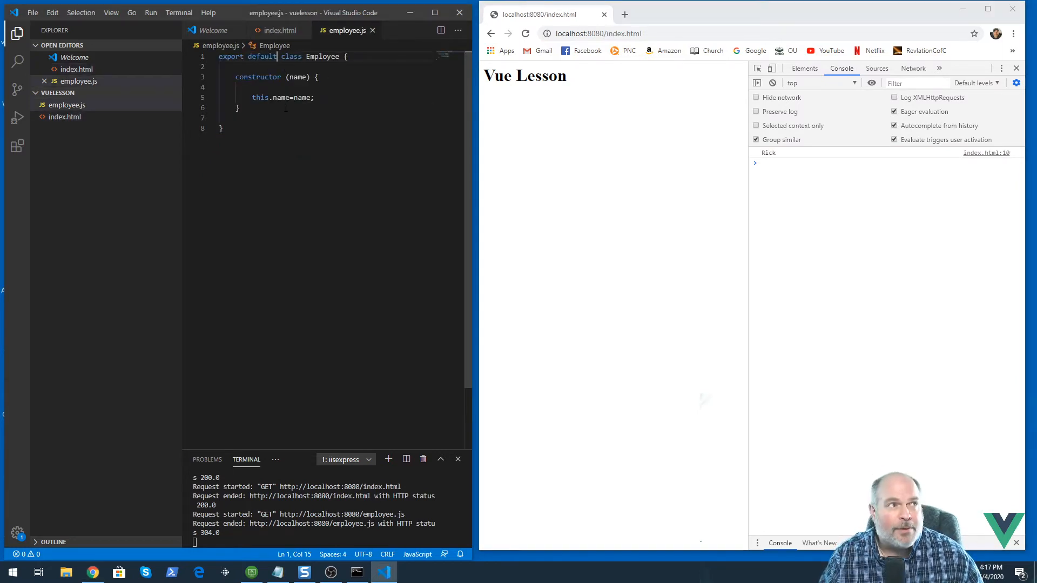
click(279, 31)
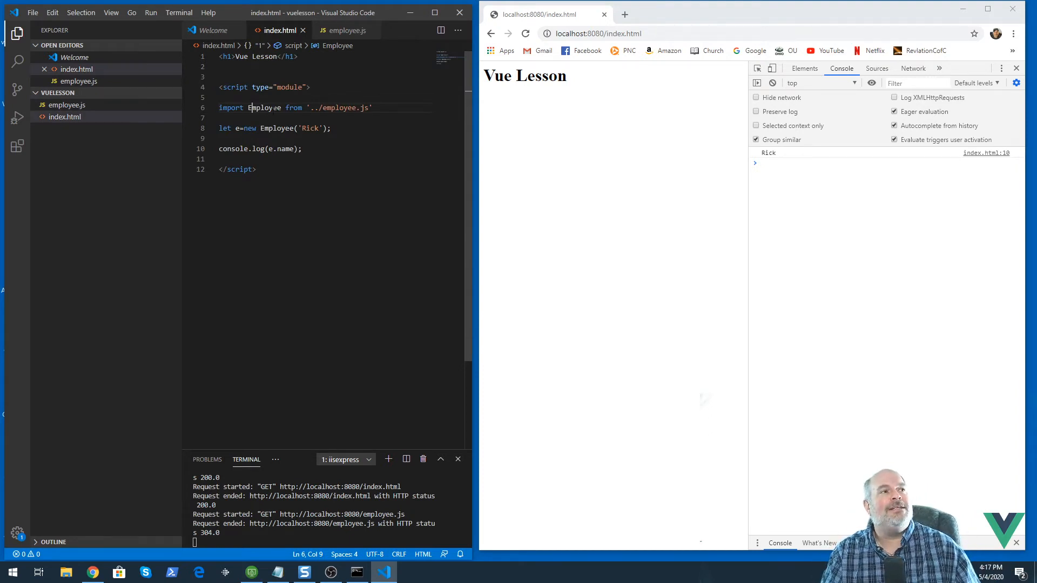
click(344, 30)
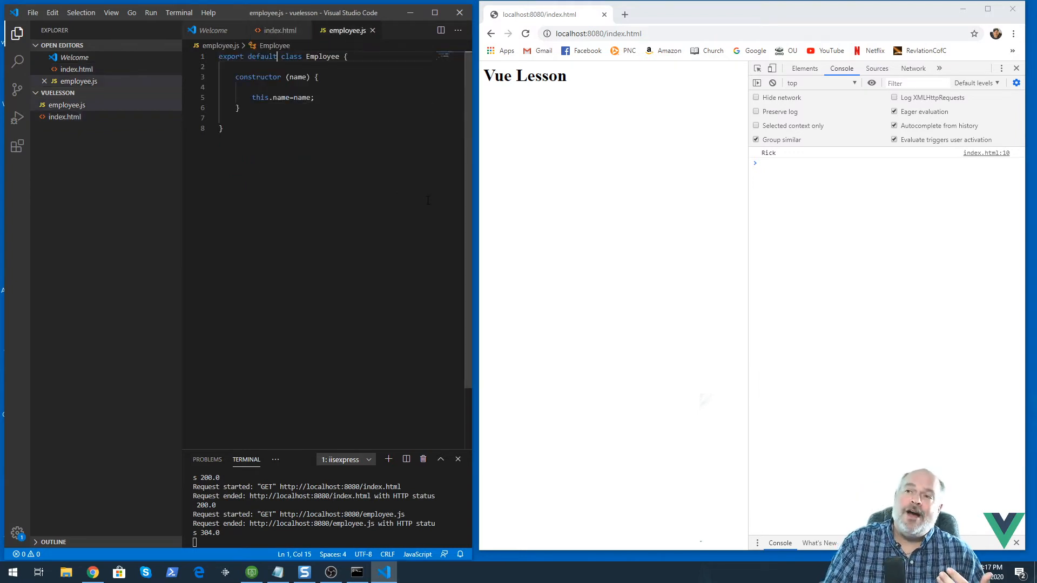
mouse_move(434, 186)
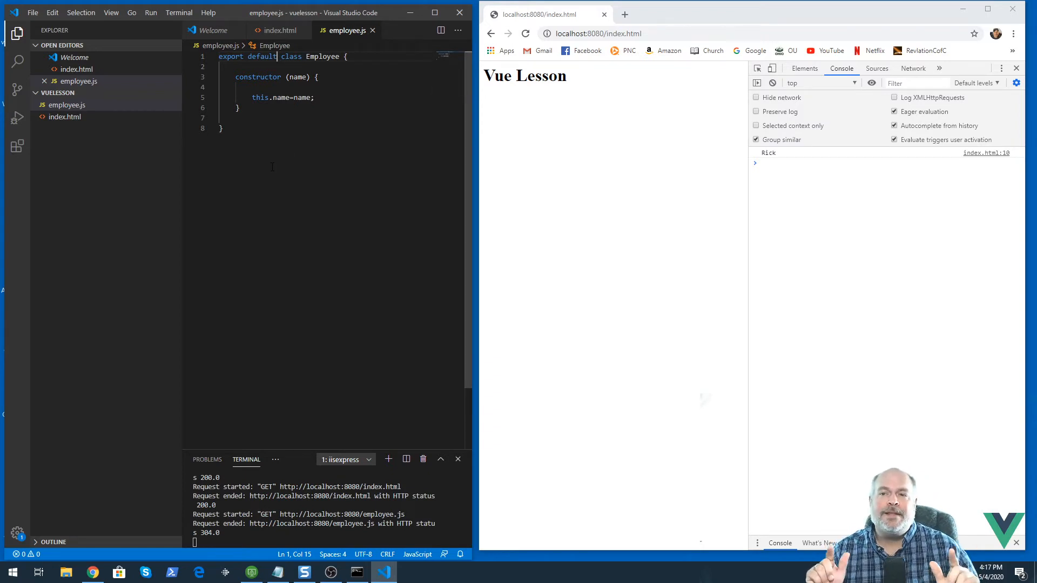
mouse_move(63, 116)
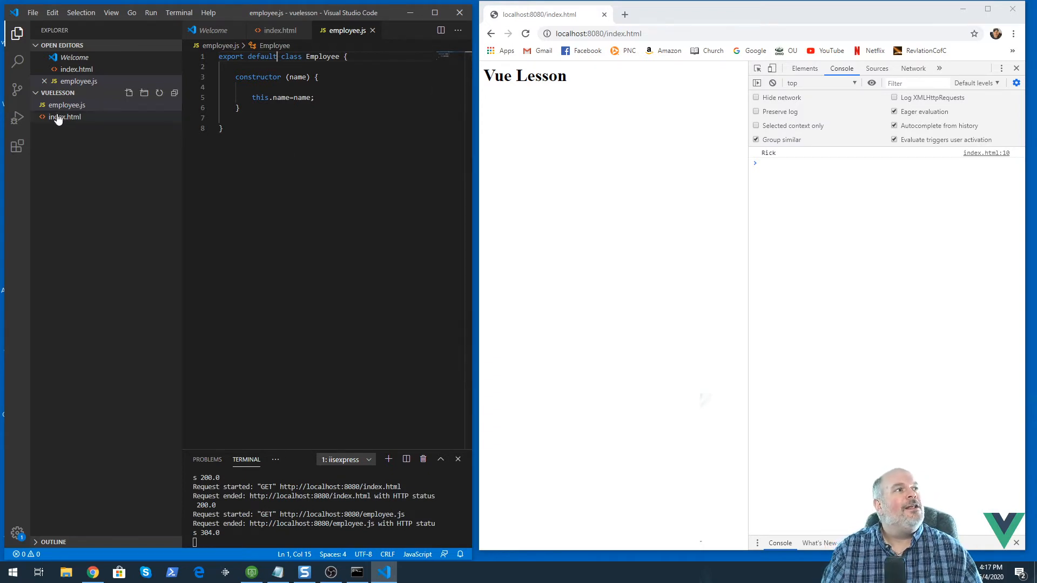
In library.js add an exported Vehicle class whose constructor stores this.make.
click(58, 93)
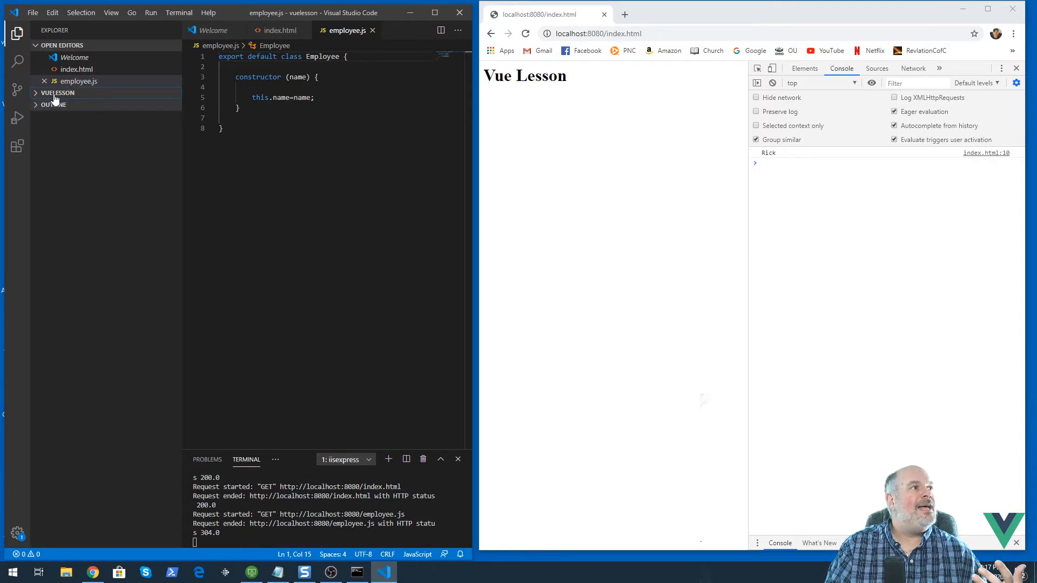
click(57, 93)
text(library.js)
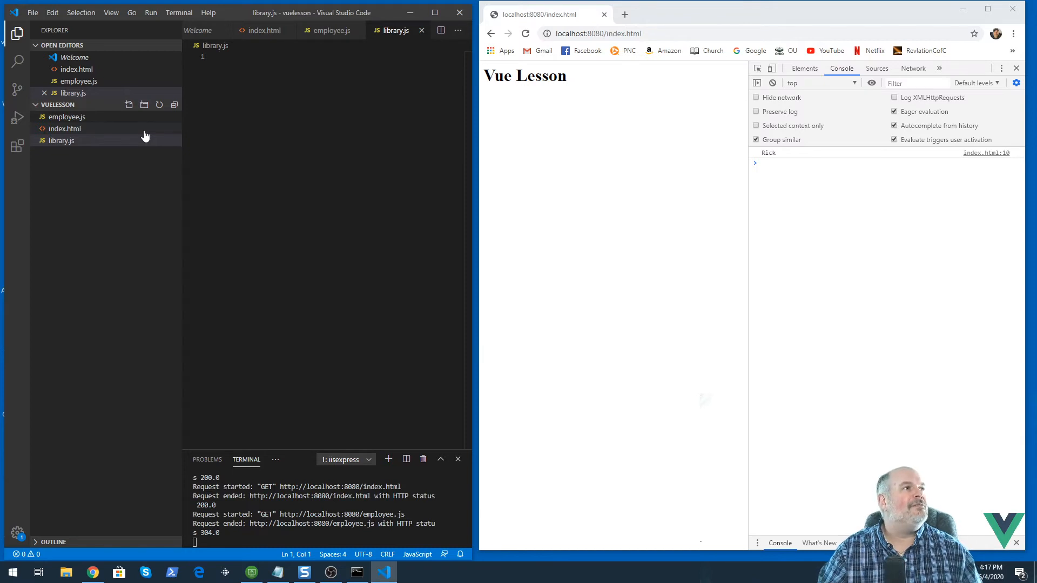
click(66, 116)
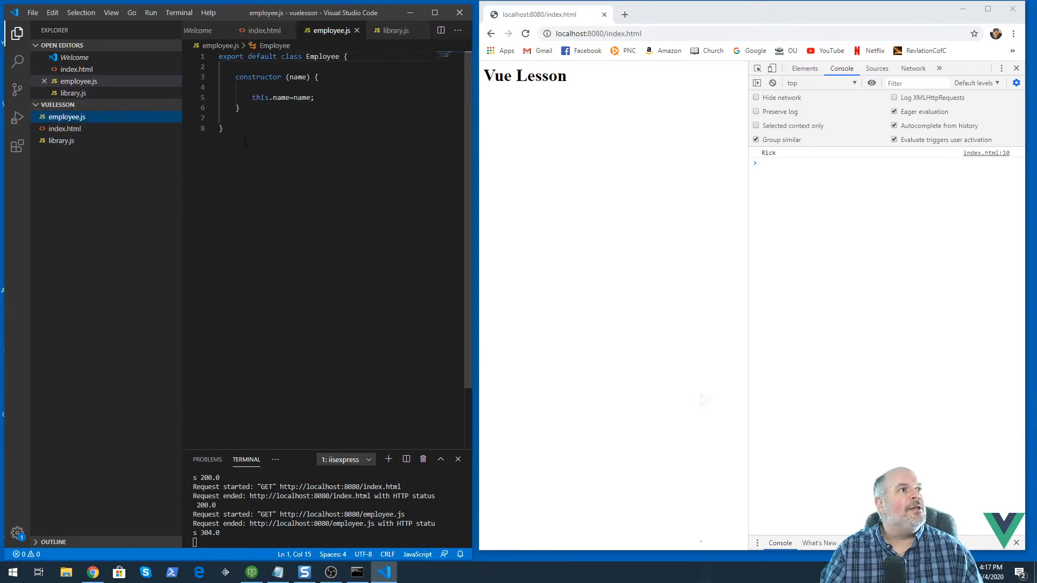
click(65, 129)
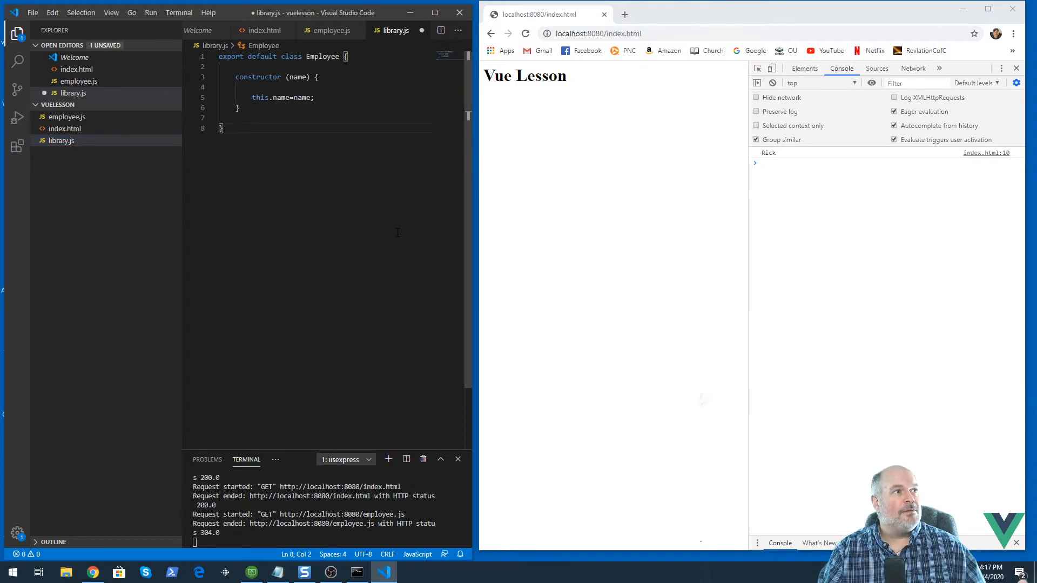
text(export class)
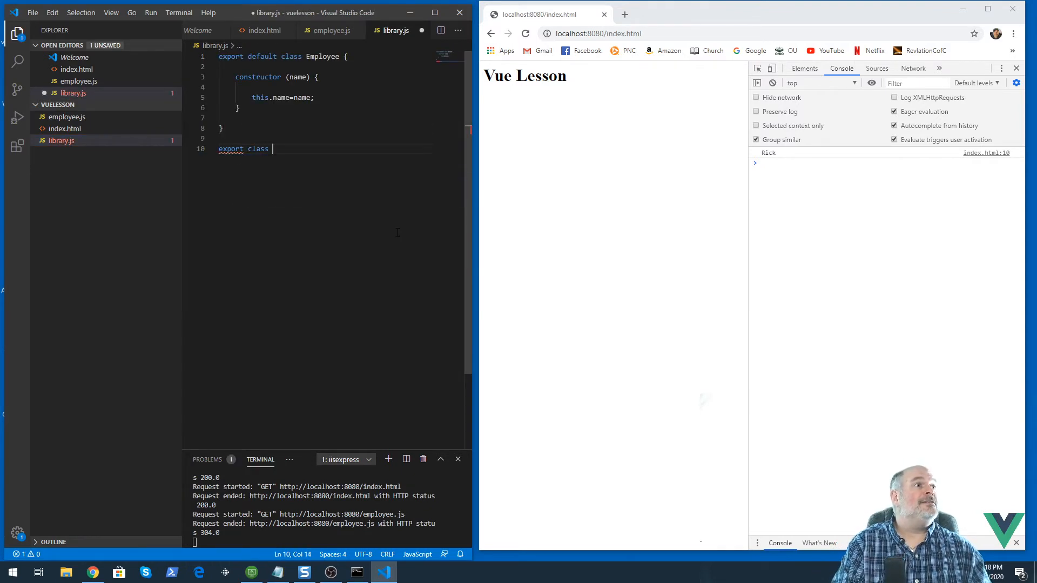
text(Vehicle)
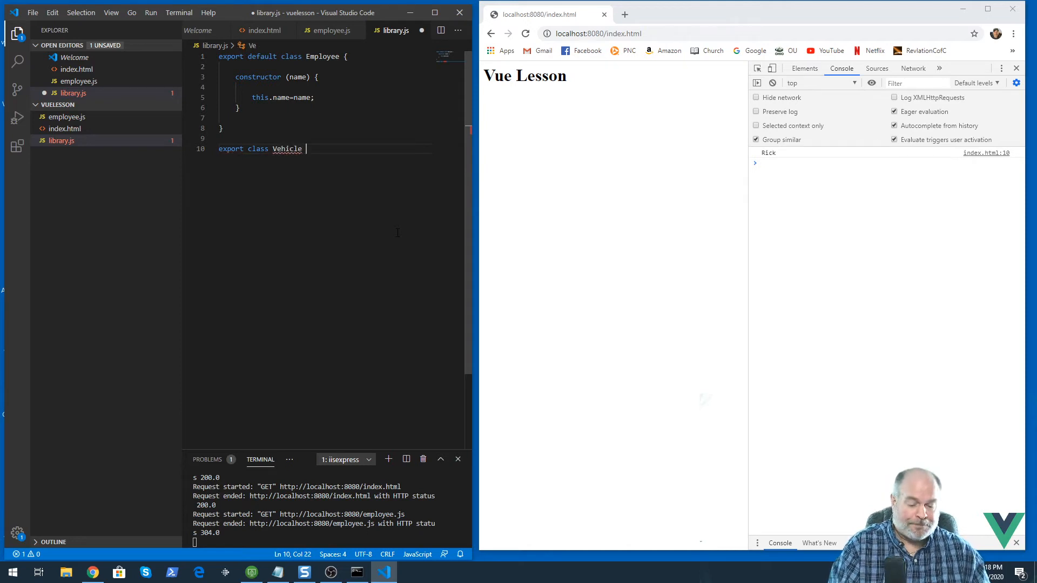
text({)
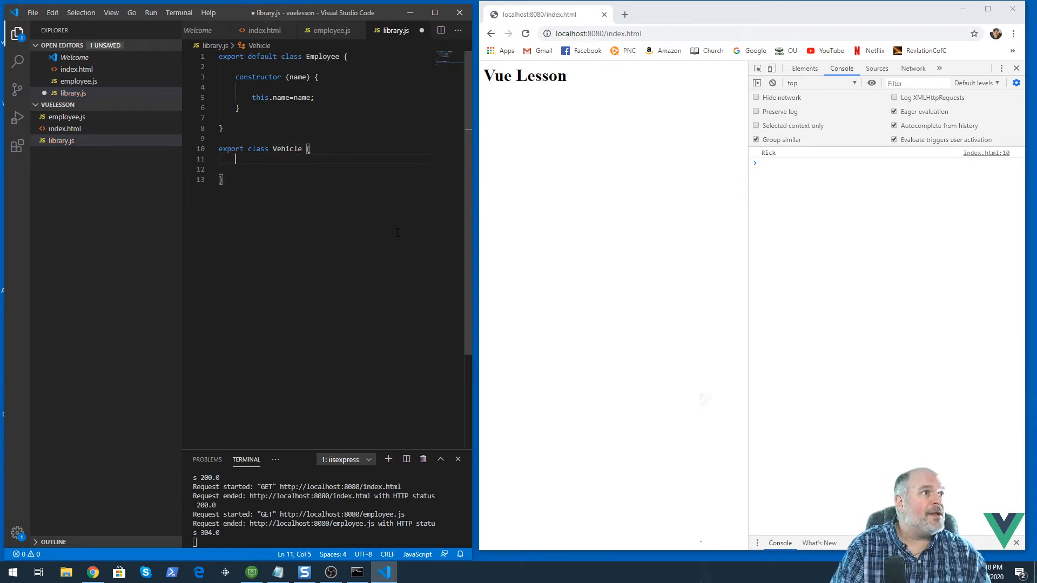
text(constructor(make) {)
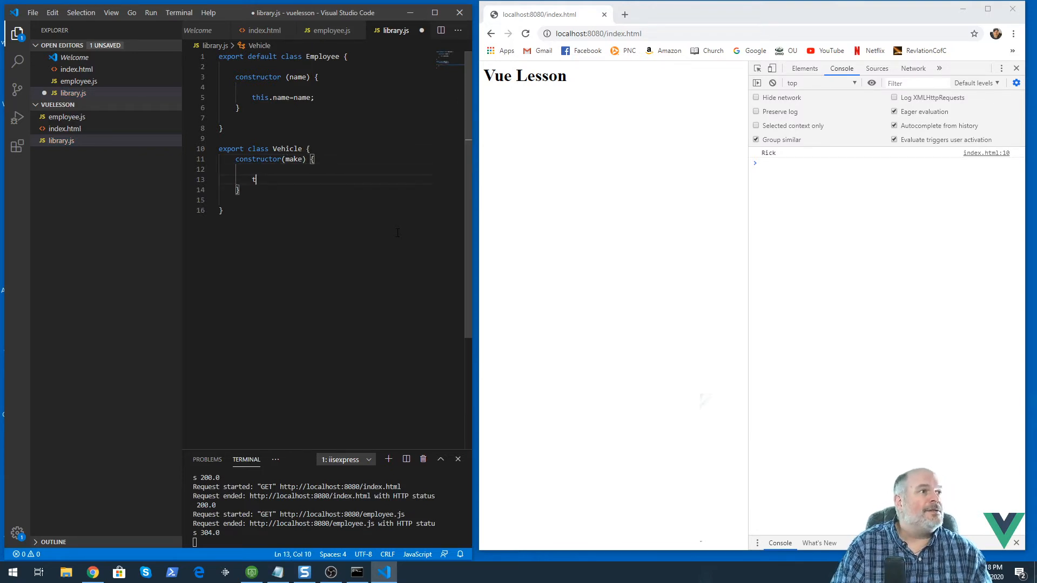
text(this.make=make;)
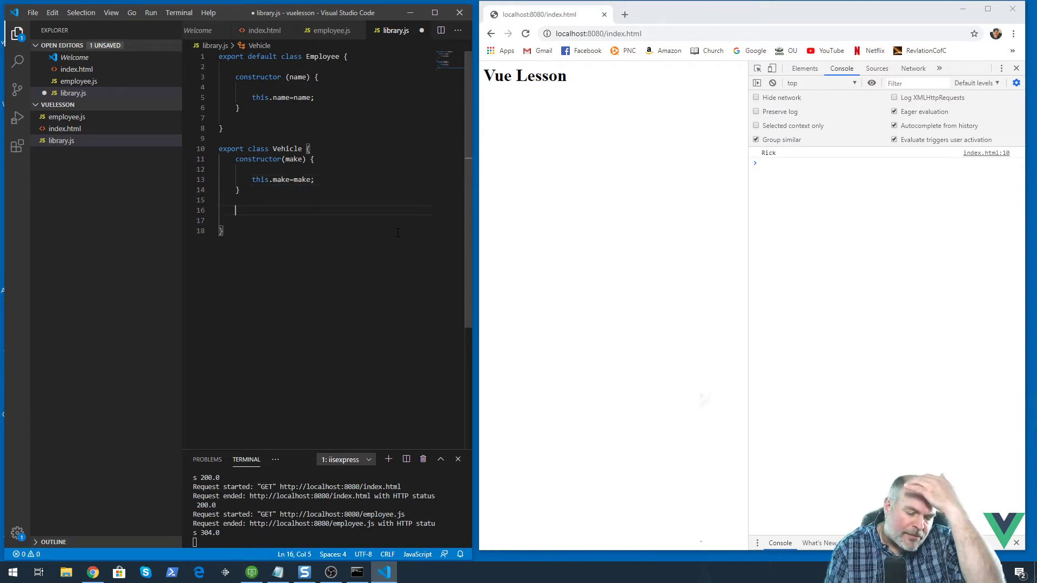
Give Vehicle a drive() method logging 'you are driving a ' + this.make.
text(dri)
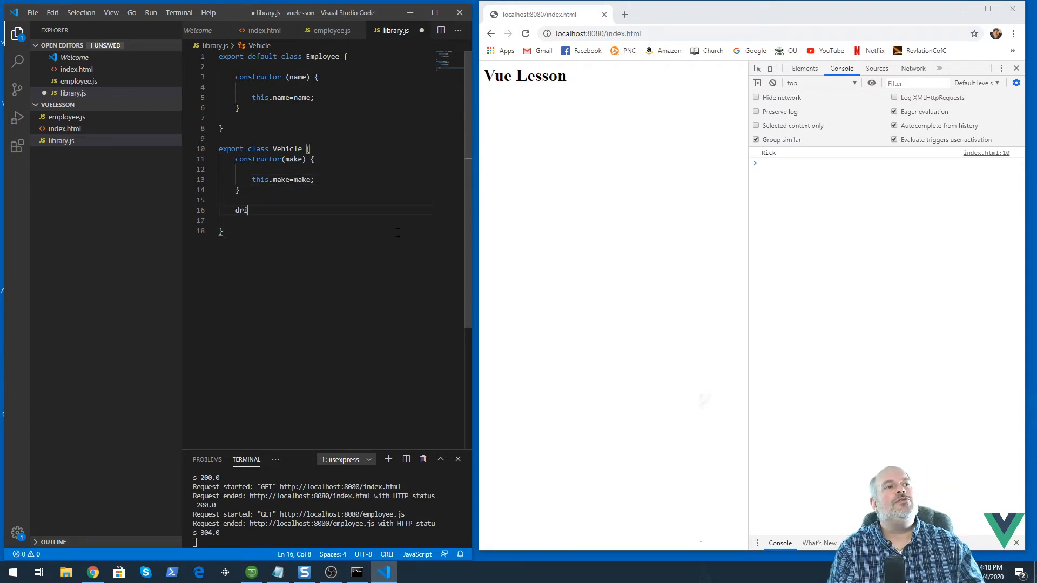
text(ve)
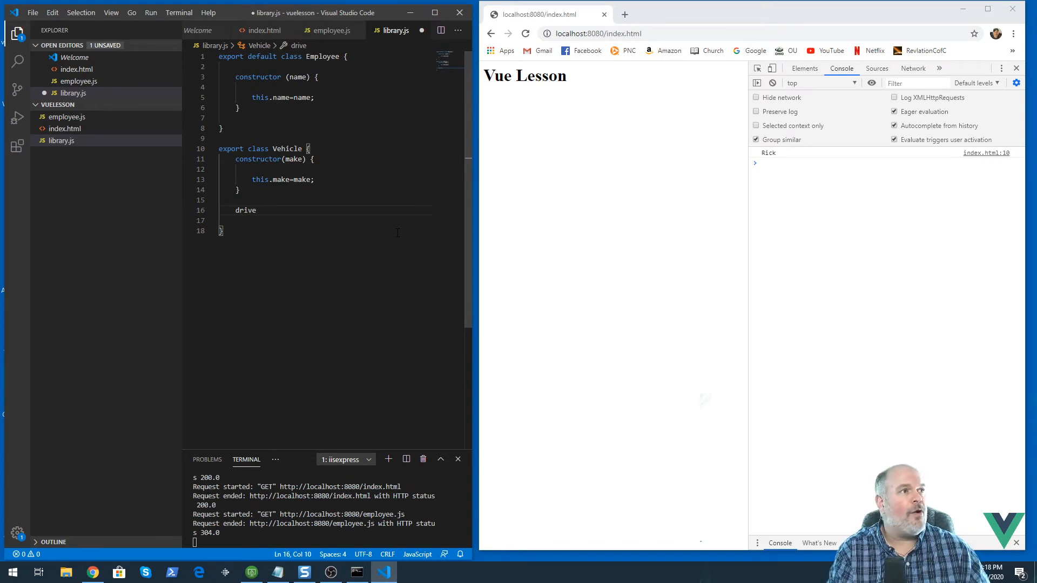
text(())
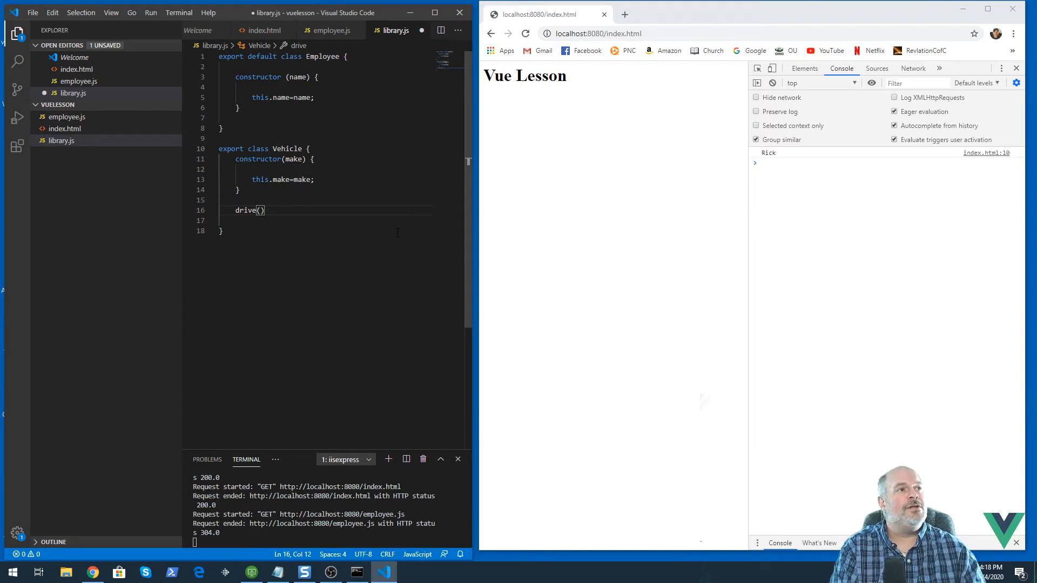
text({)
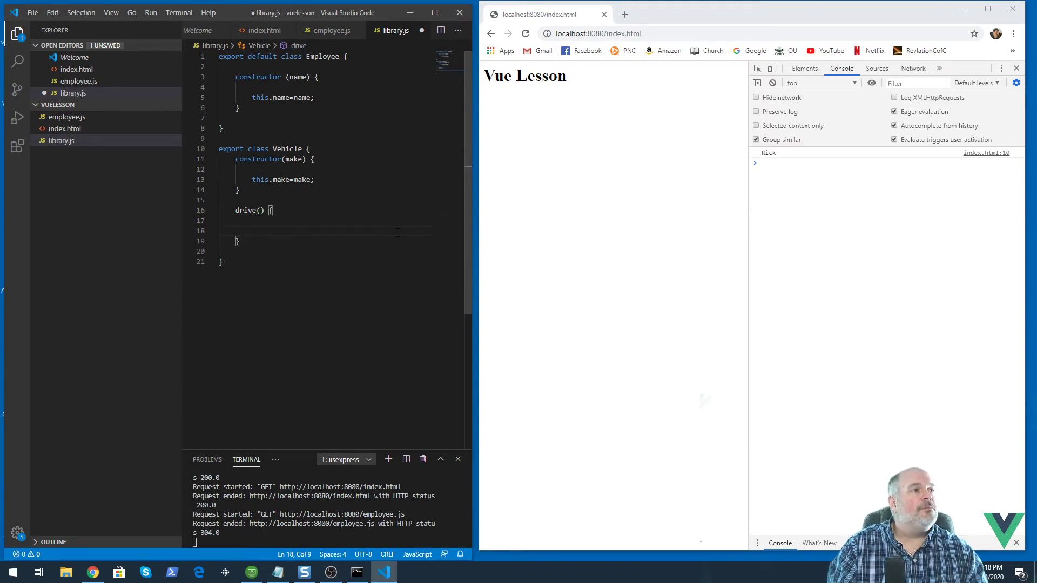
text(a)
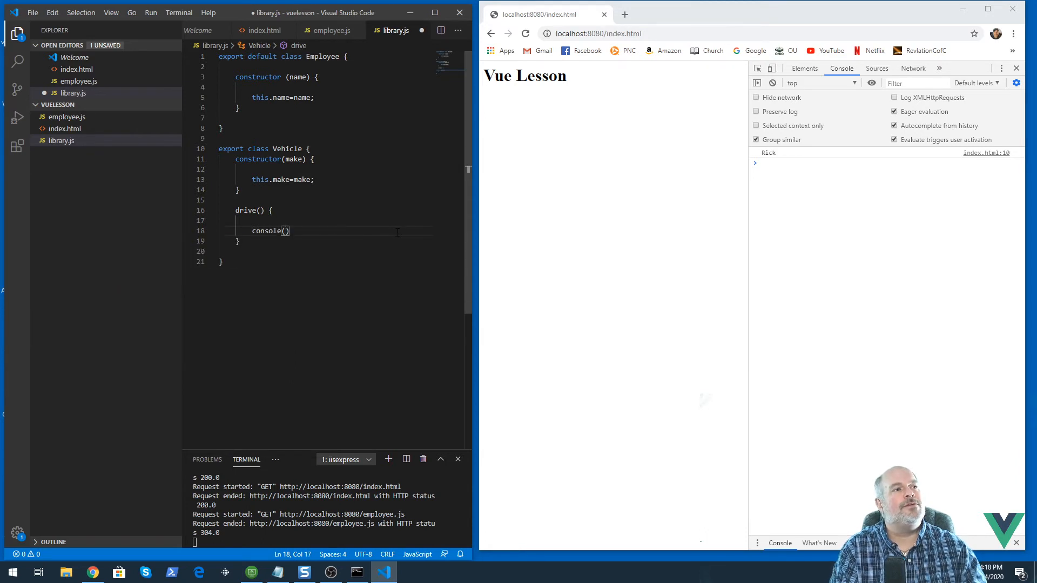
text(.log)
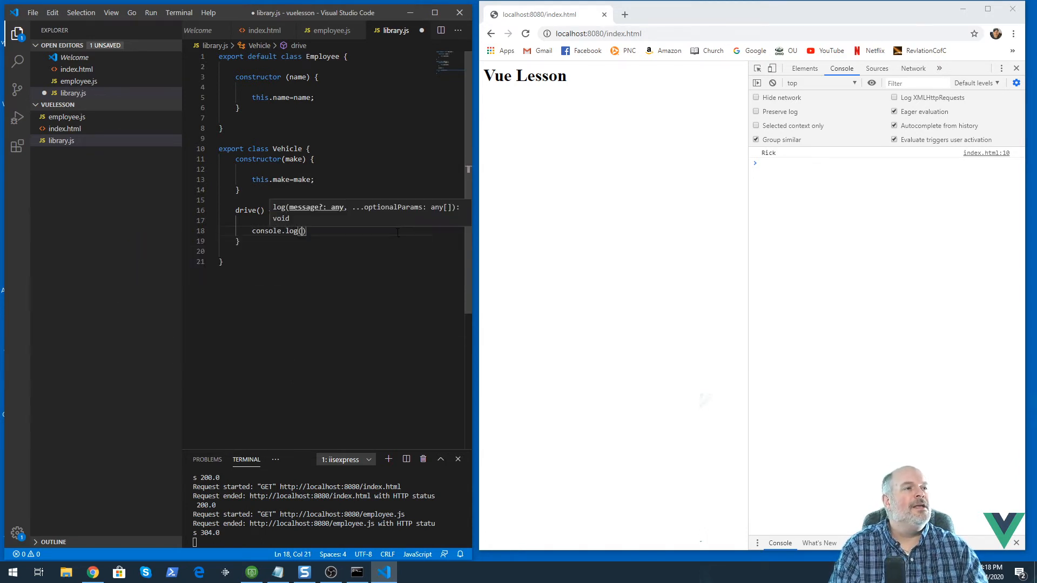
text('you are driveing')
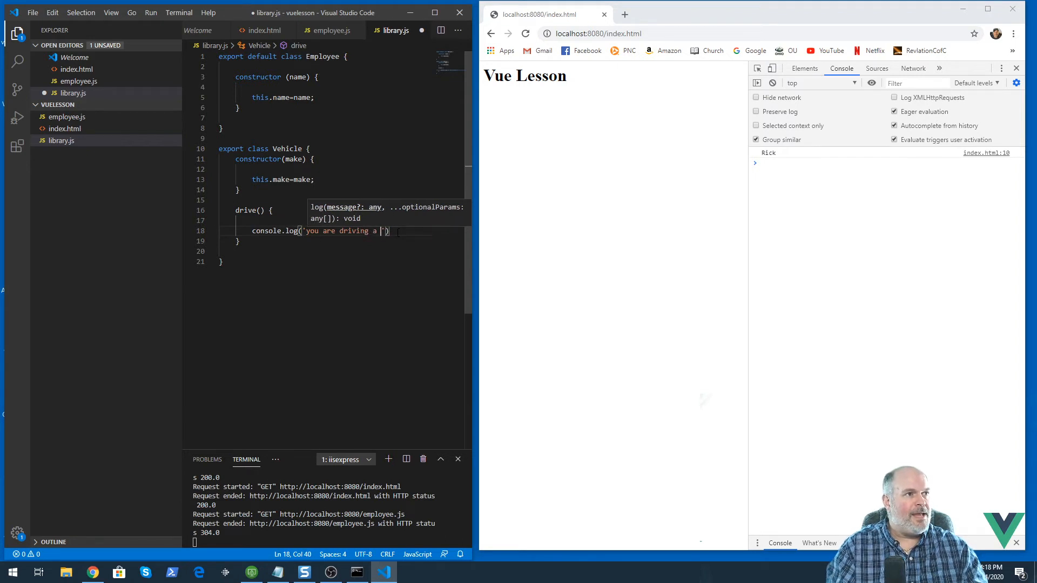
text(+)
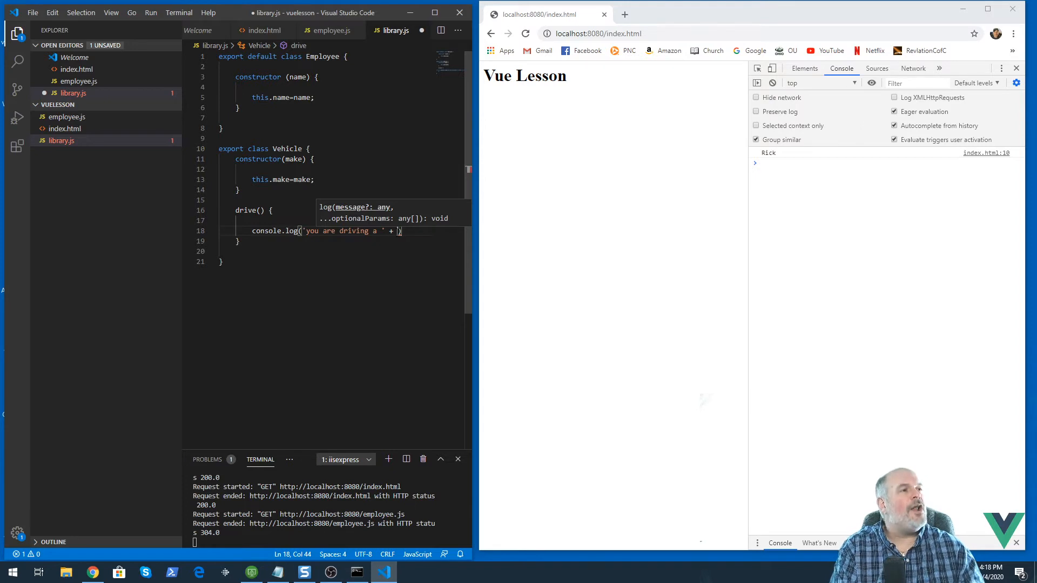
text(thi)
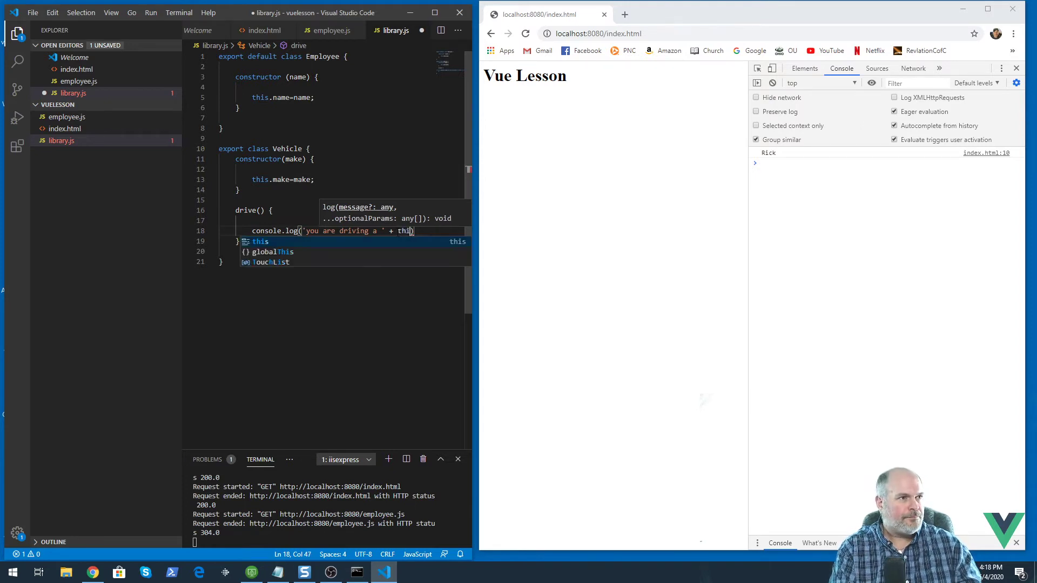
text(.make)
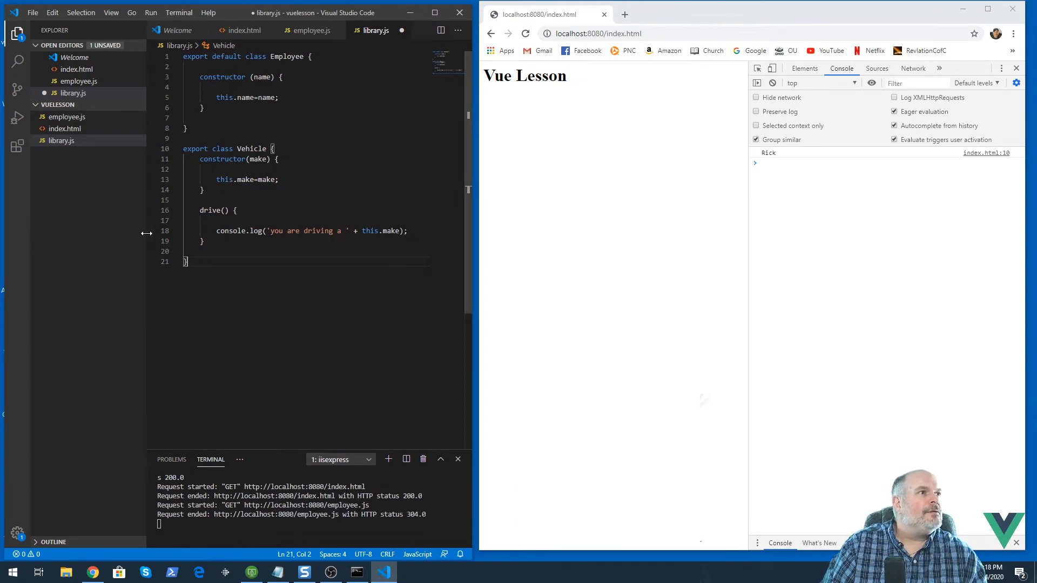
Save library.js and point the index.html import at '../library.js', then reload to check it.
key(ctrl+s)
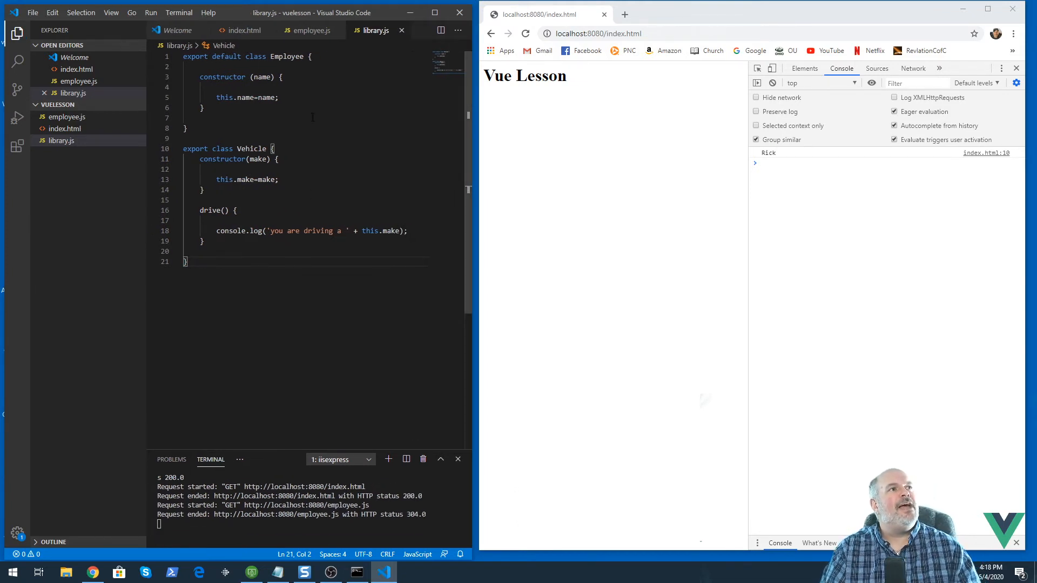
click(243, 30)
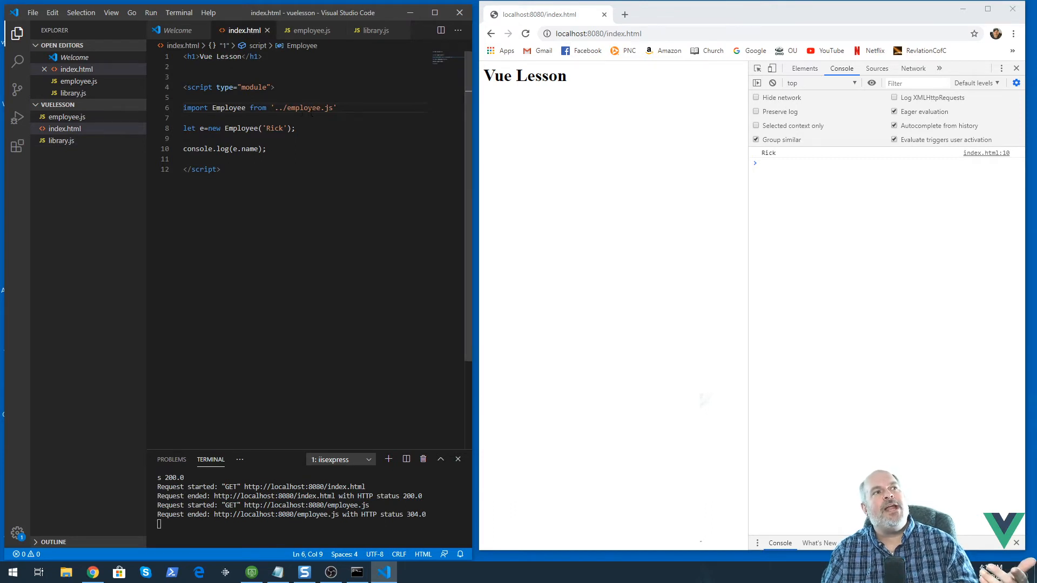
double_click(303, 107)
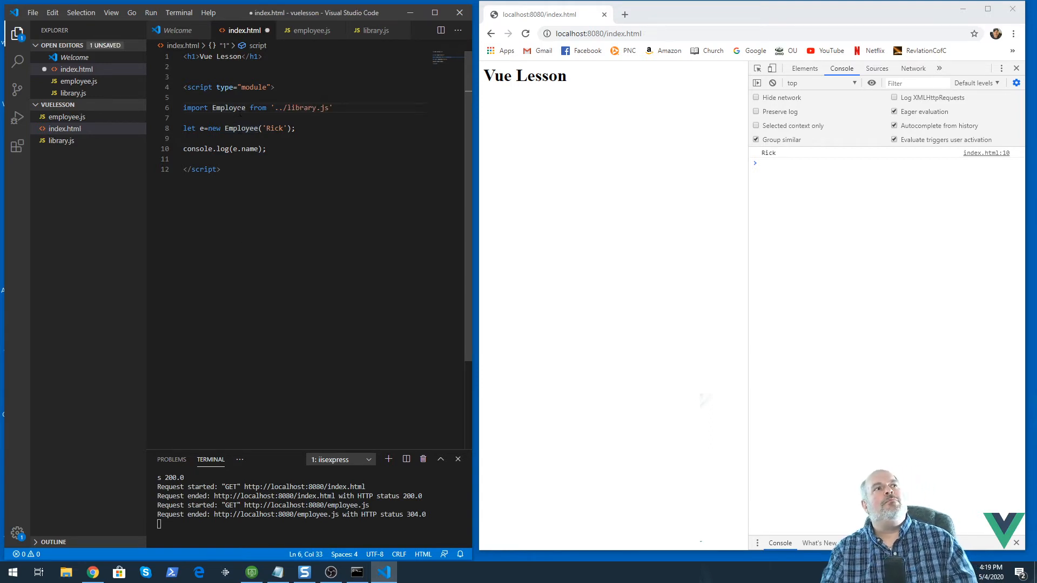
key(ctrl+s)
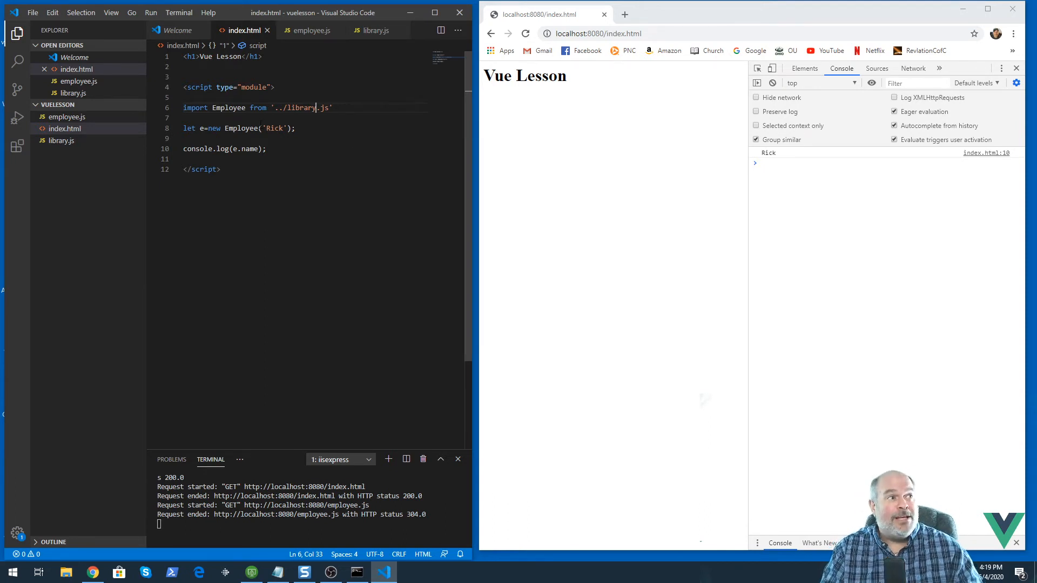
click(221, 170)
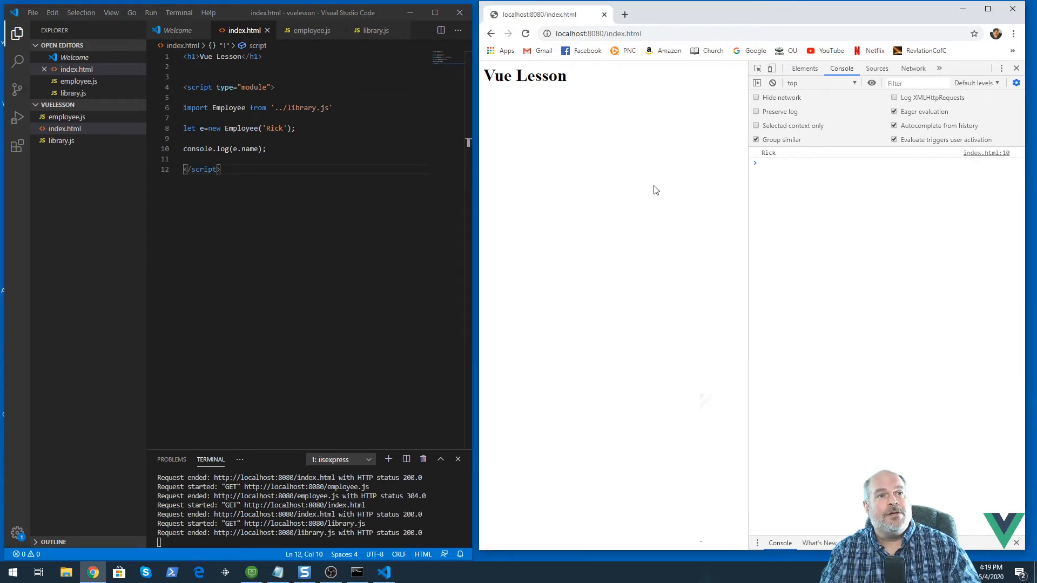
mouse_move(374, 30)
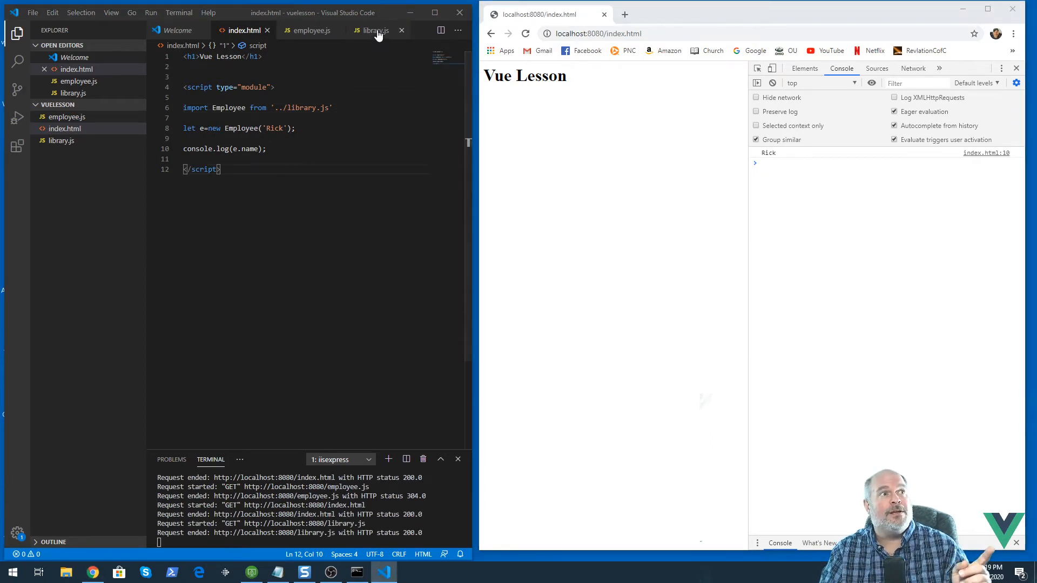
click(374, 30)
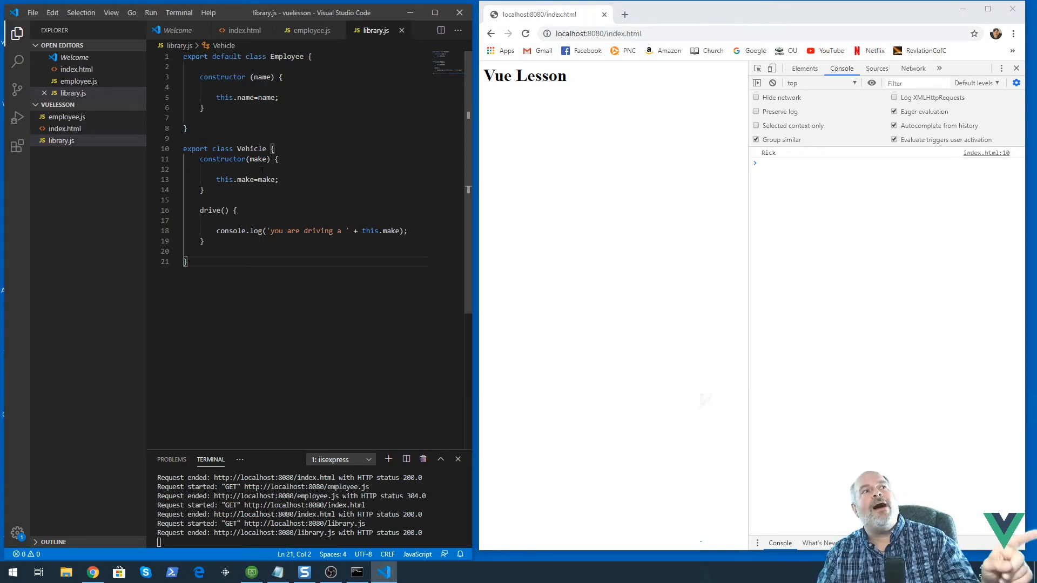
Import Employee,{Vehicle} and add let v=new Vehicle('Lexus'); v.drive();.
click(245, 30)
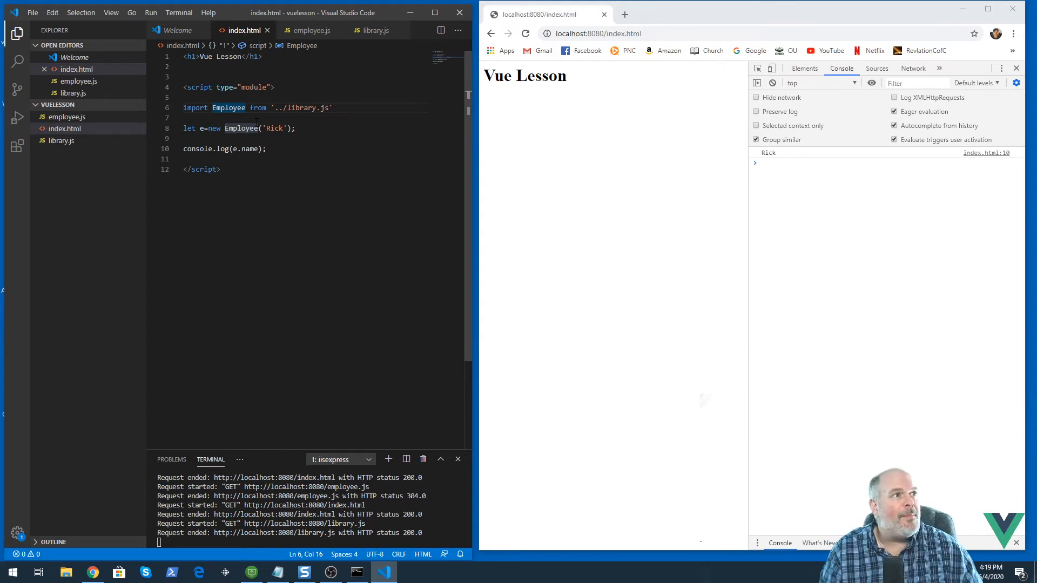
text(,)
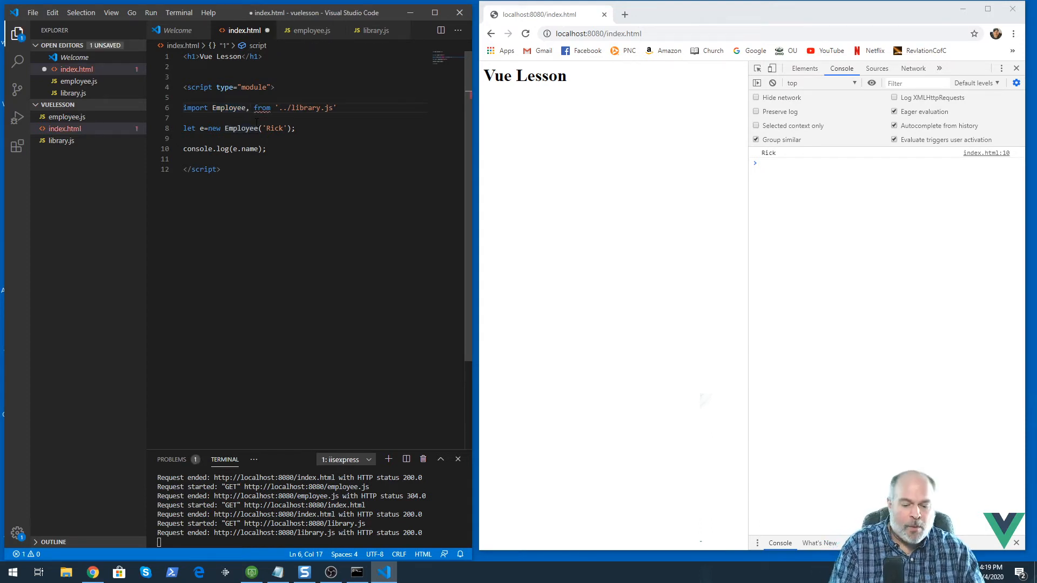
text({})
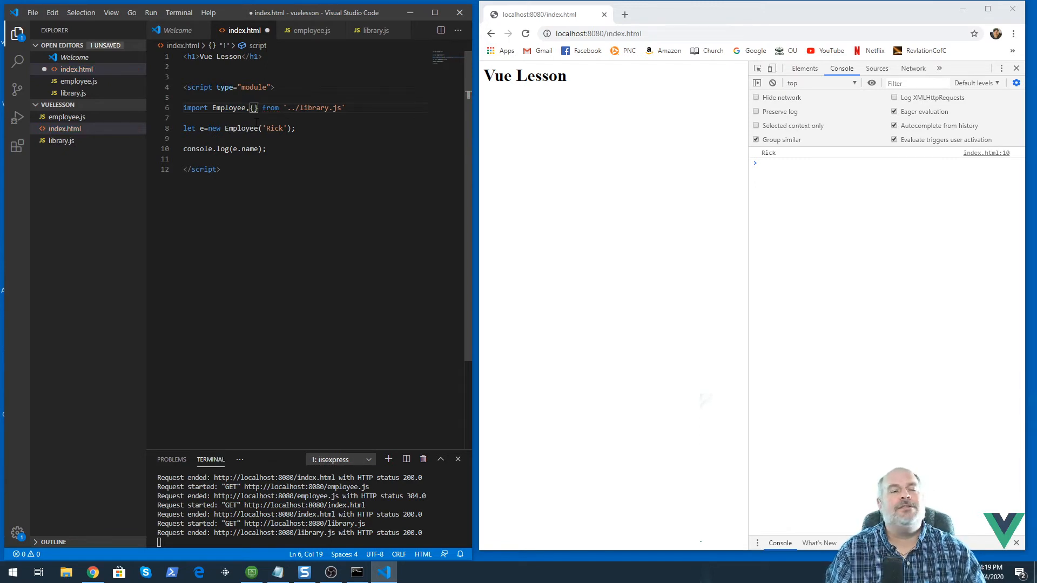
text(Vehicle)
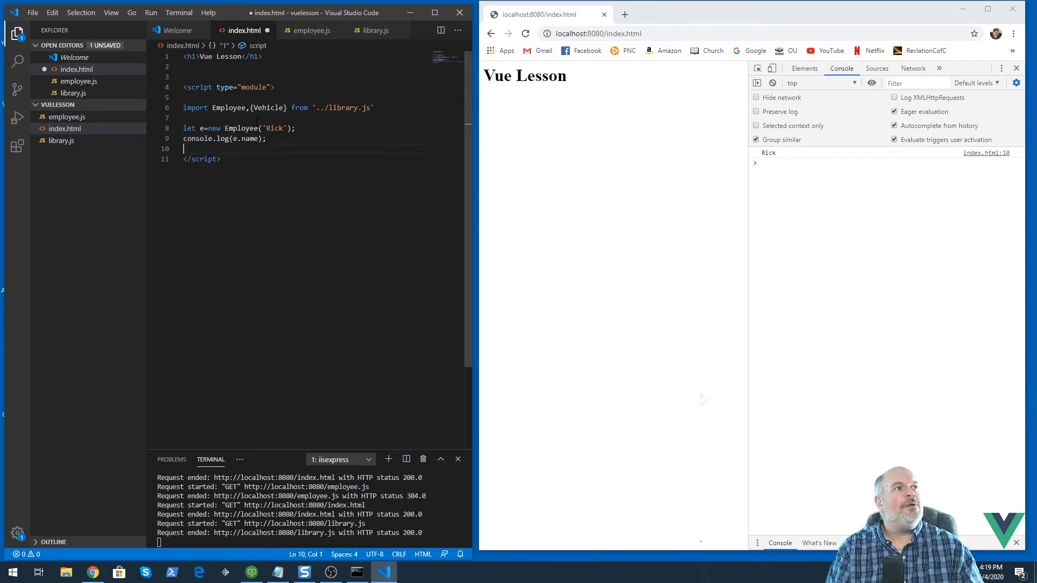
text(let v)
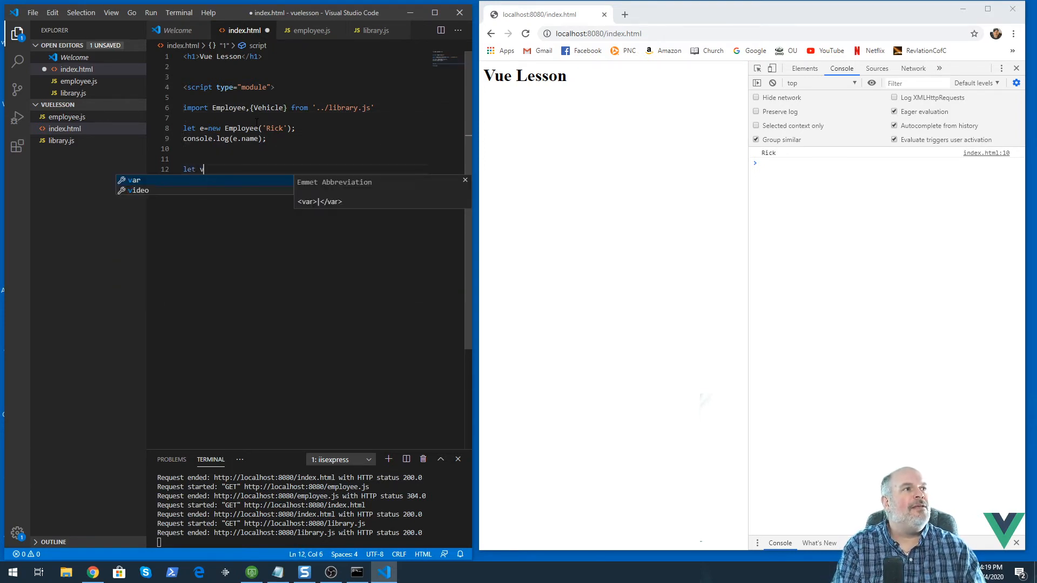
text(=new Vehicle()
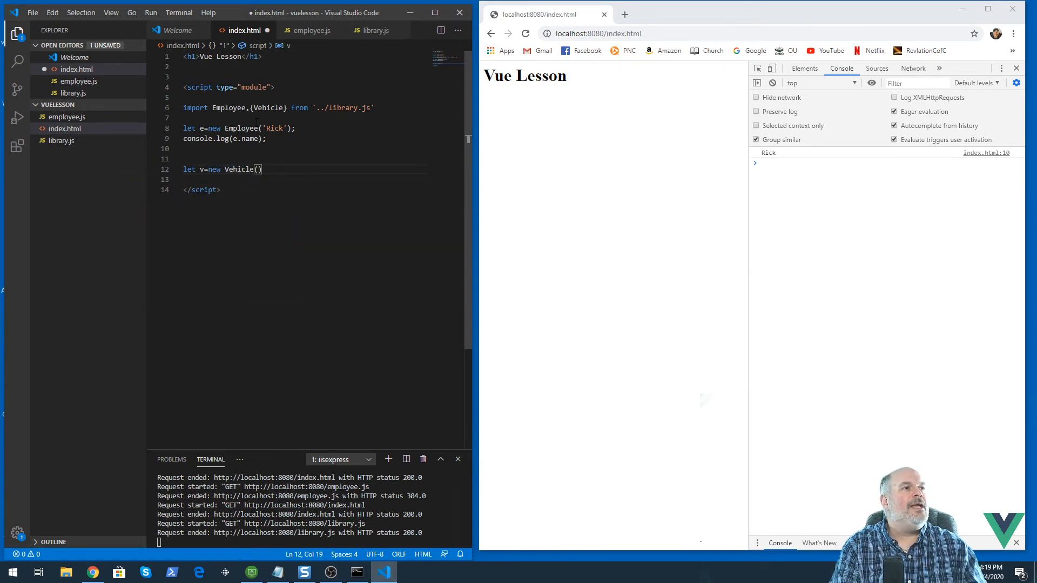
text(Lexux')
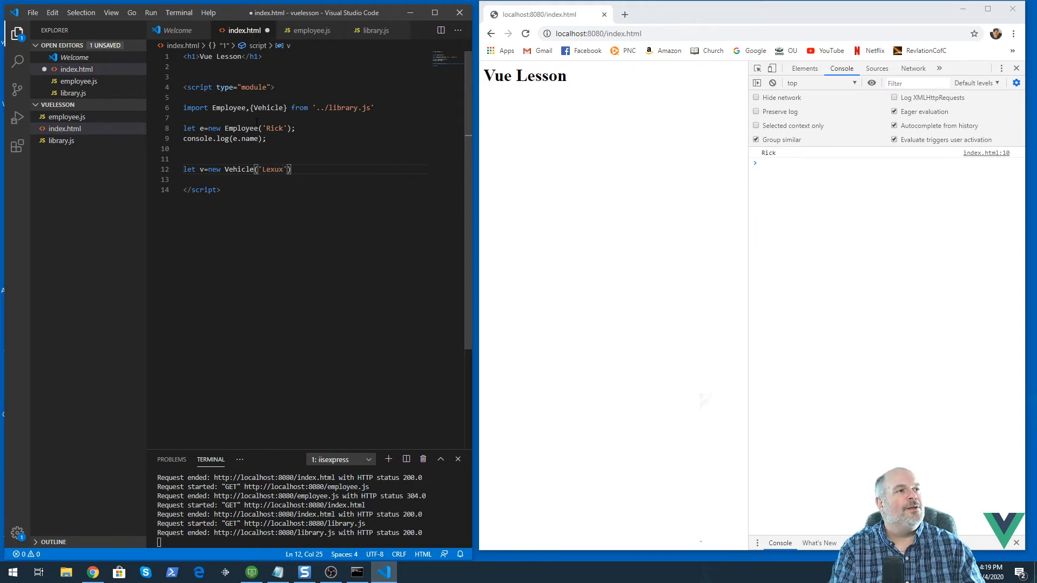
text(;)
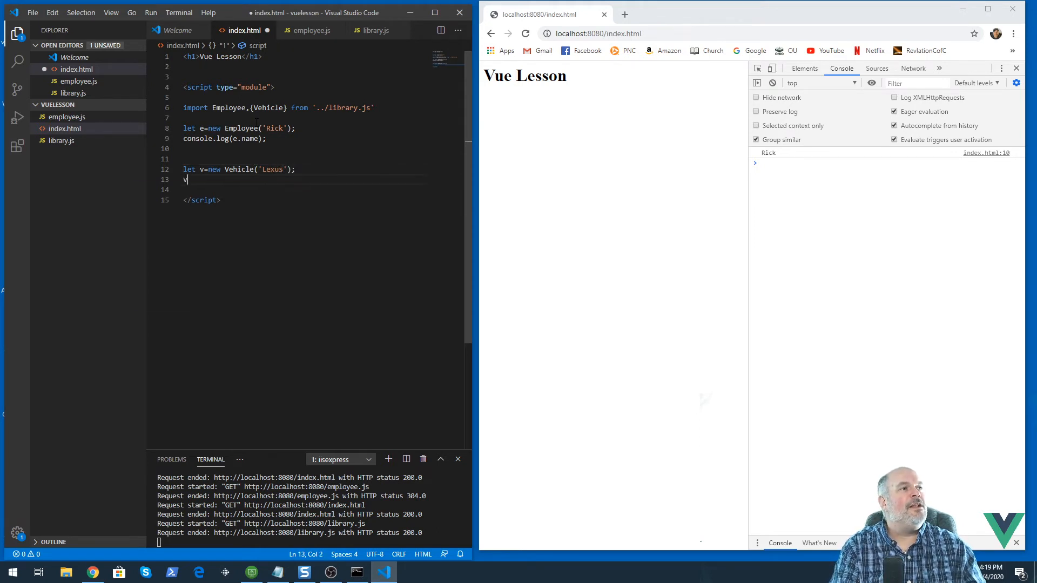
text(.drive())
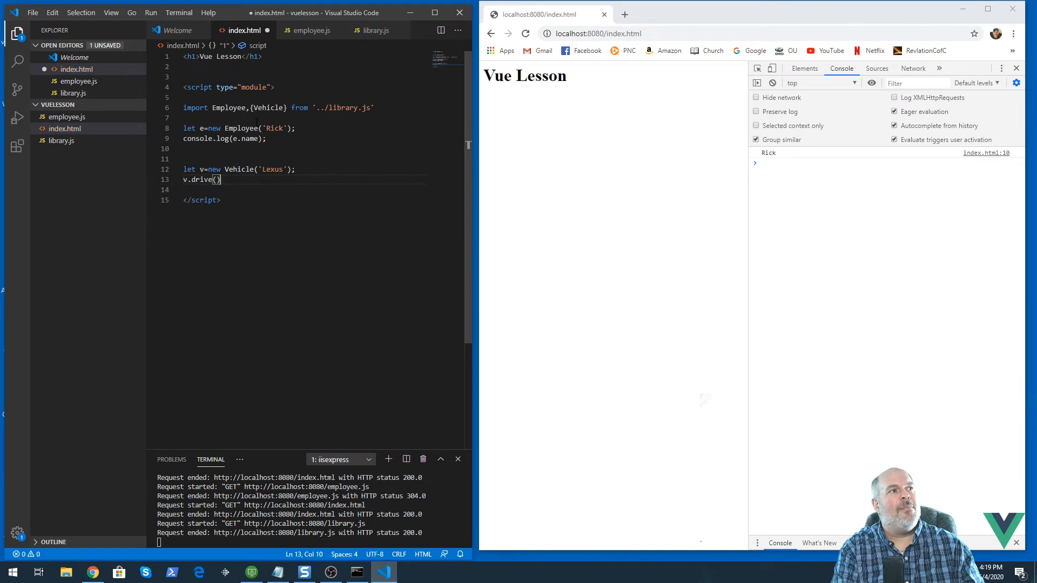
text(;)
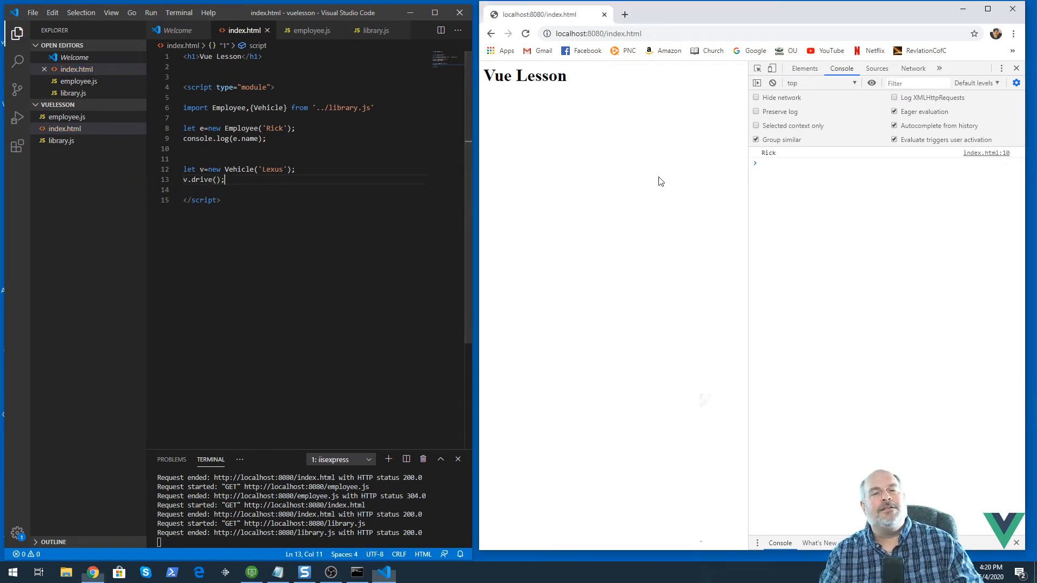
mouse_move(666, 173)
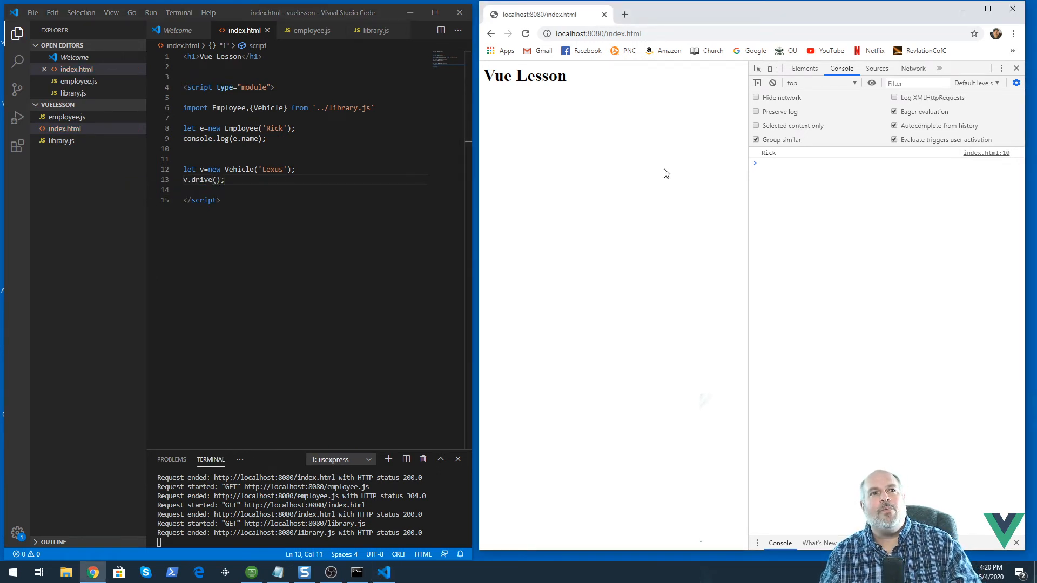
Reload so the console logs 'you are driving a Lexus' and review the default and named imports.
click(525, 33)
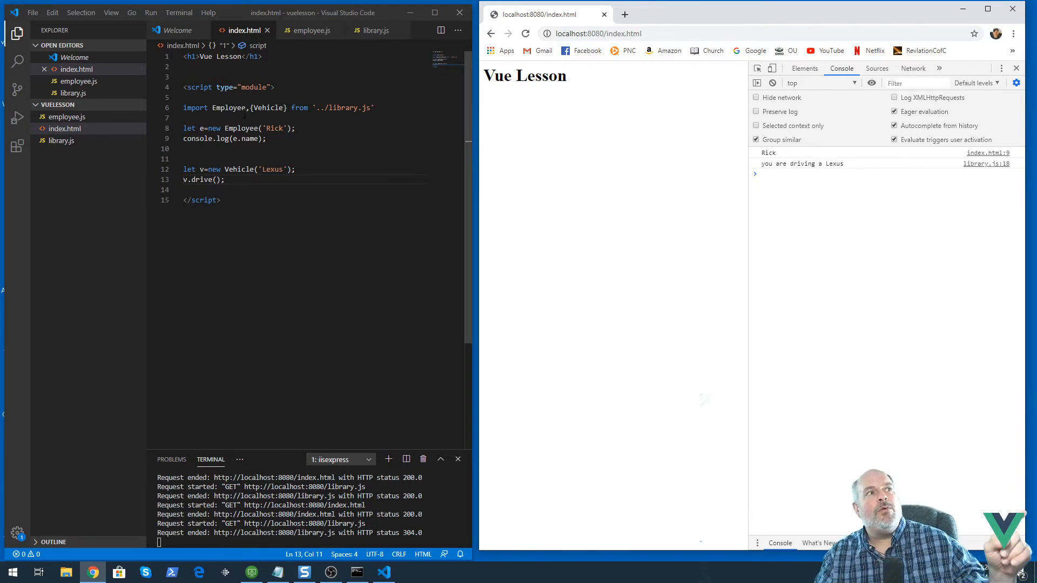
double_click(229, 107)
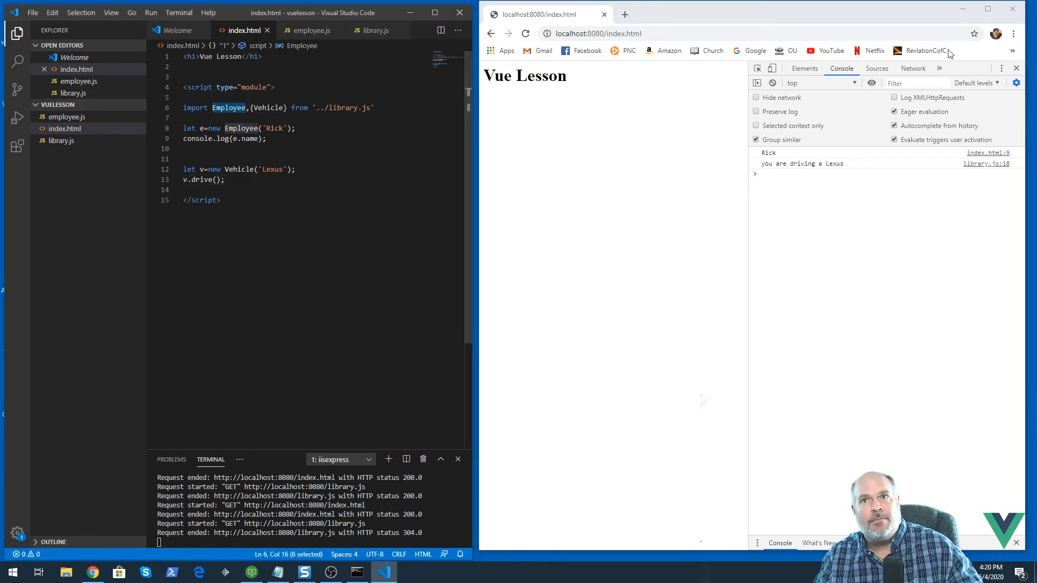
double_click(267, 106)
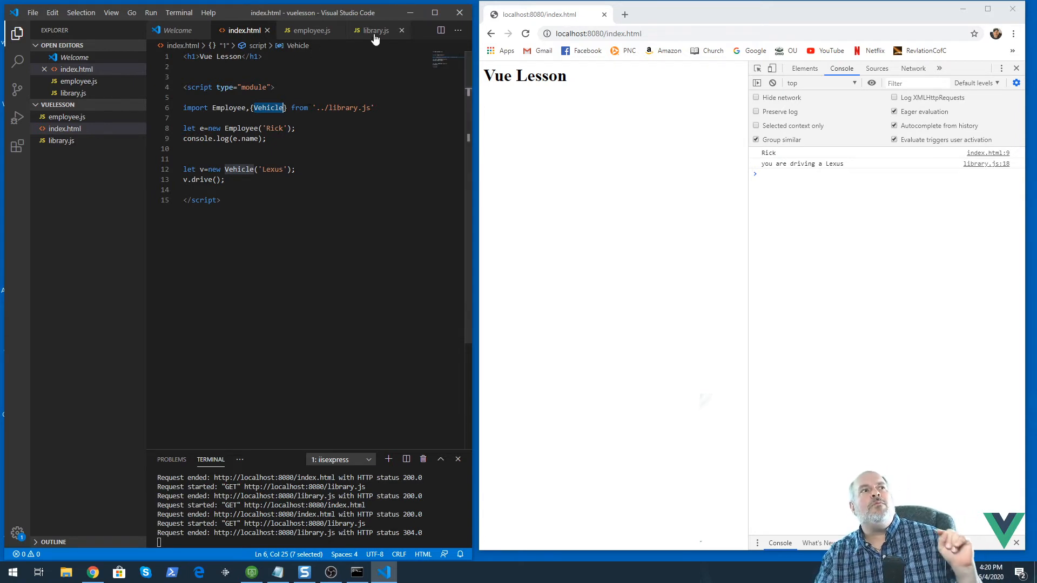
Add an exported Person class to library.js whose constructor stores this.name, and save.
click(374, 31)
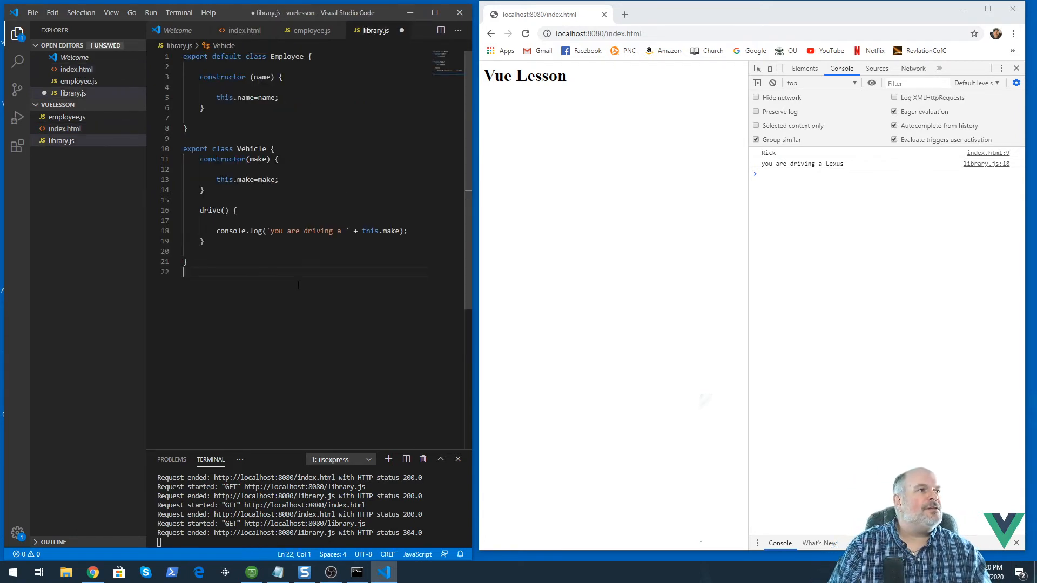
text(export cal)
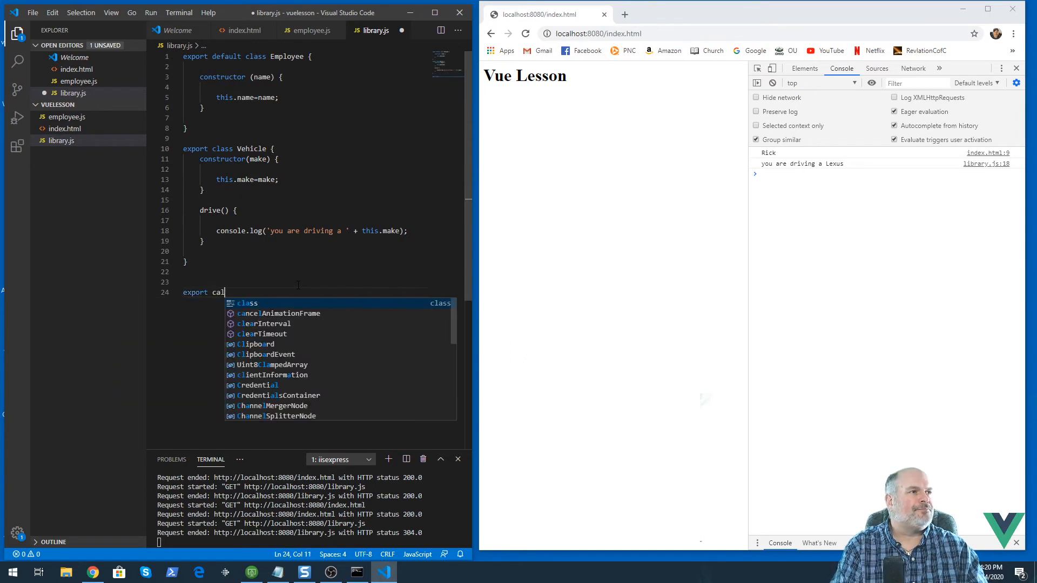
text(class Person {)
text(this)
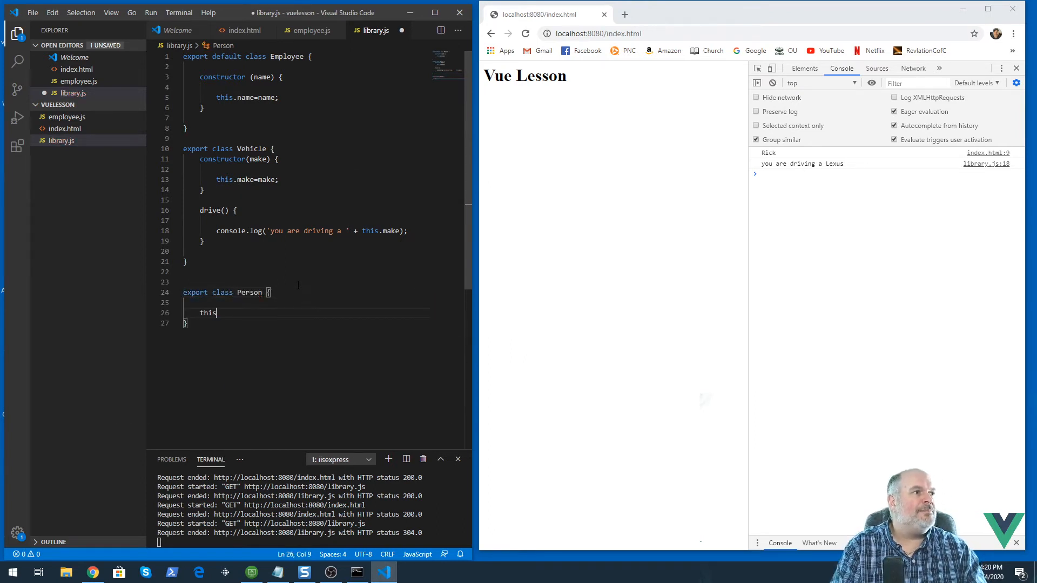
text(constructor(name) {Person)
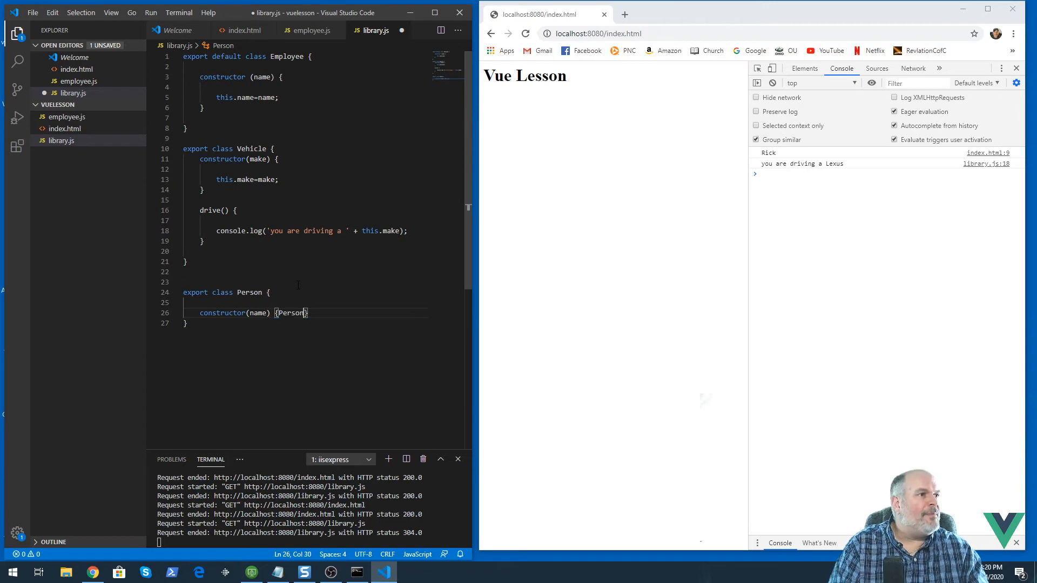
key(Enter)
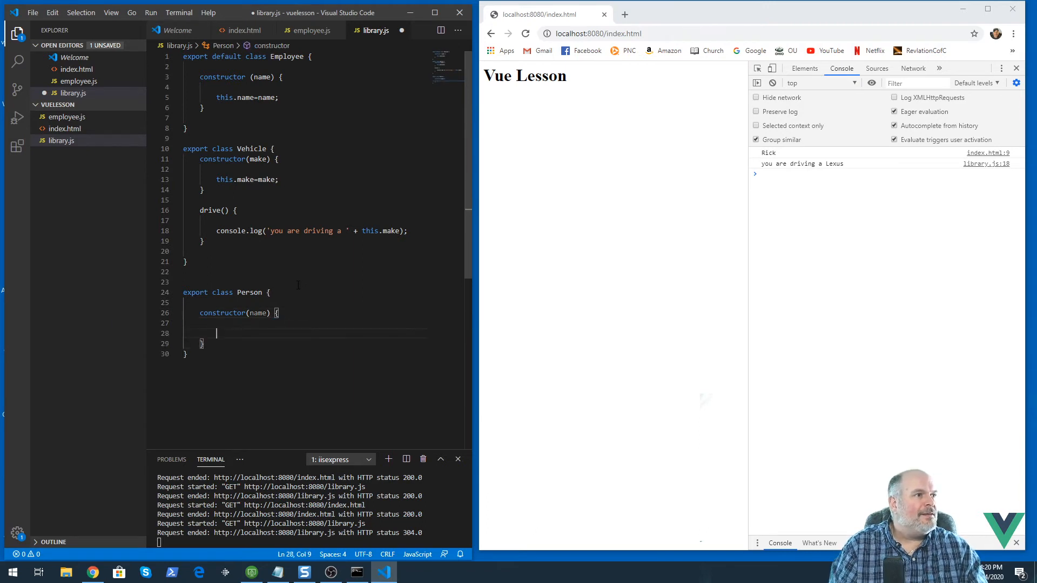
text(this.name=name;)
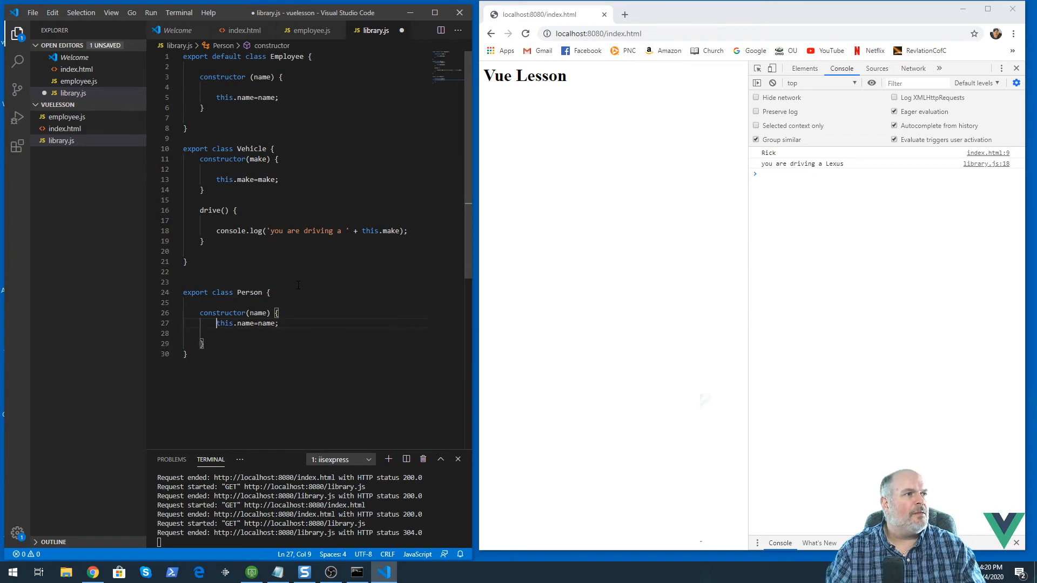
key(ctrl+s)
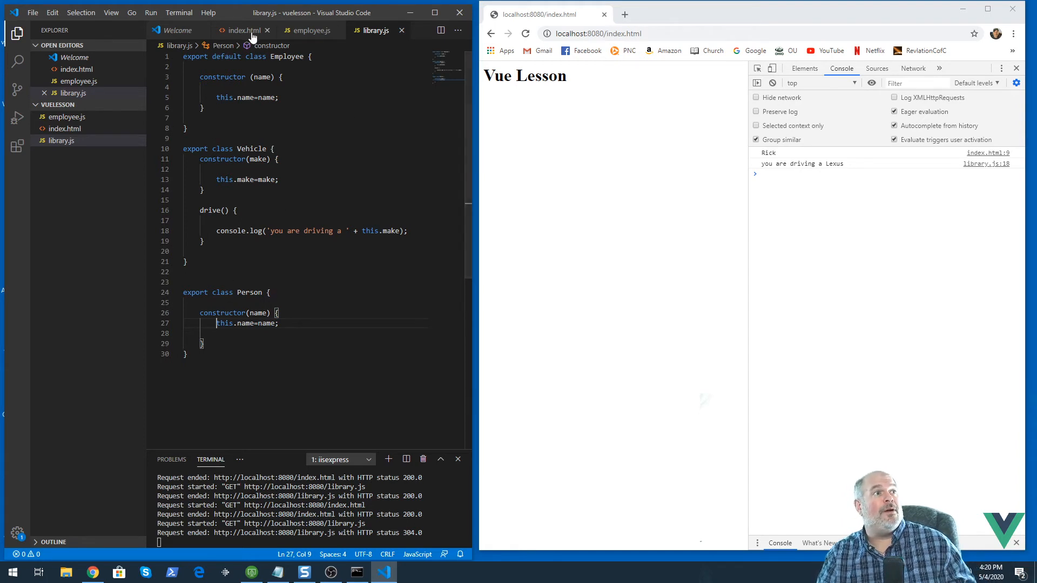
mouse_move(243, 30)
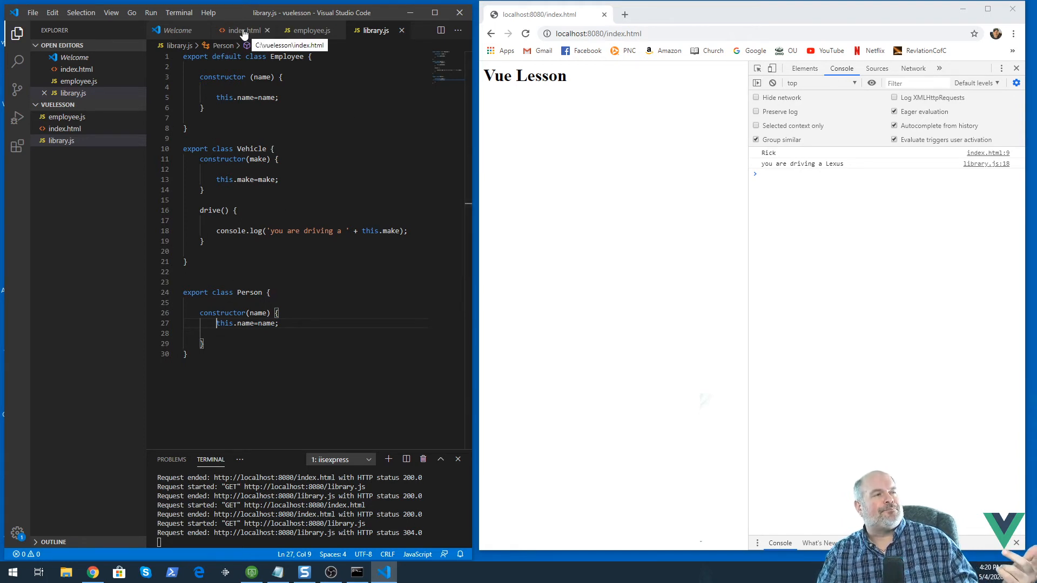
Change the import to Employee,{Vehicle,Person} from '../library.js' and reload without errors.
click(243, 30)
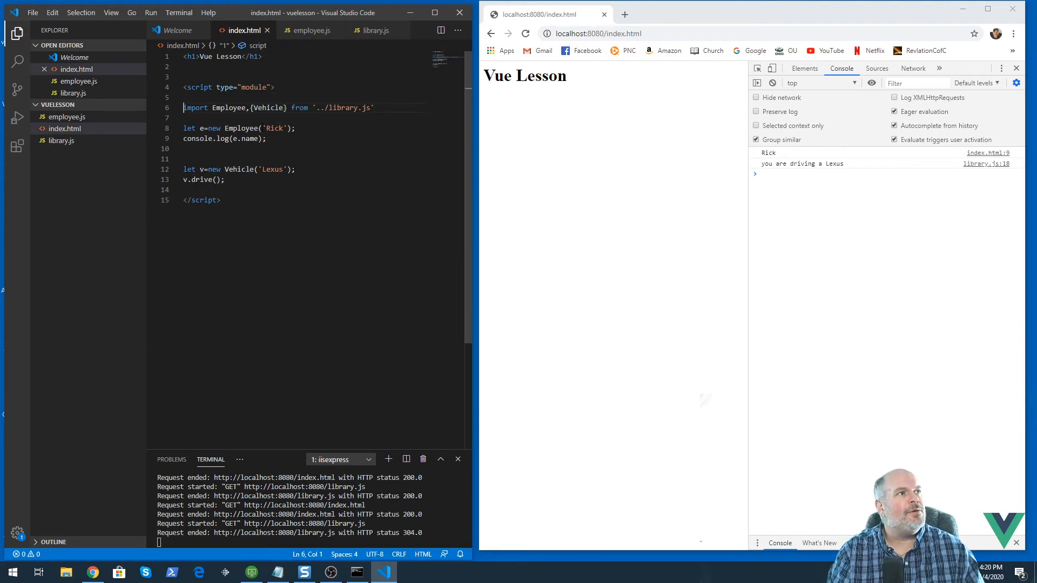
text(Person)
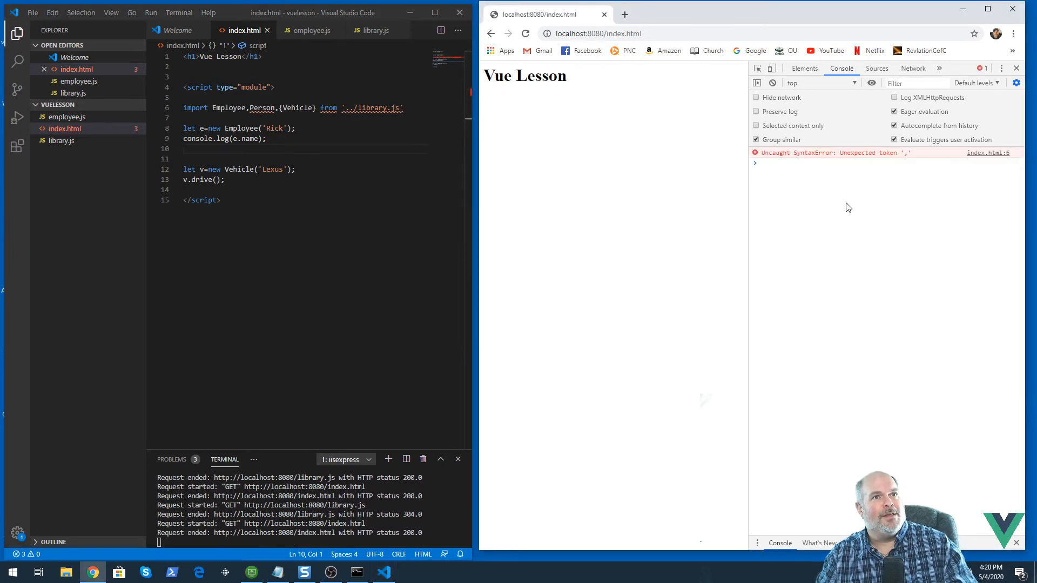
double_click(262, 108)
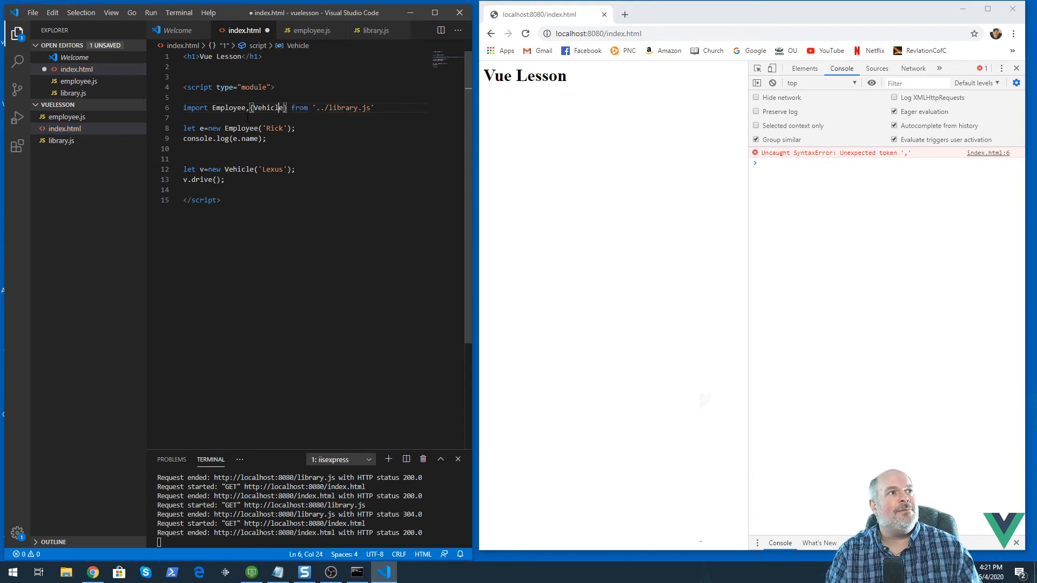
text(,Person)
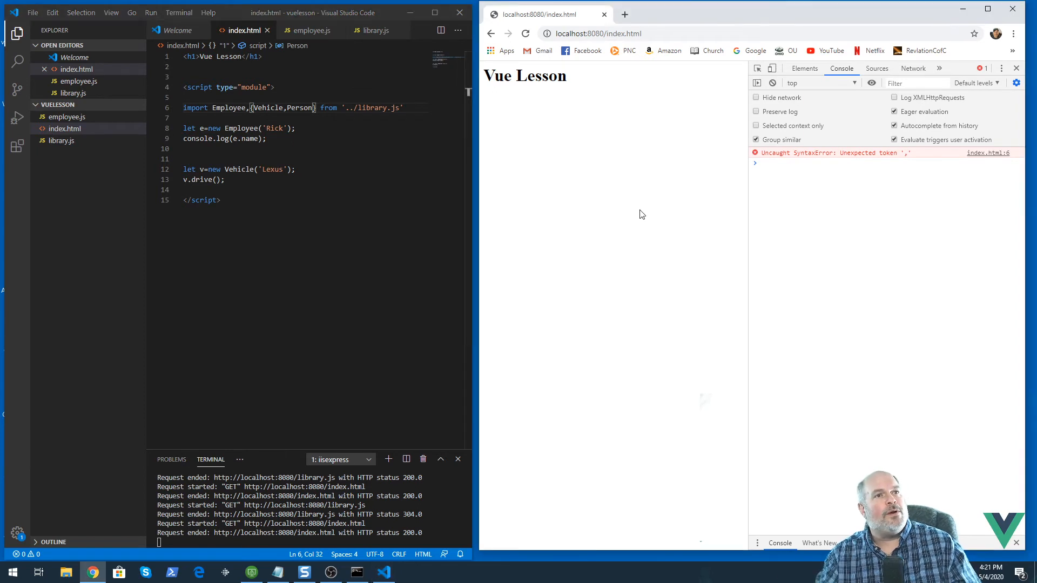
click(525, 33)
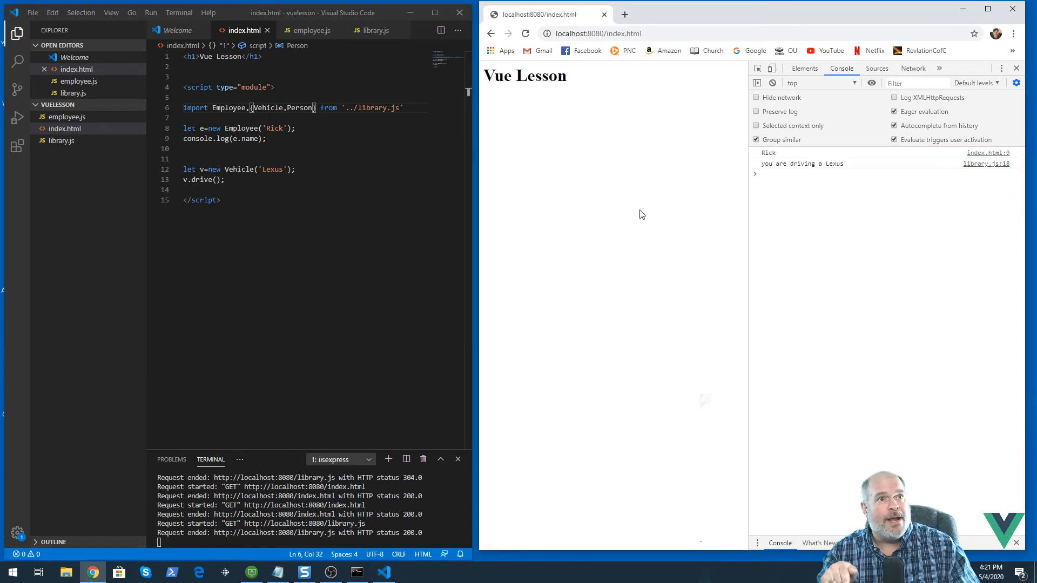
mouse_move(425, 96)
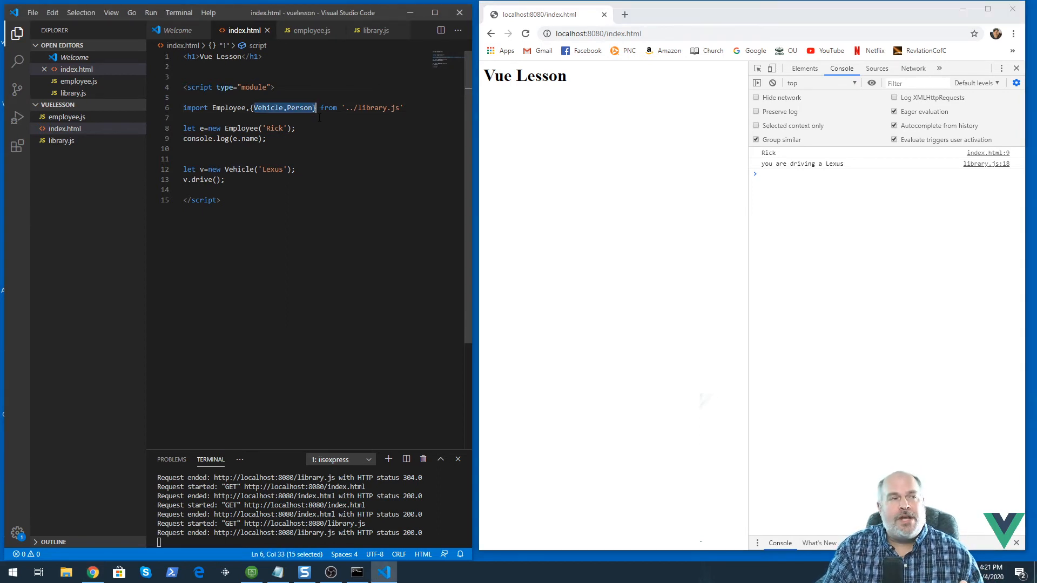
click(297, 127)
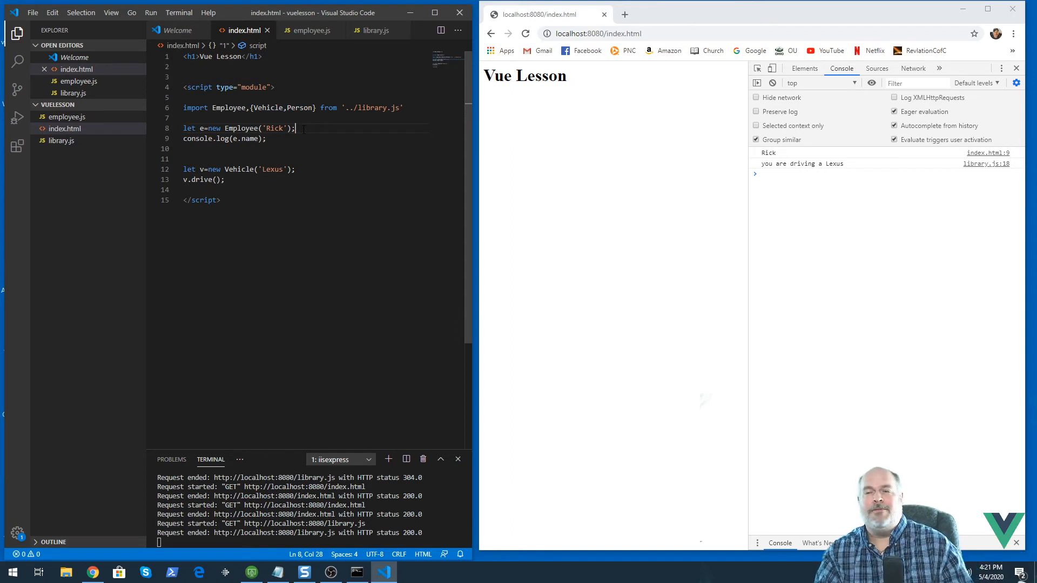
Drop Vehicle from the import, replace its lines with let p=new Person('Bob'); console.log(p.name); and reload so Bob logs.
double_click(268, 107)
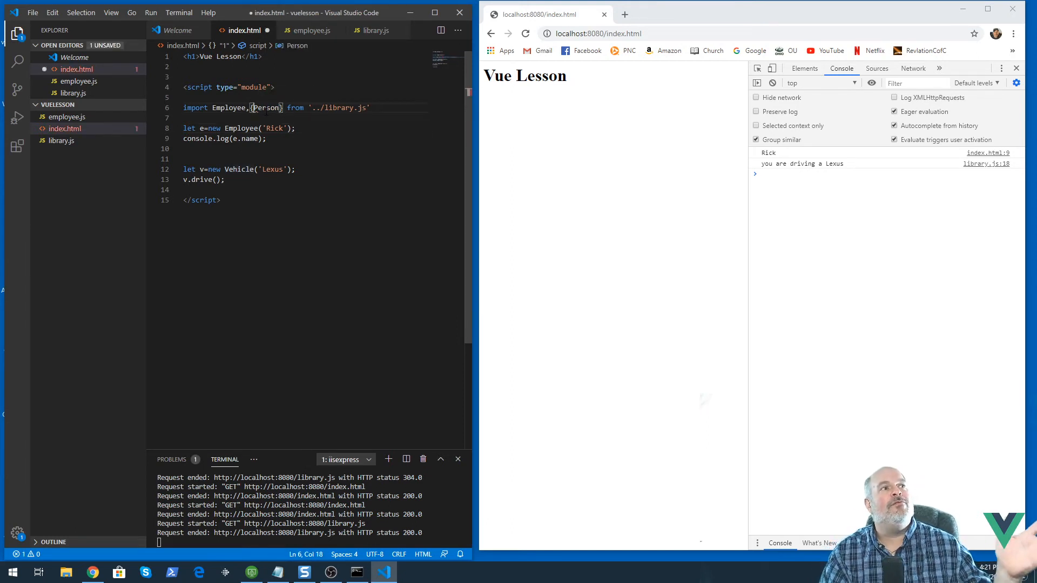
drag(184, 169, 184, 190)
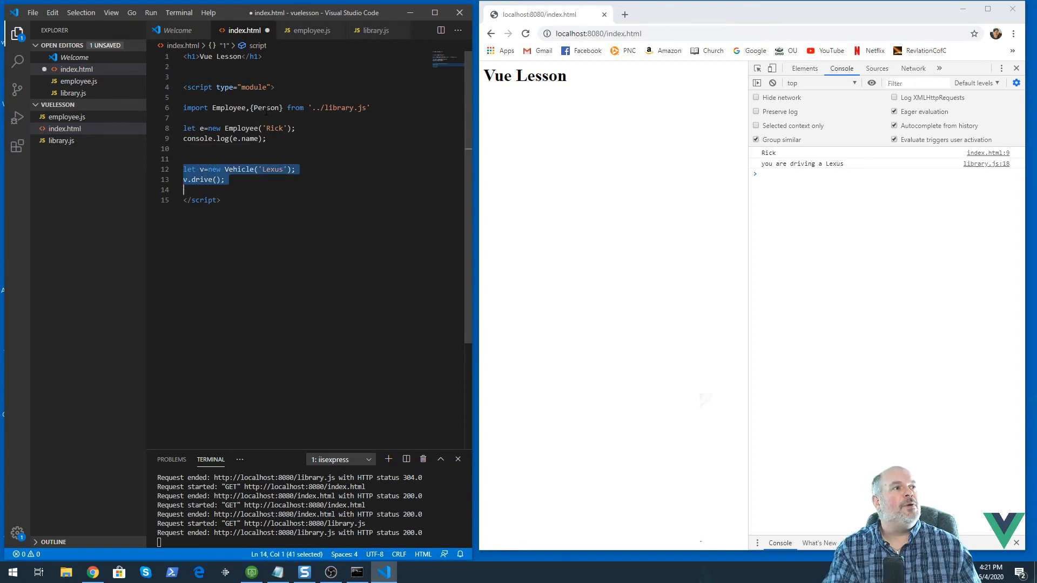
text(let p=new Person)
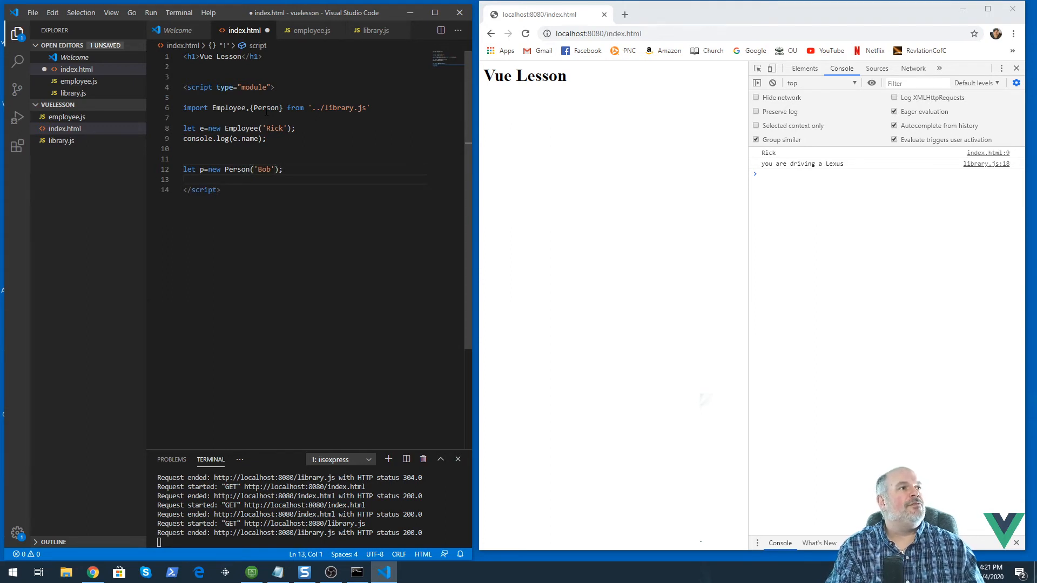
text(console.log(p.name);)
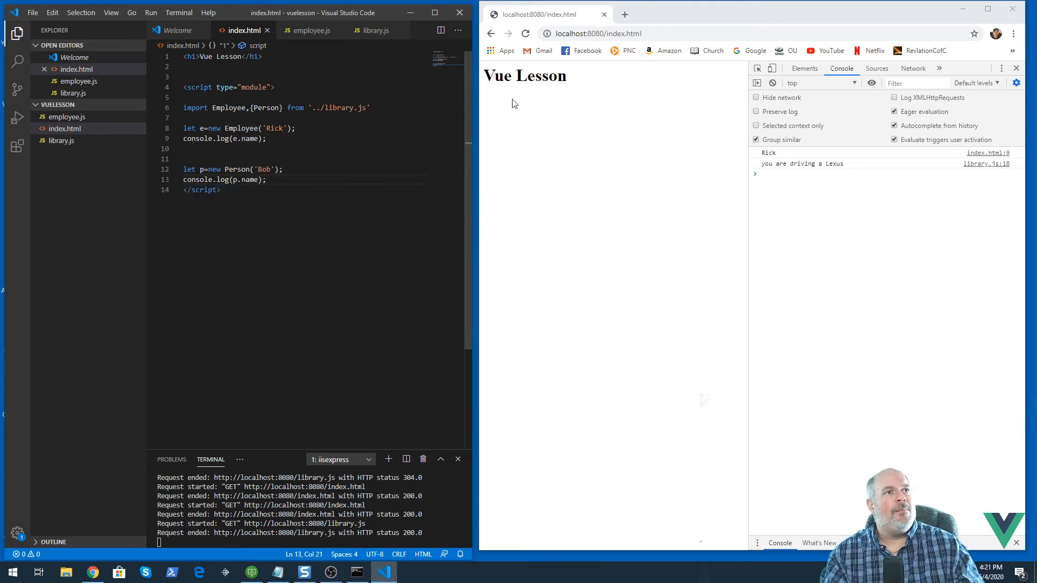
click(525, 33)
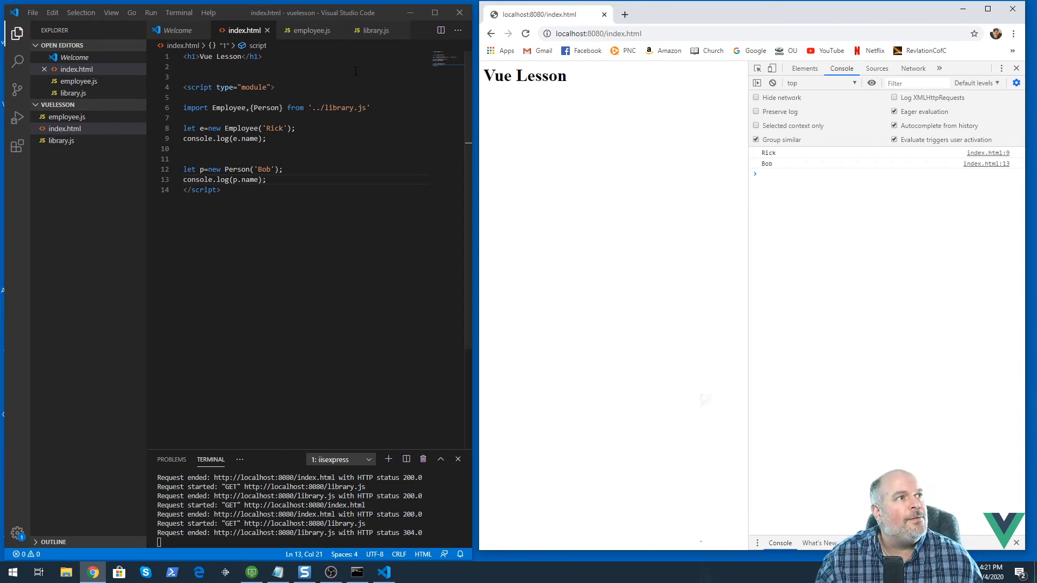
double_click(265, 107)
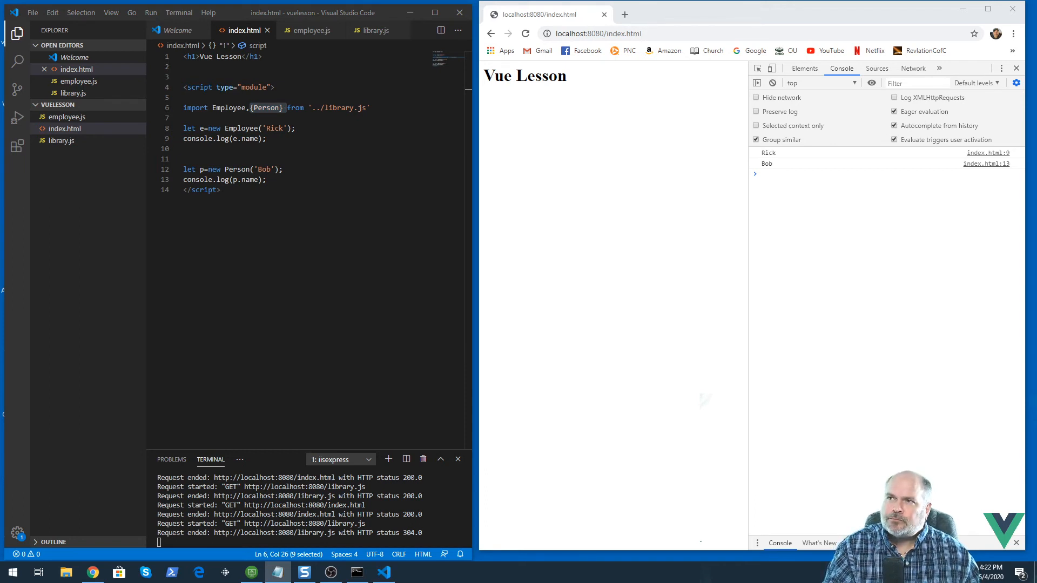
mouse_move(534, 107)
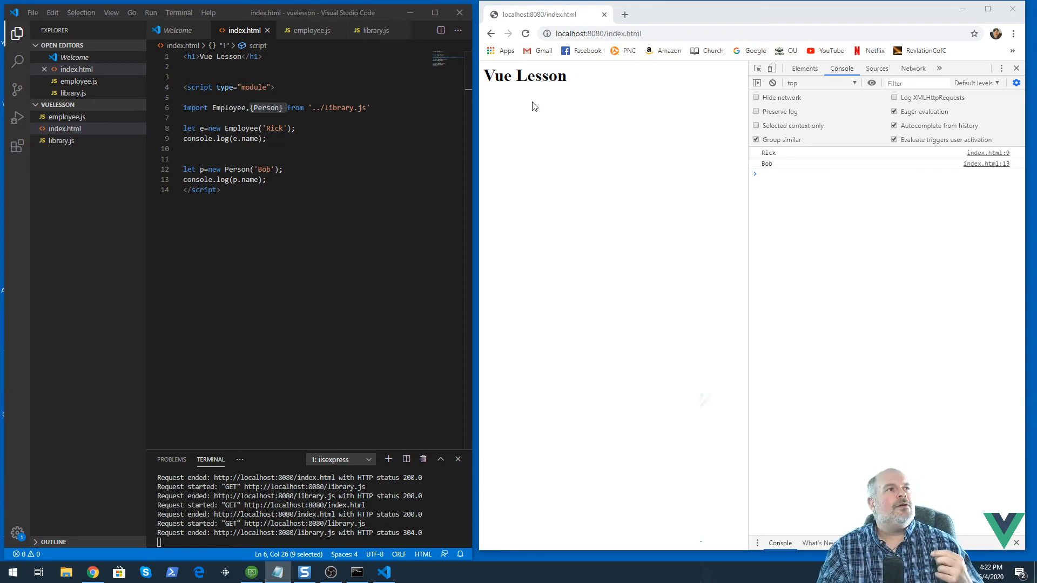
click(221, 190)
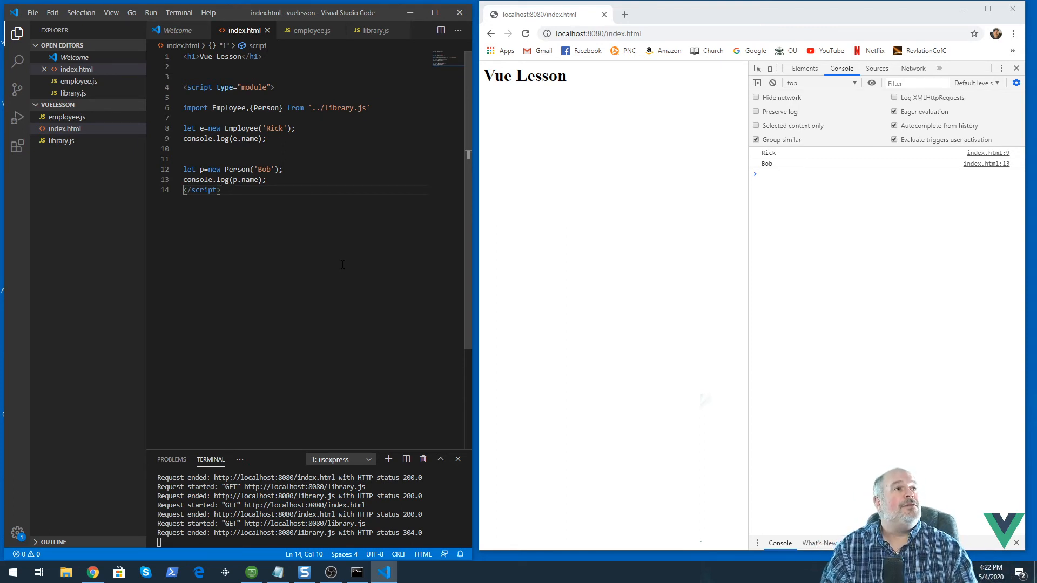
mouse_move(74, 57)
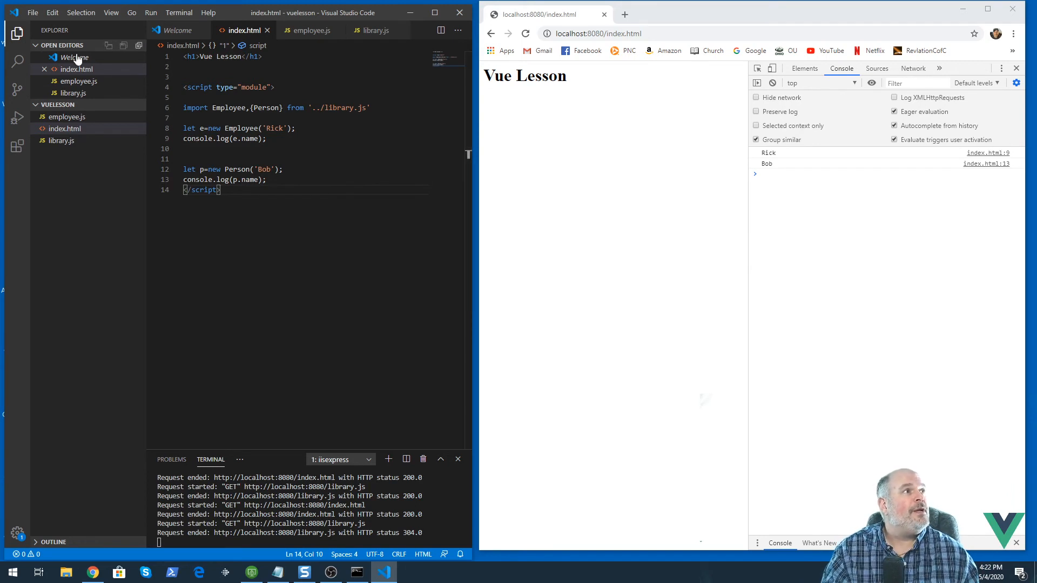
Create notes.txt in the project and paste the Common JS, AMD and UMD module examples.
click(93, 105)
text(n otes)
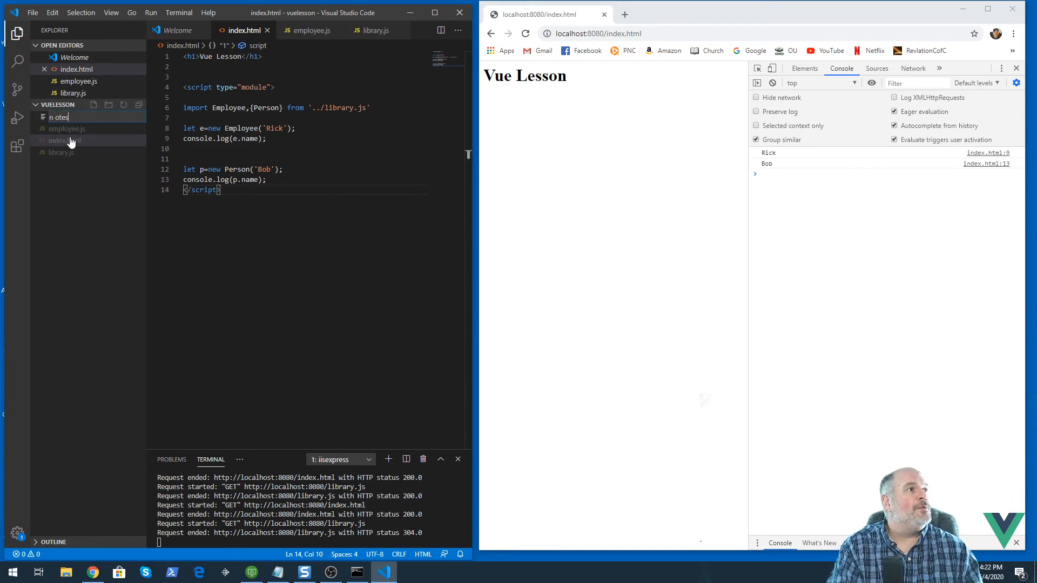
key(Backspace)
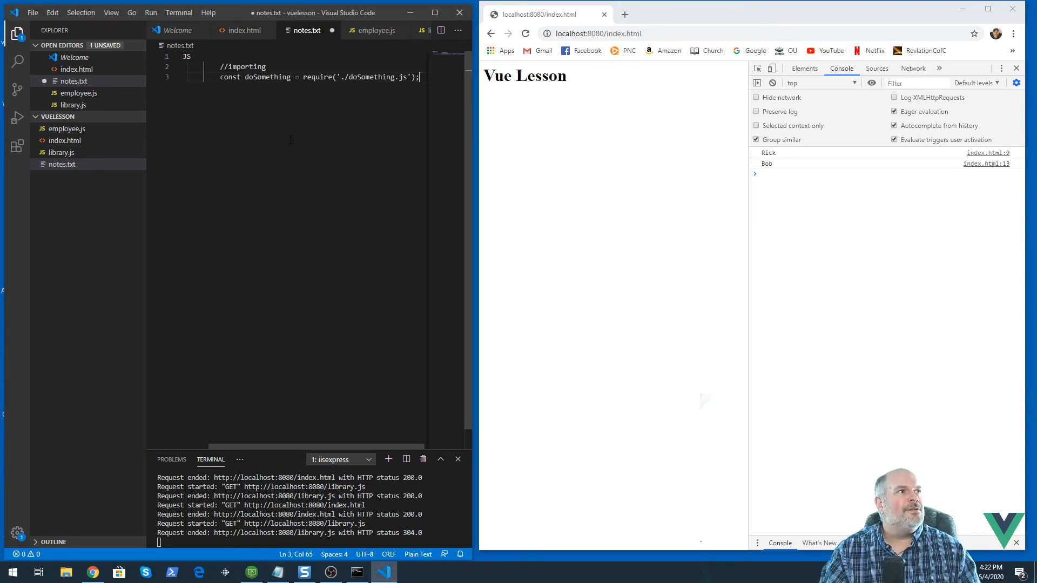
text(Common JS)
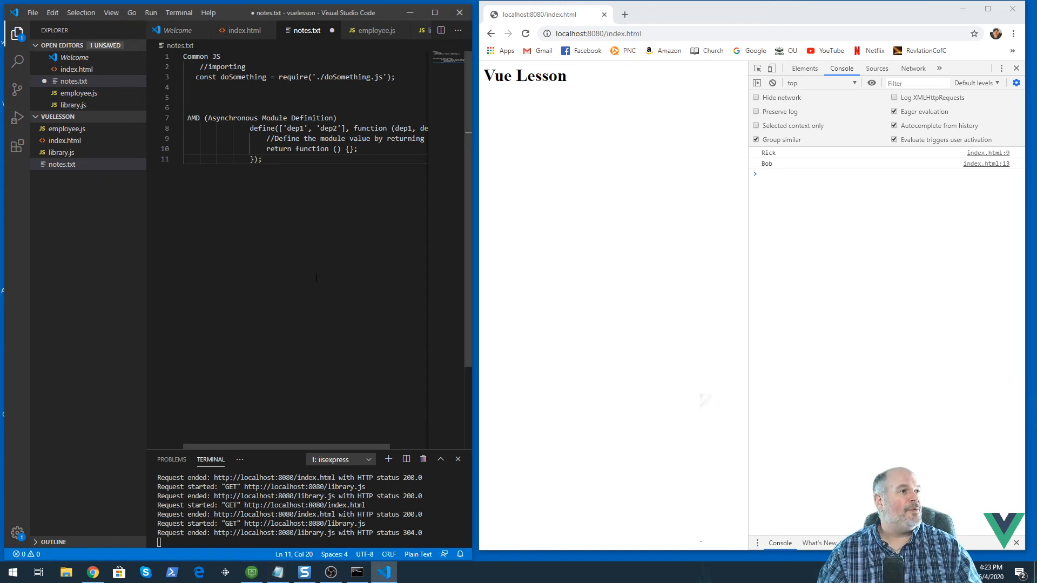
key(Enter)
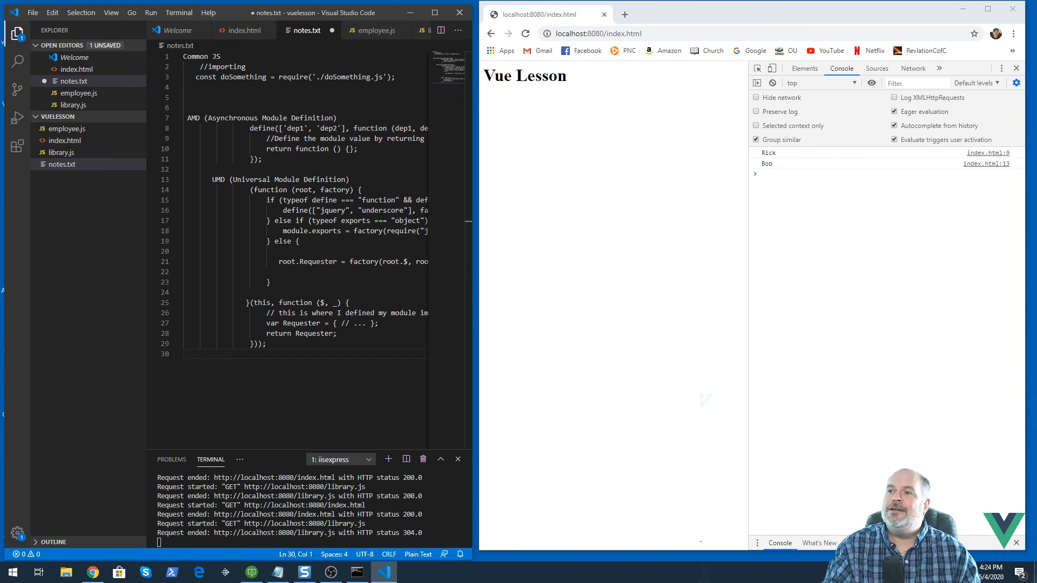
End notes.txt with ESM — ES Module, javascript standard — plus import and export lines.
key(enter)
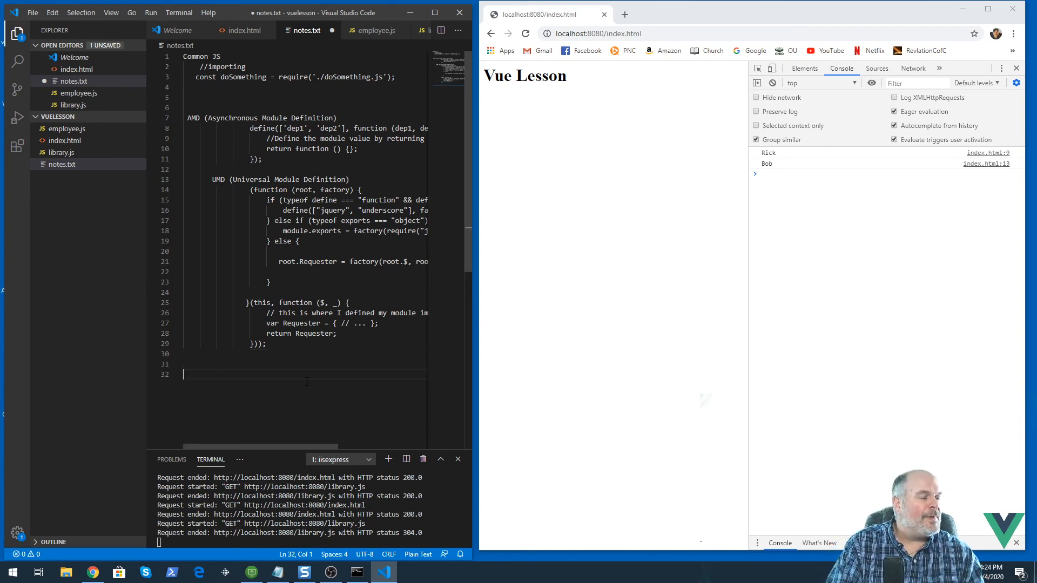
text(ESM)
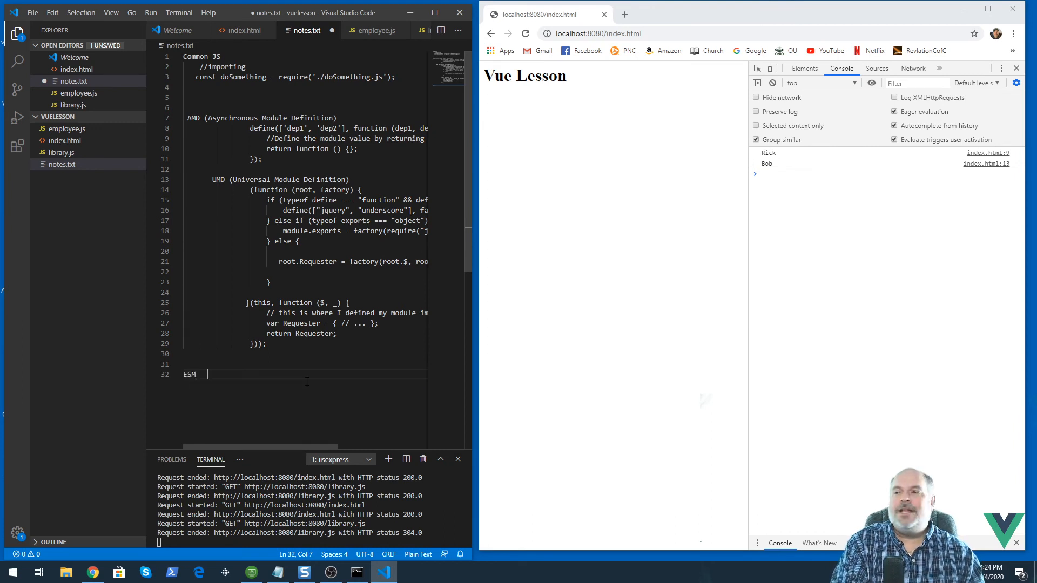
text(ES Module)
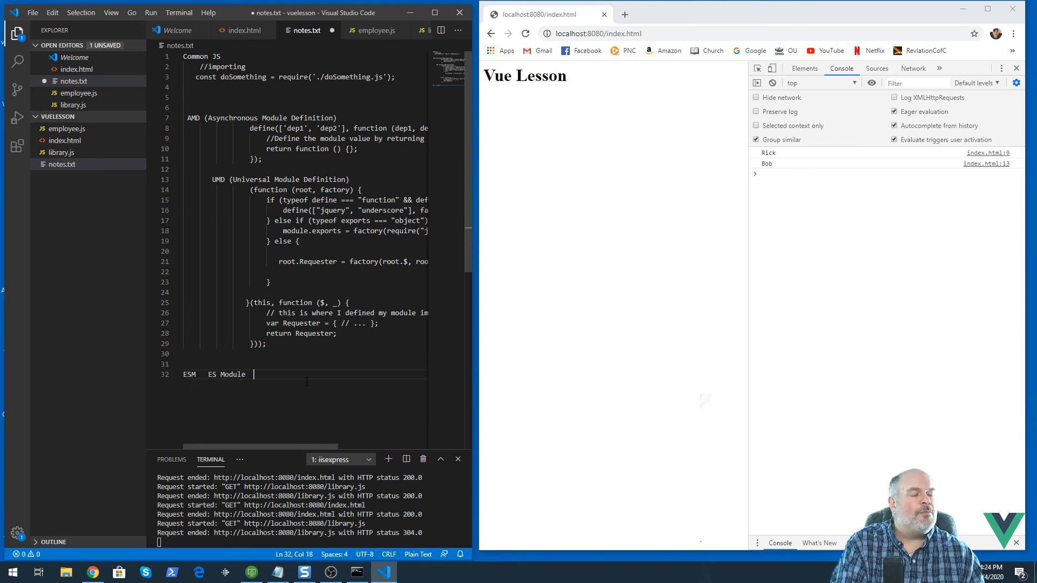
text(javascript standard)
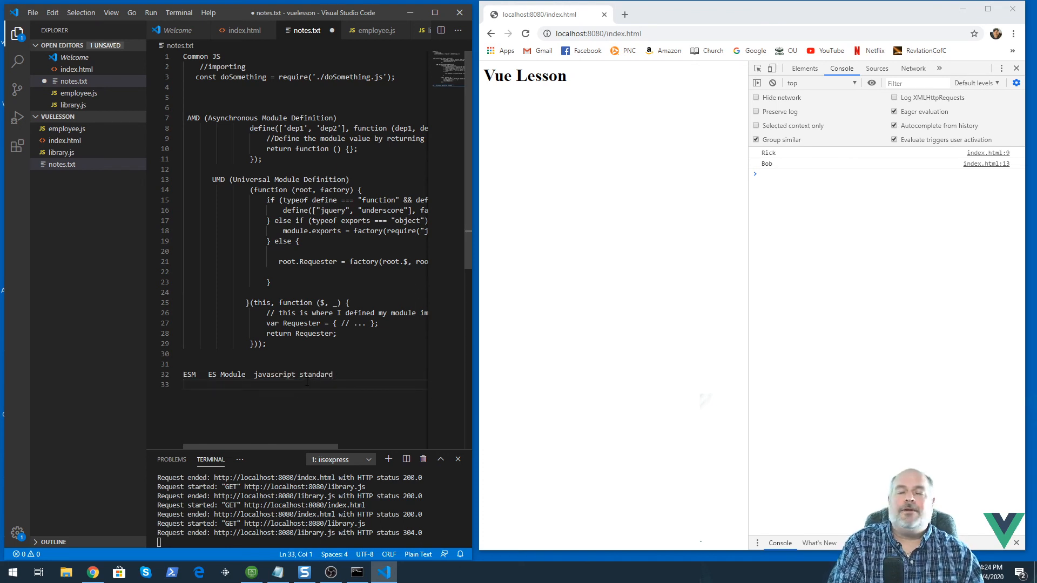
text(importinge)
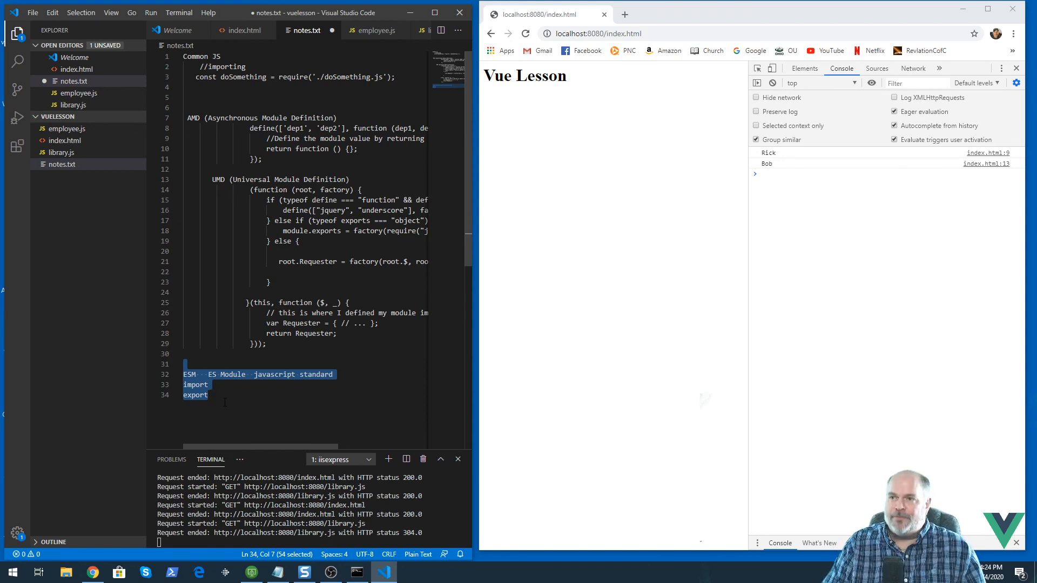
mouse_move(163, 64)
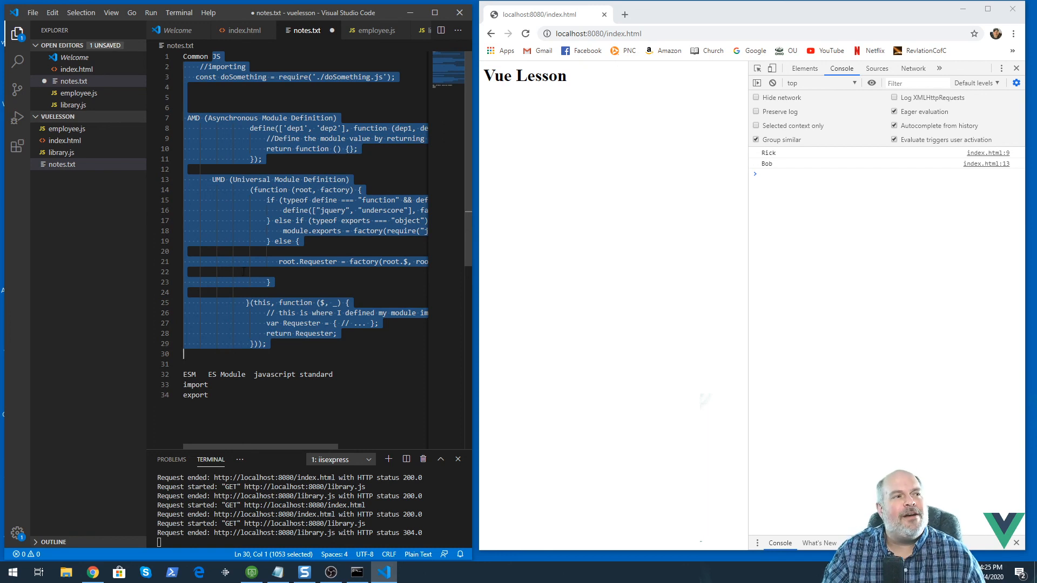
click(264, 344)
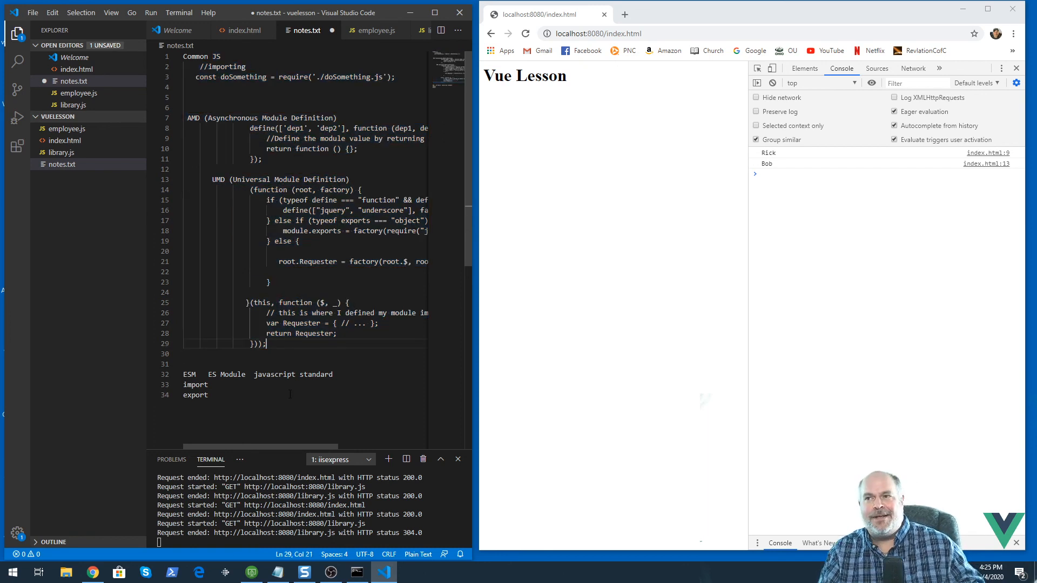